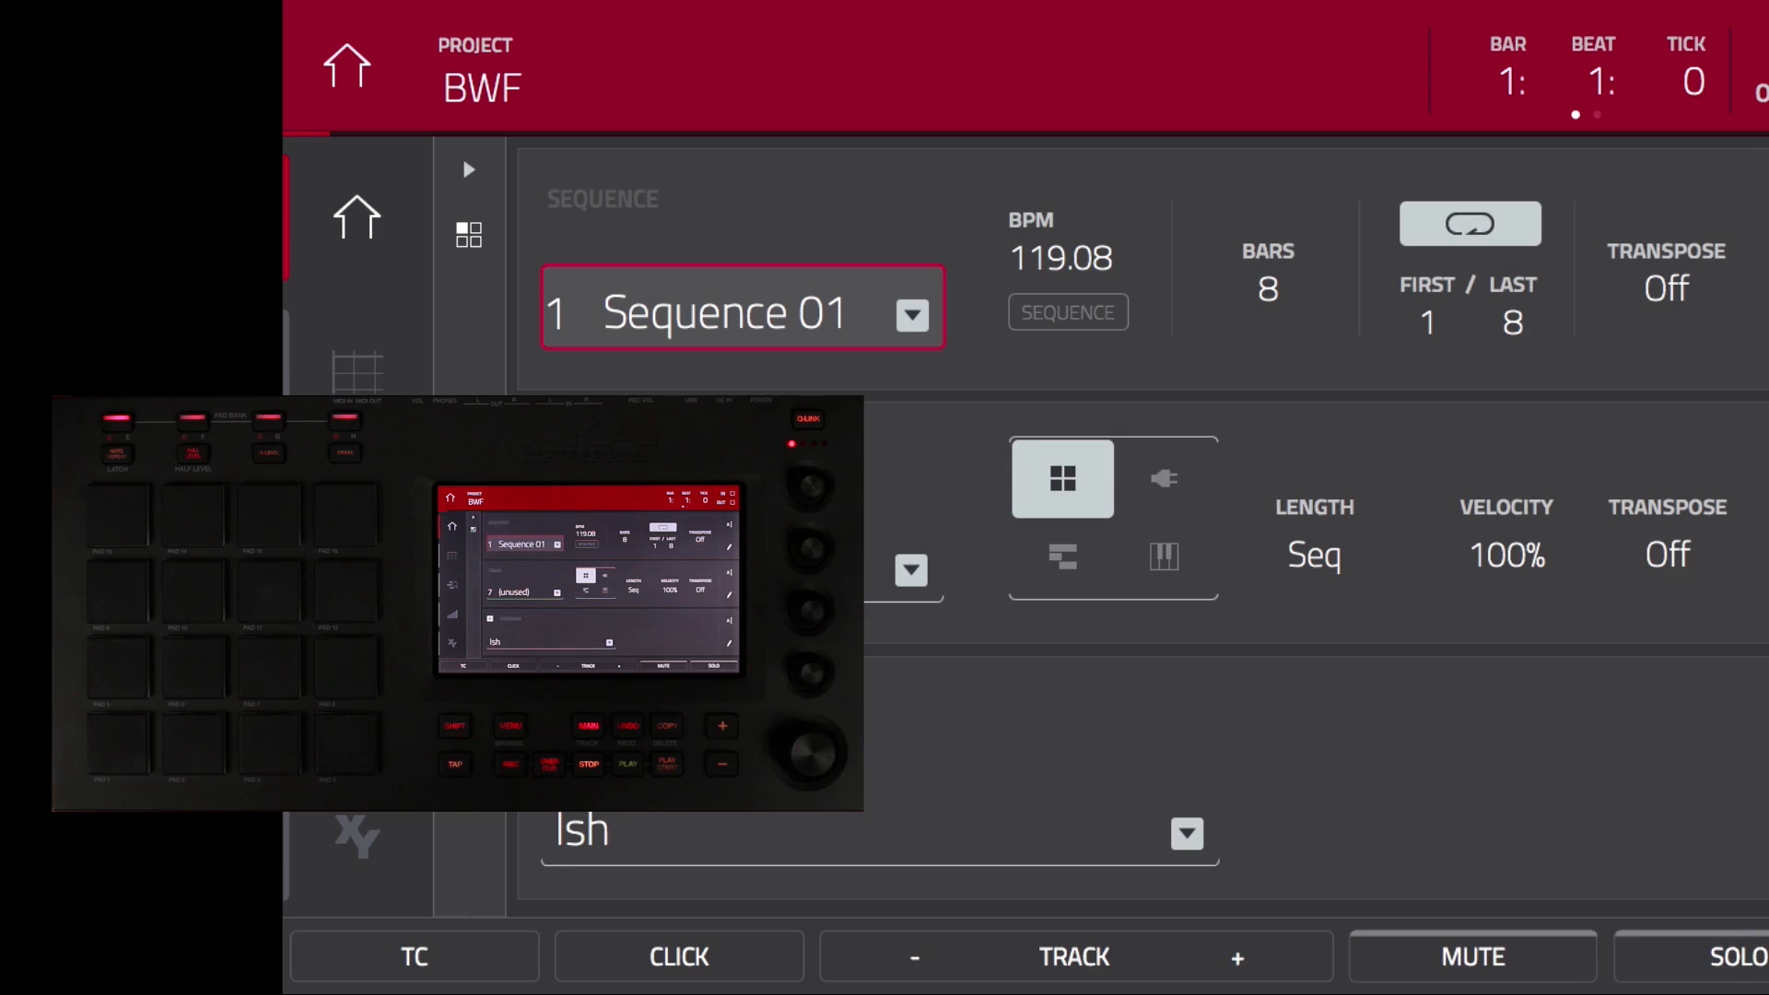
Load Long Boom C0.WAV and C1.WAV from the Desktop Boom In Key folder into the project
{"action": "left_click", "coordinate": [1160, 556]}
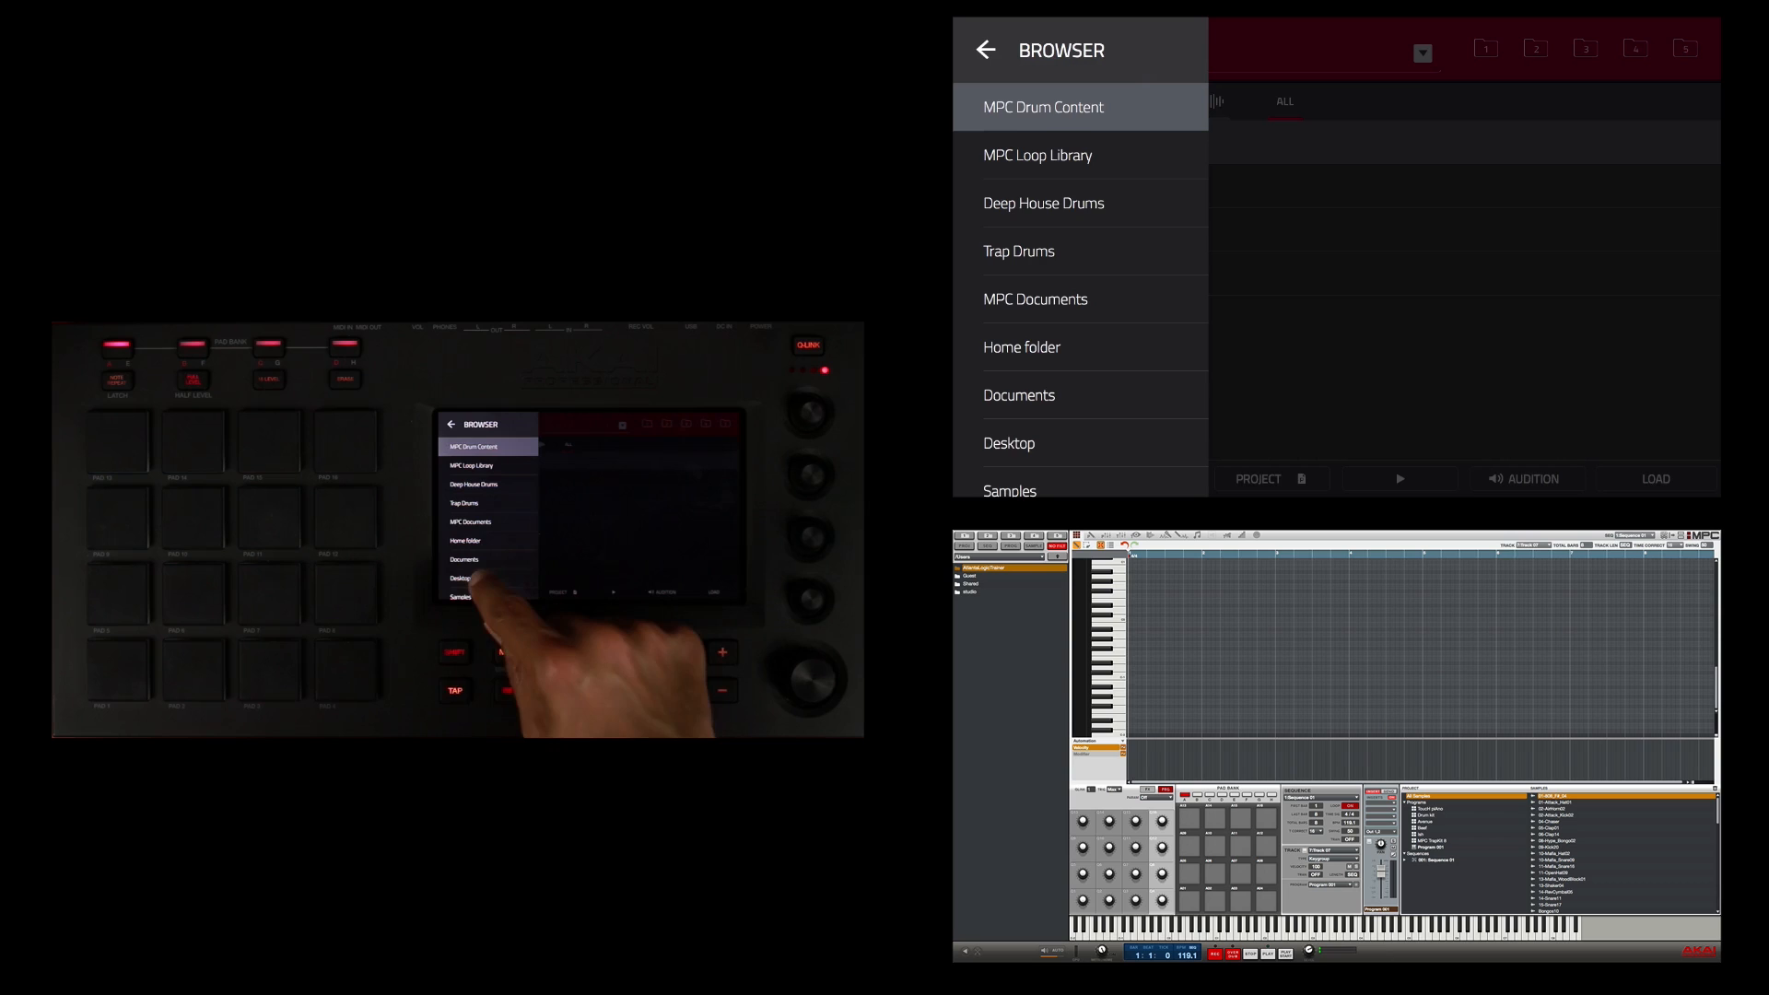
{"action": "left_click", "coordinate": [1009, 442]}
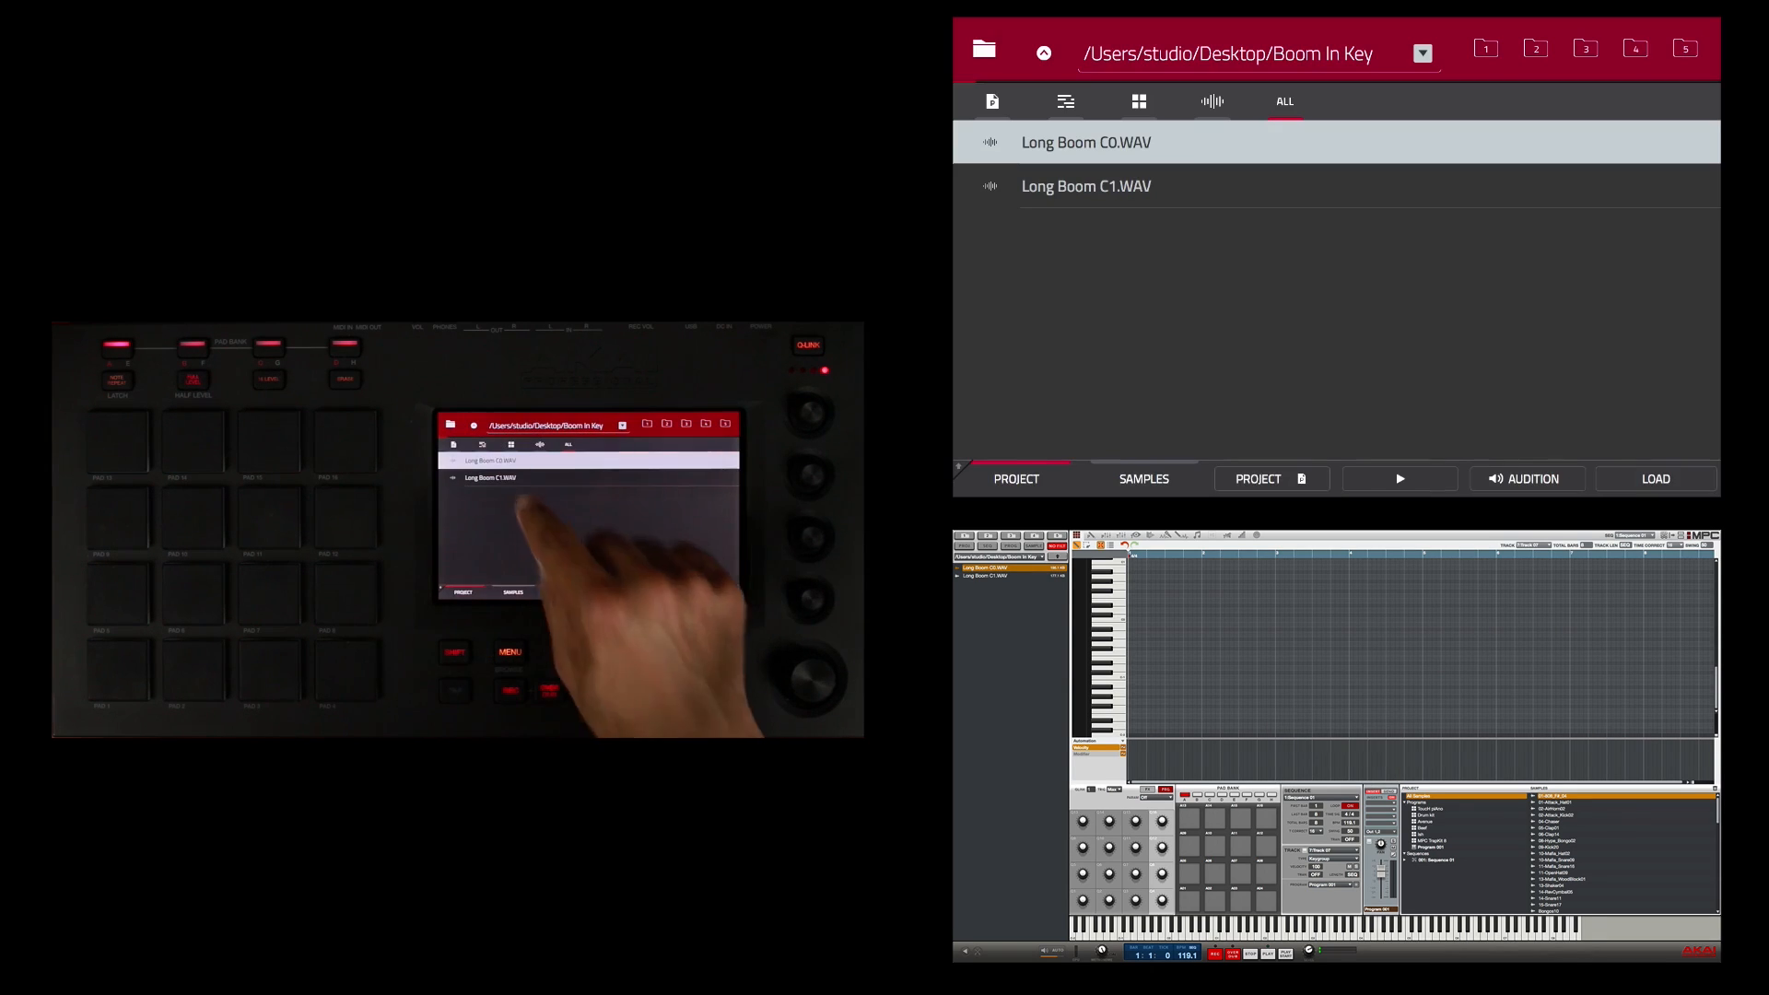
{"action": "left_click", "coordinate": [1087, 187]}
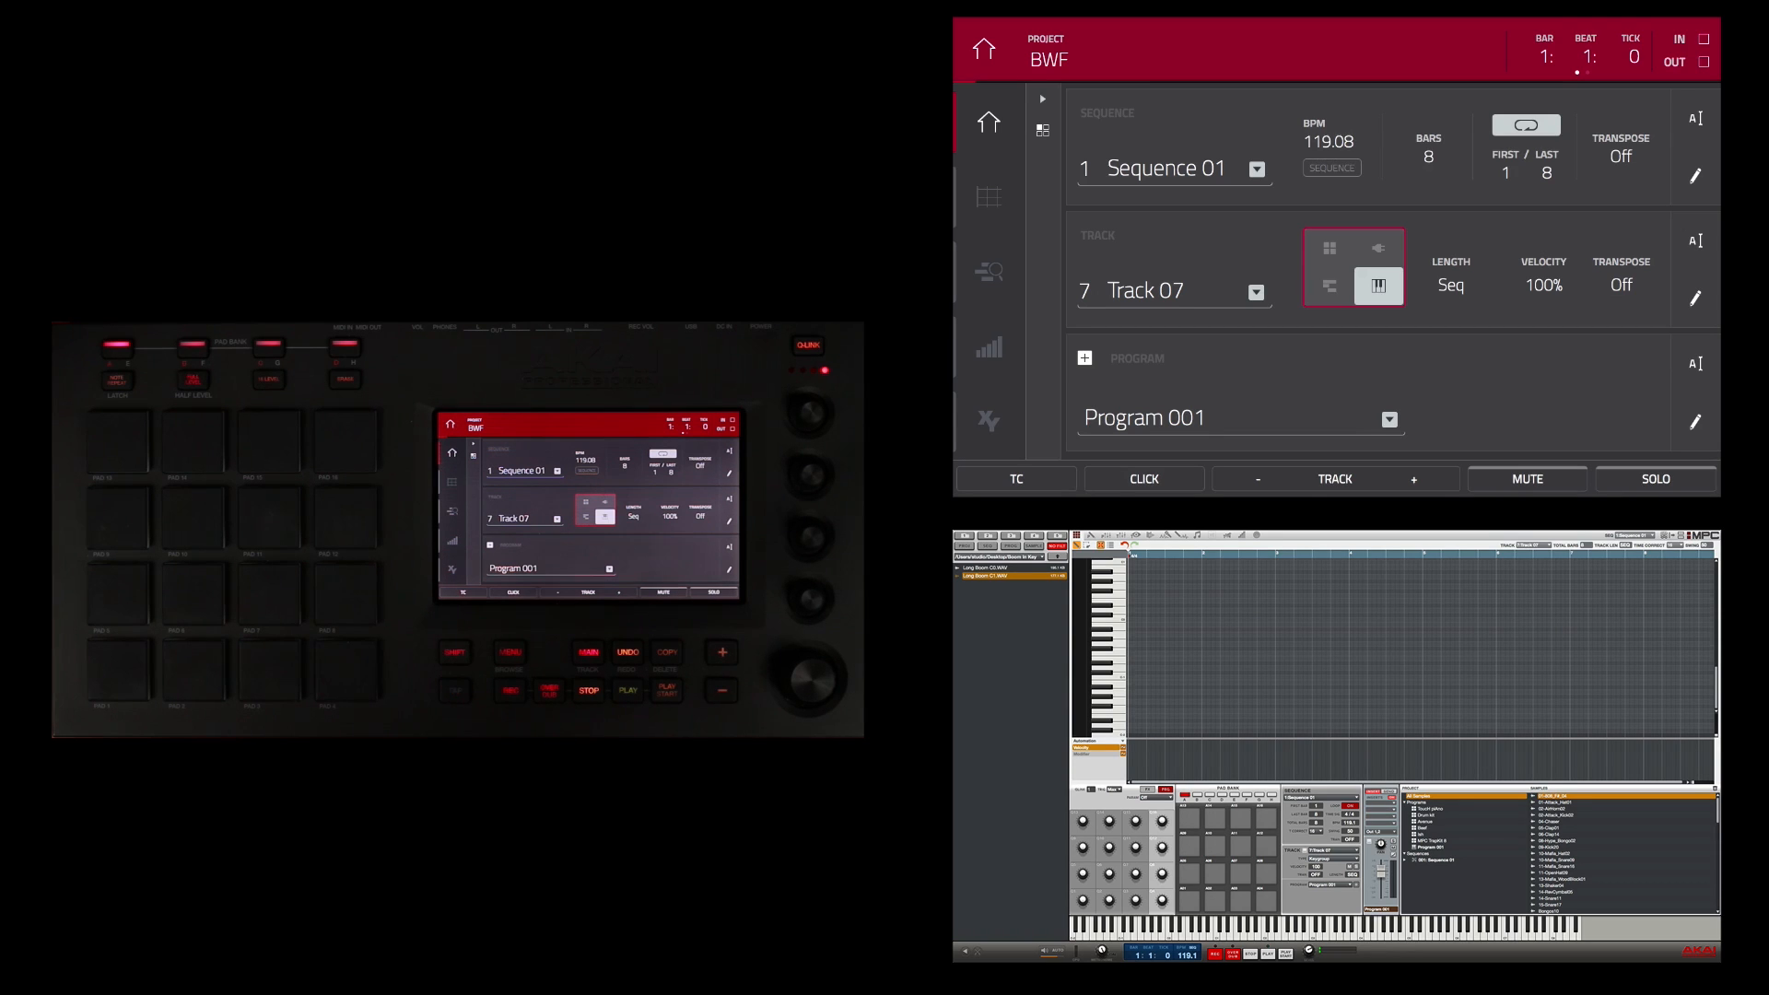
Show the mode overview grid from the Main screen via the Menu
{"action": "left_click", "coordinate": [987, 121]}
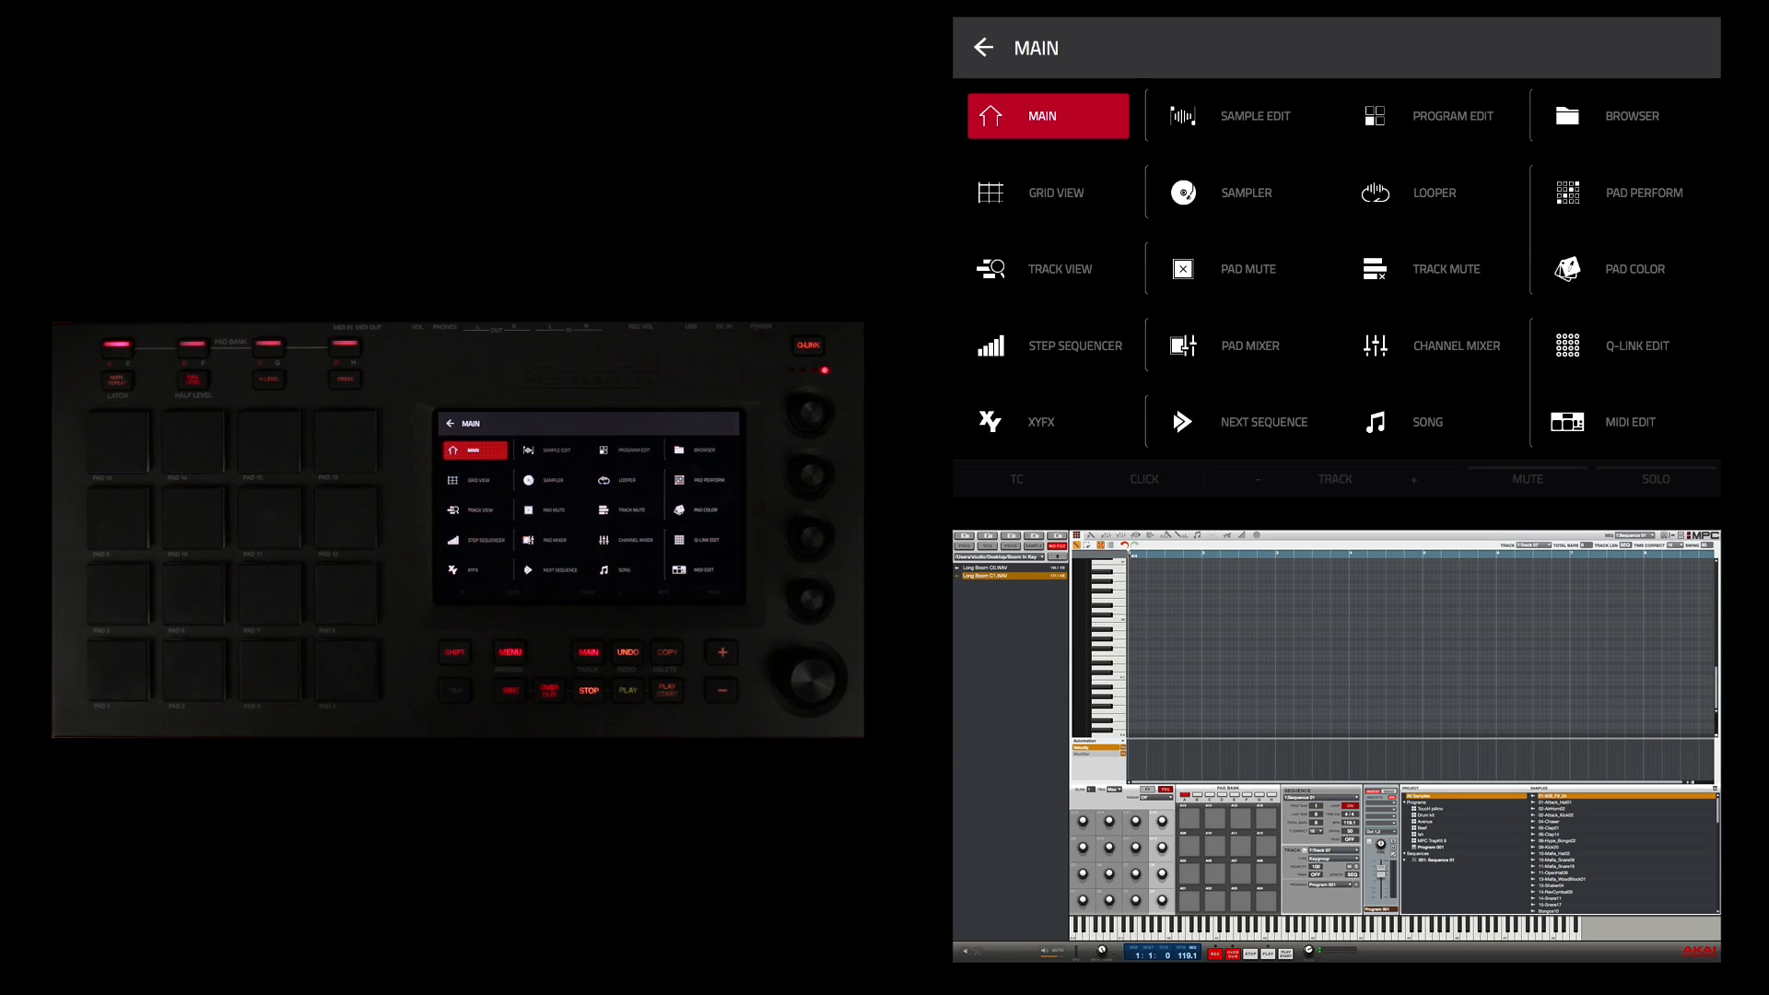
{"action": "left_click", "coordinate": [1452, 115]}
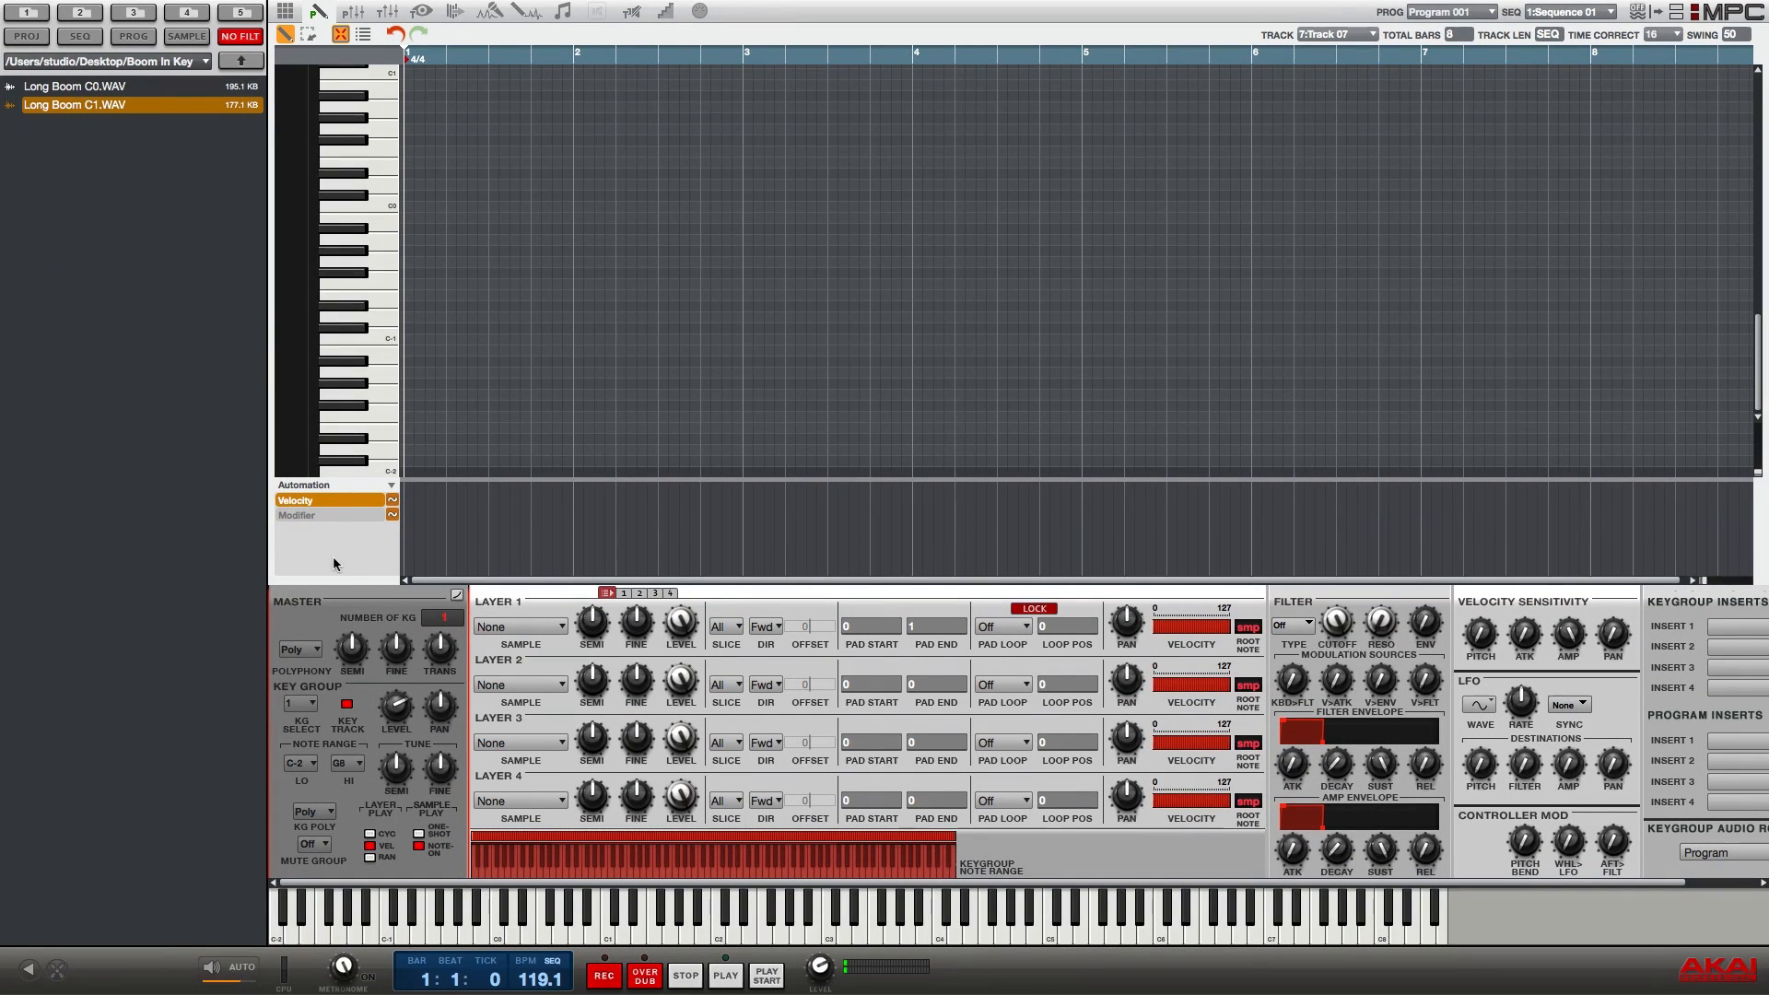
{"action": "mouse_move", "coordinate": [380, 588]}
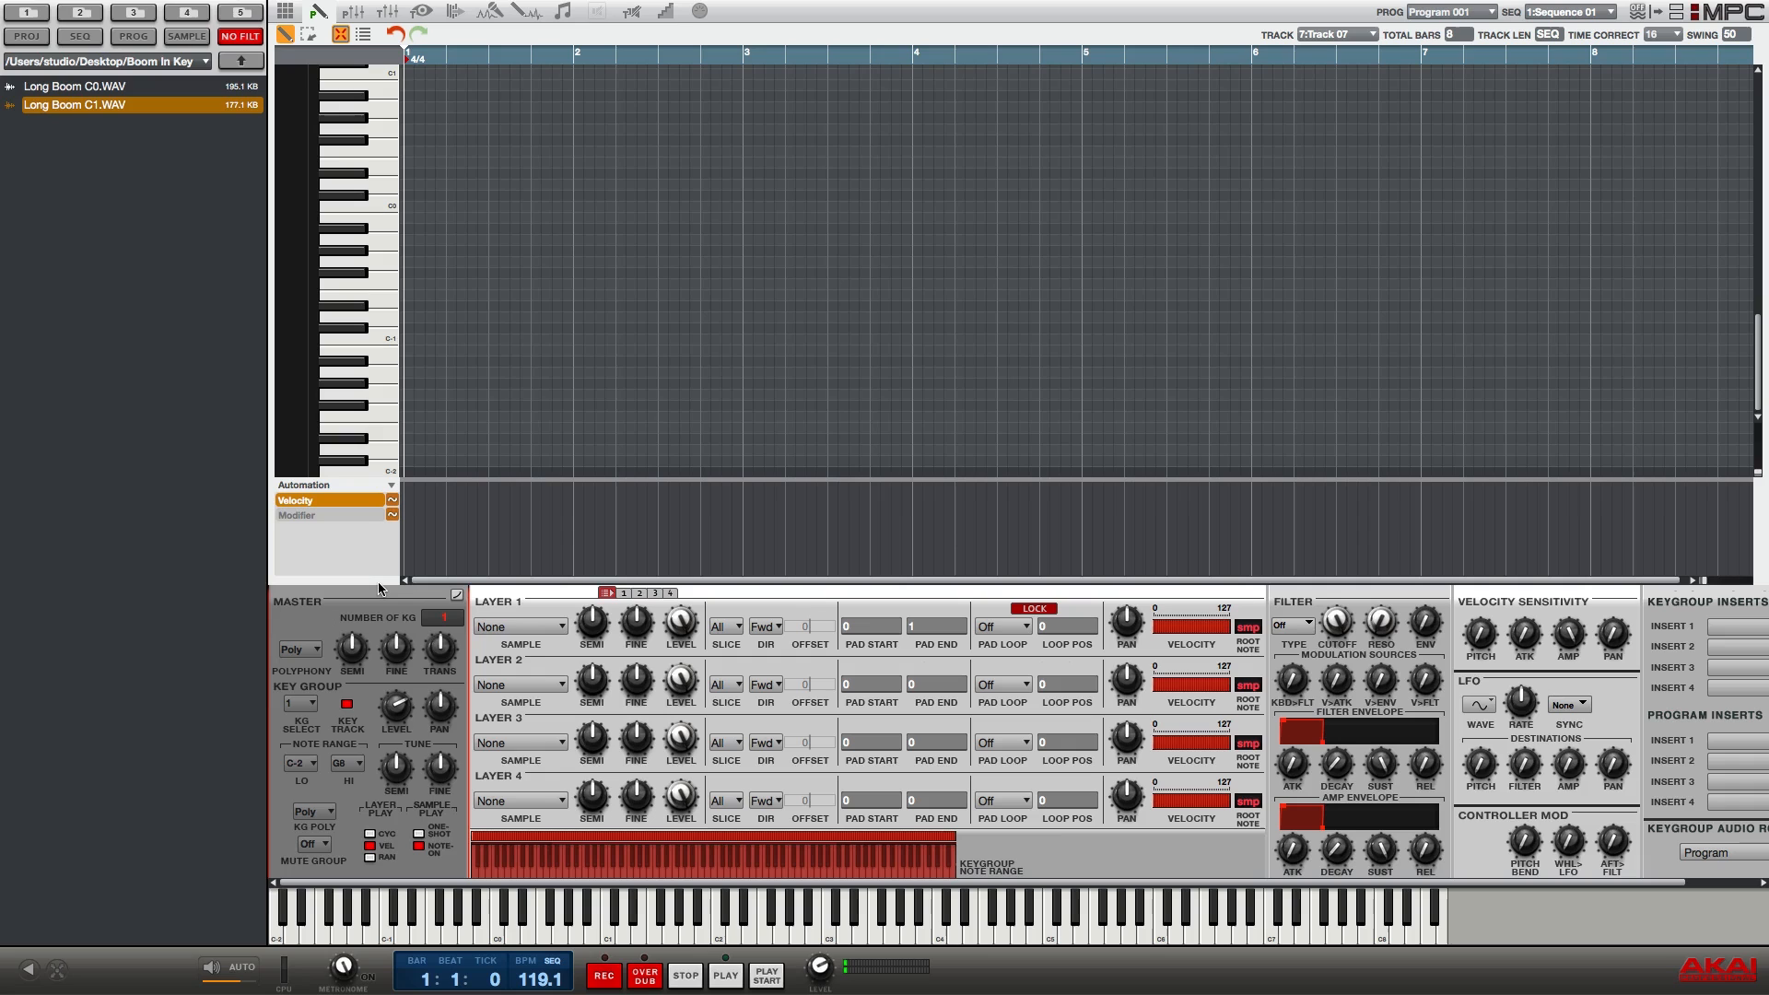
{"action": "mouse_move", "coordinate": [300, 616]}
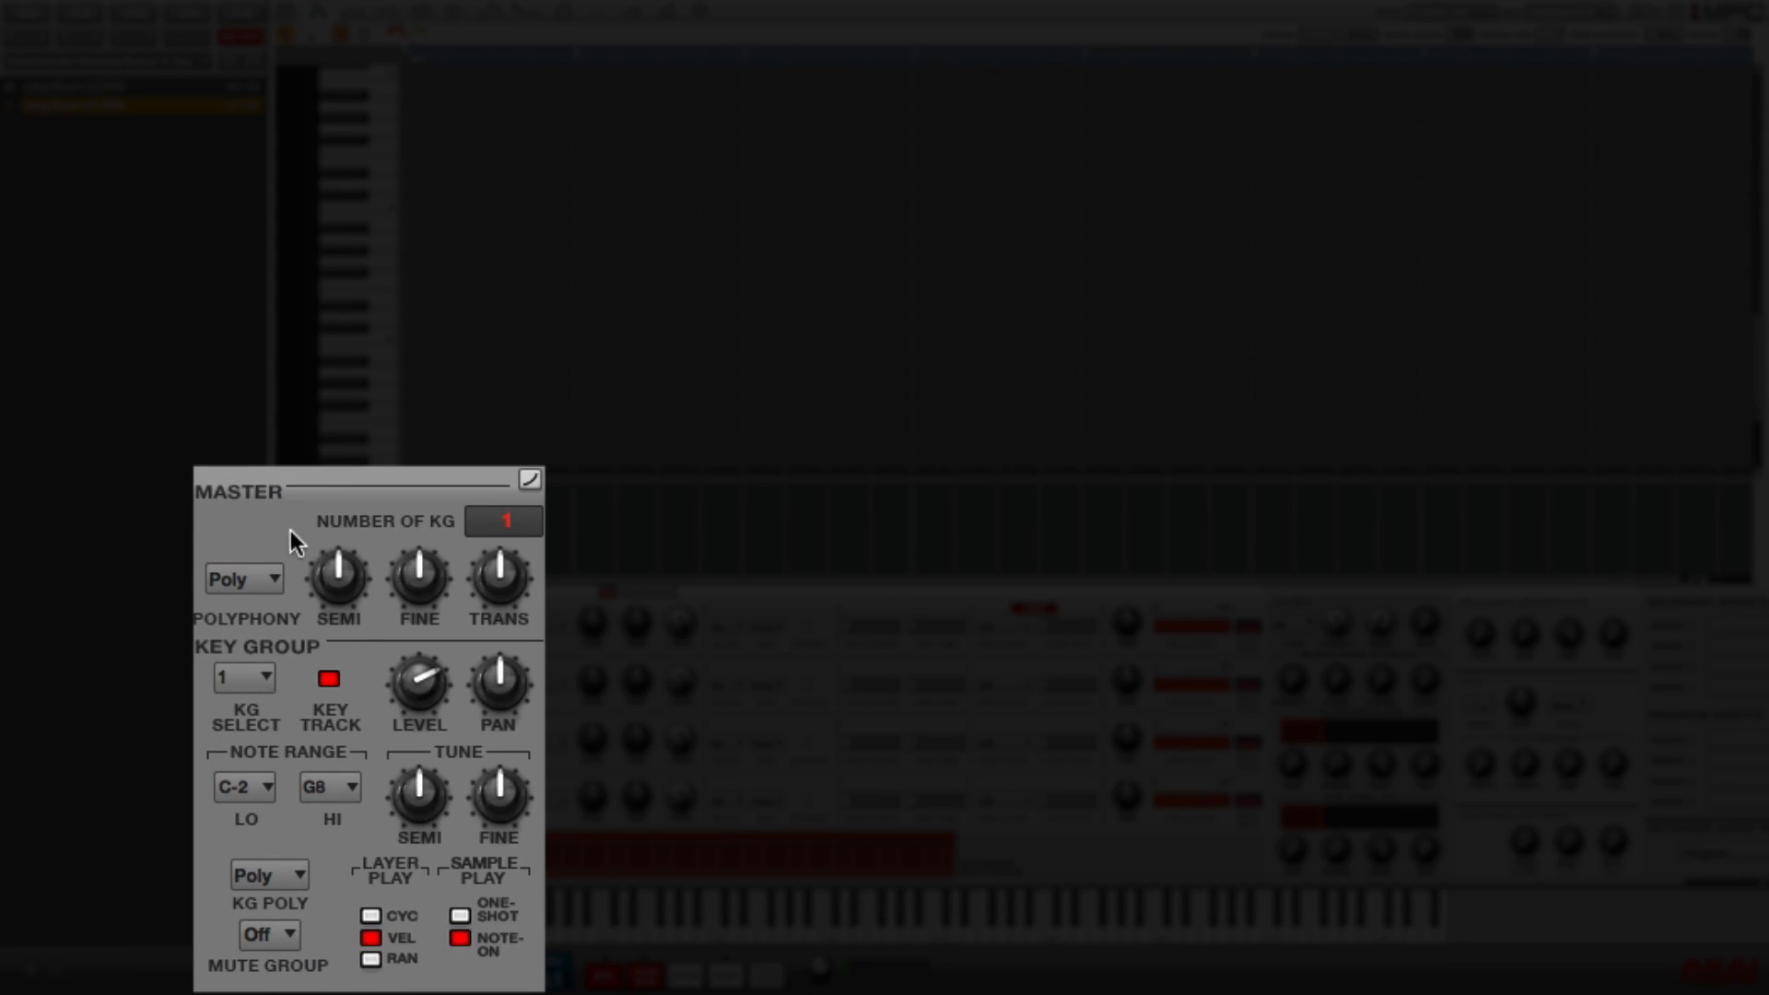
{"action": "mouse_move", "coordinate": [384, 541]}
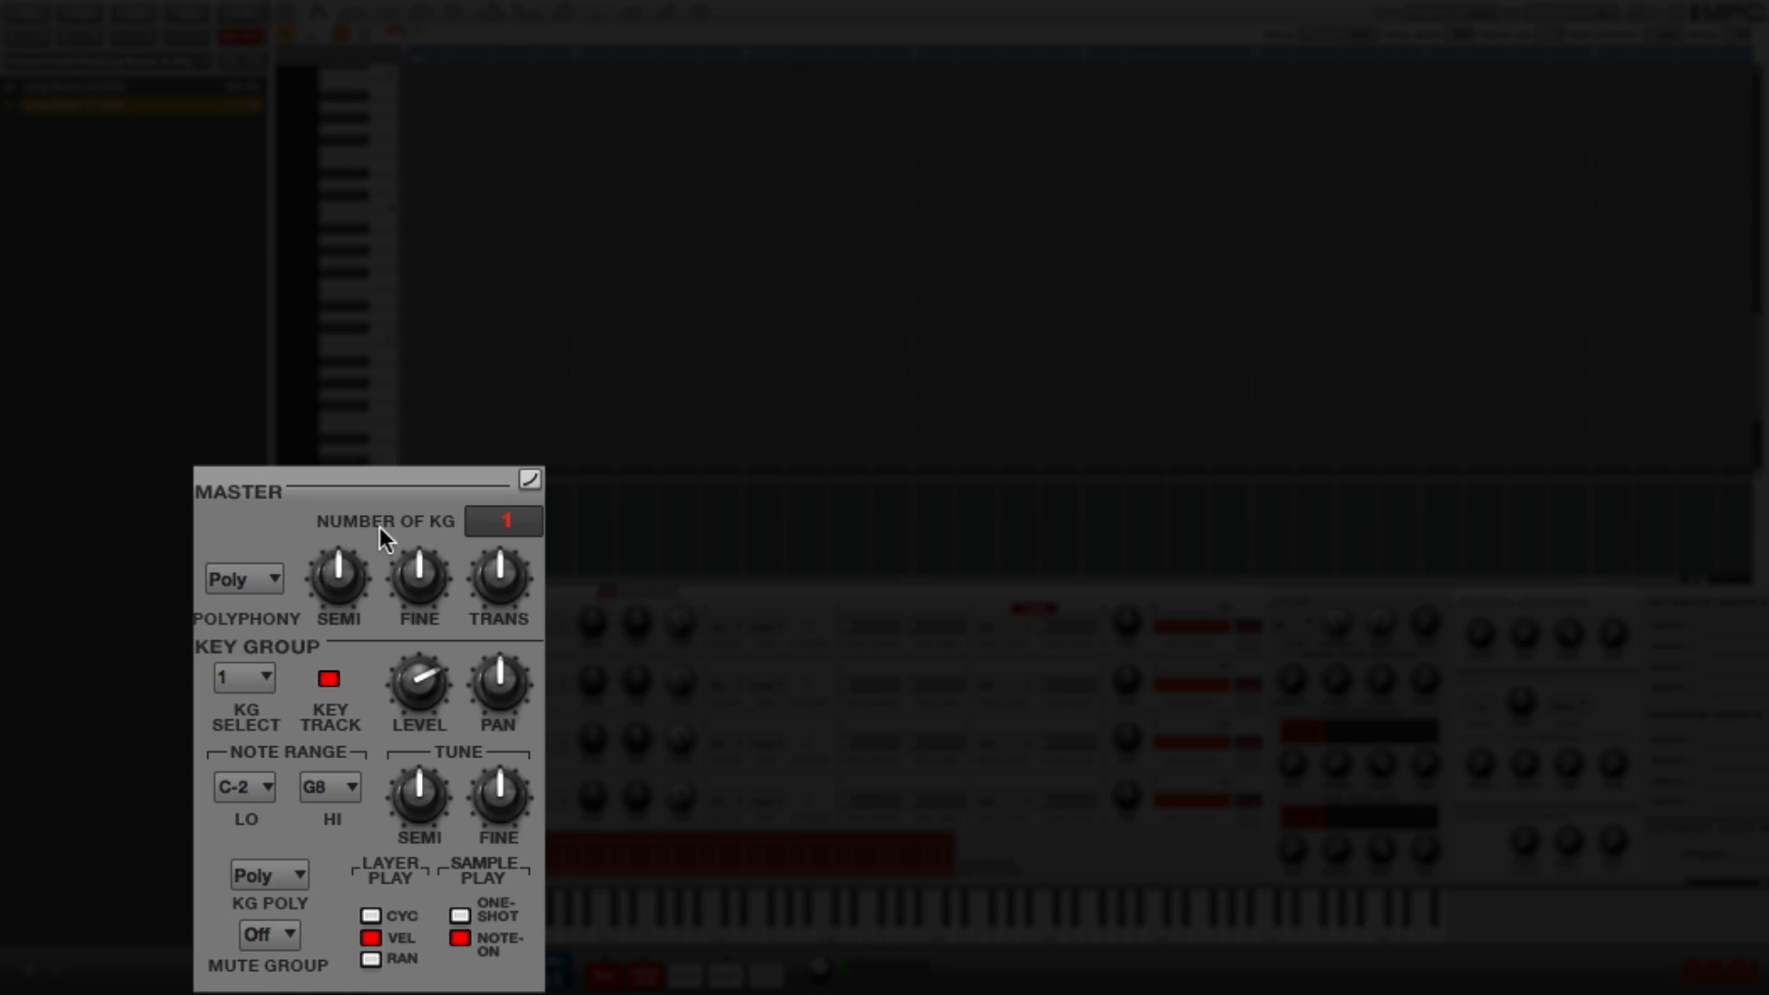
{"action": "mouse_move", "coordinate": [463, 544]}
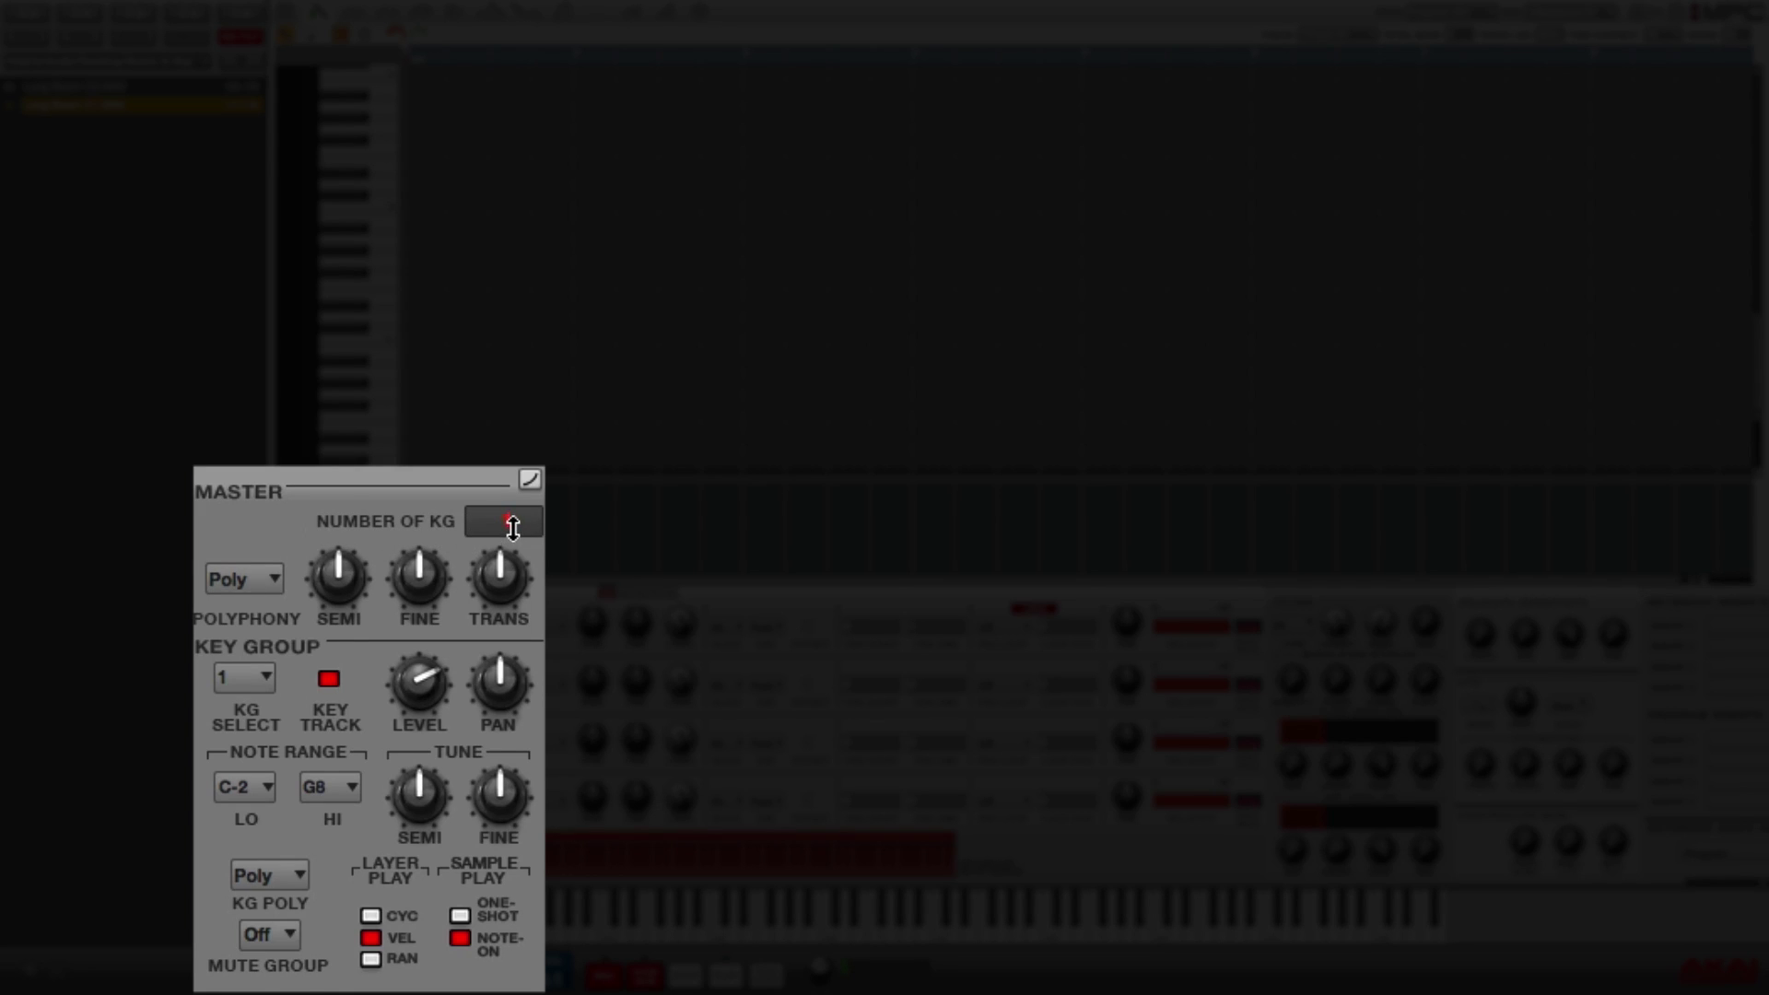
Raise Program 001's Number of KG from 1 to 2 in the Master section
{"action": "left_click_drag", "start_coordinate": [503, 522], "coordinate": [503, 508]}
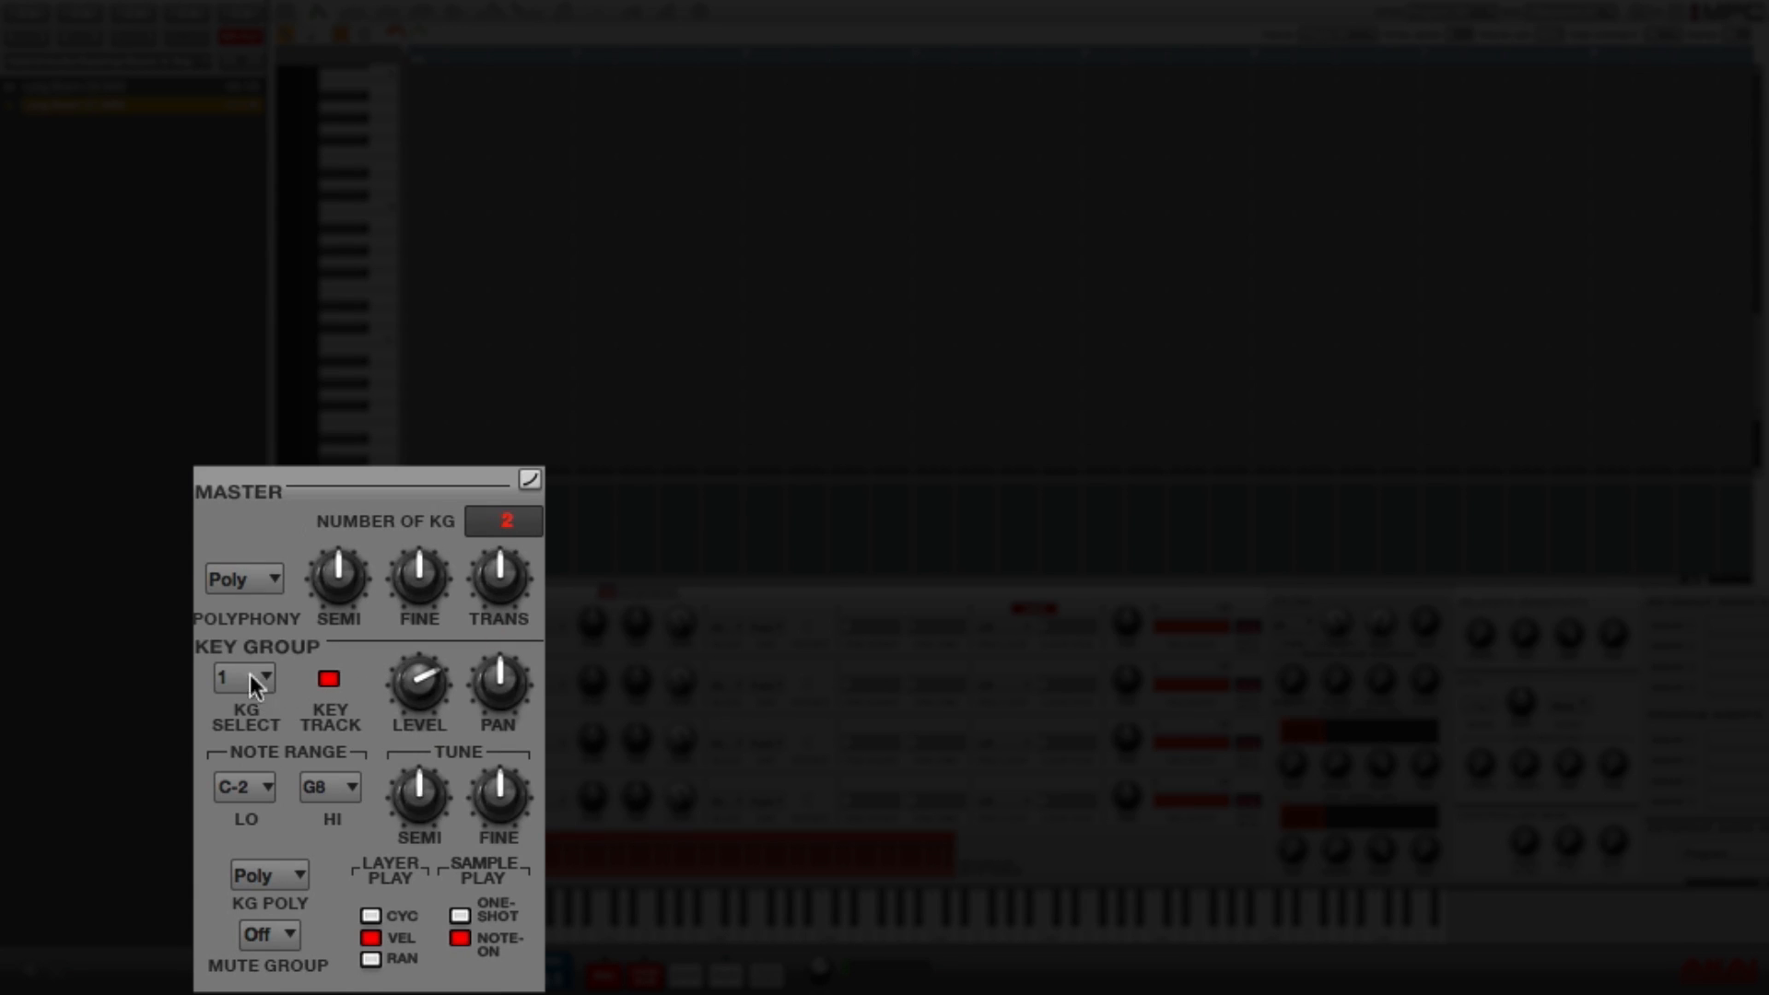
{"action": "mouse_move", "coordinate": [280, 696]}
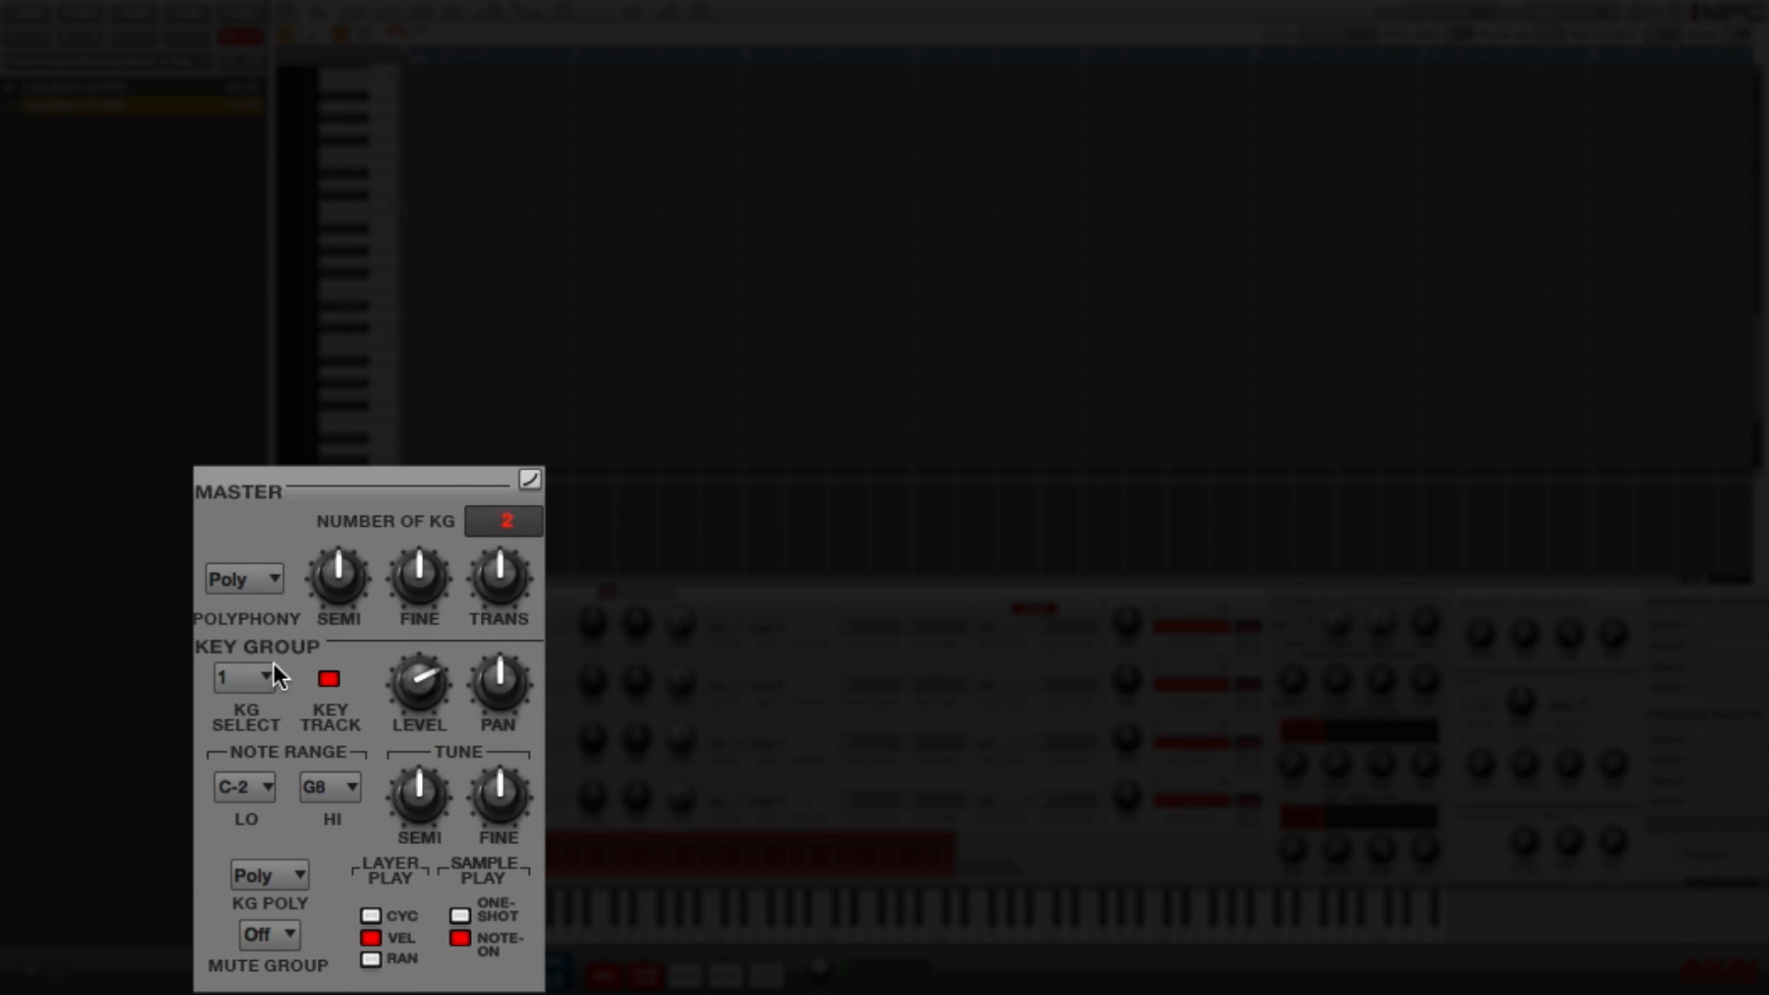
{"action": "mouse_move", "coordinate": [250, 771]}
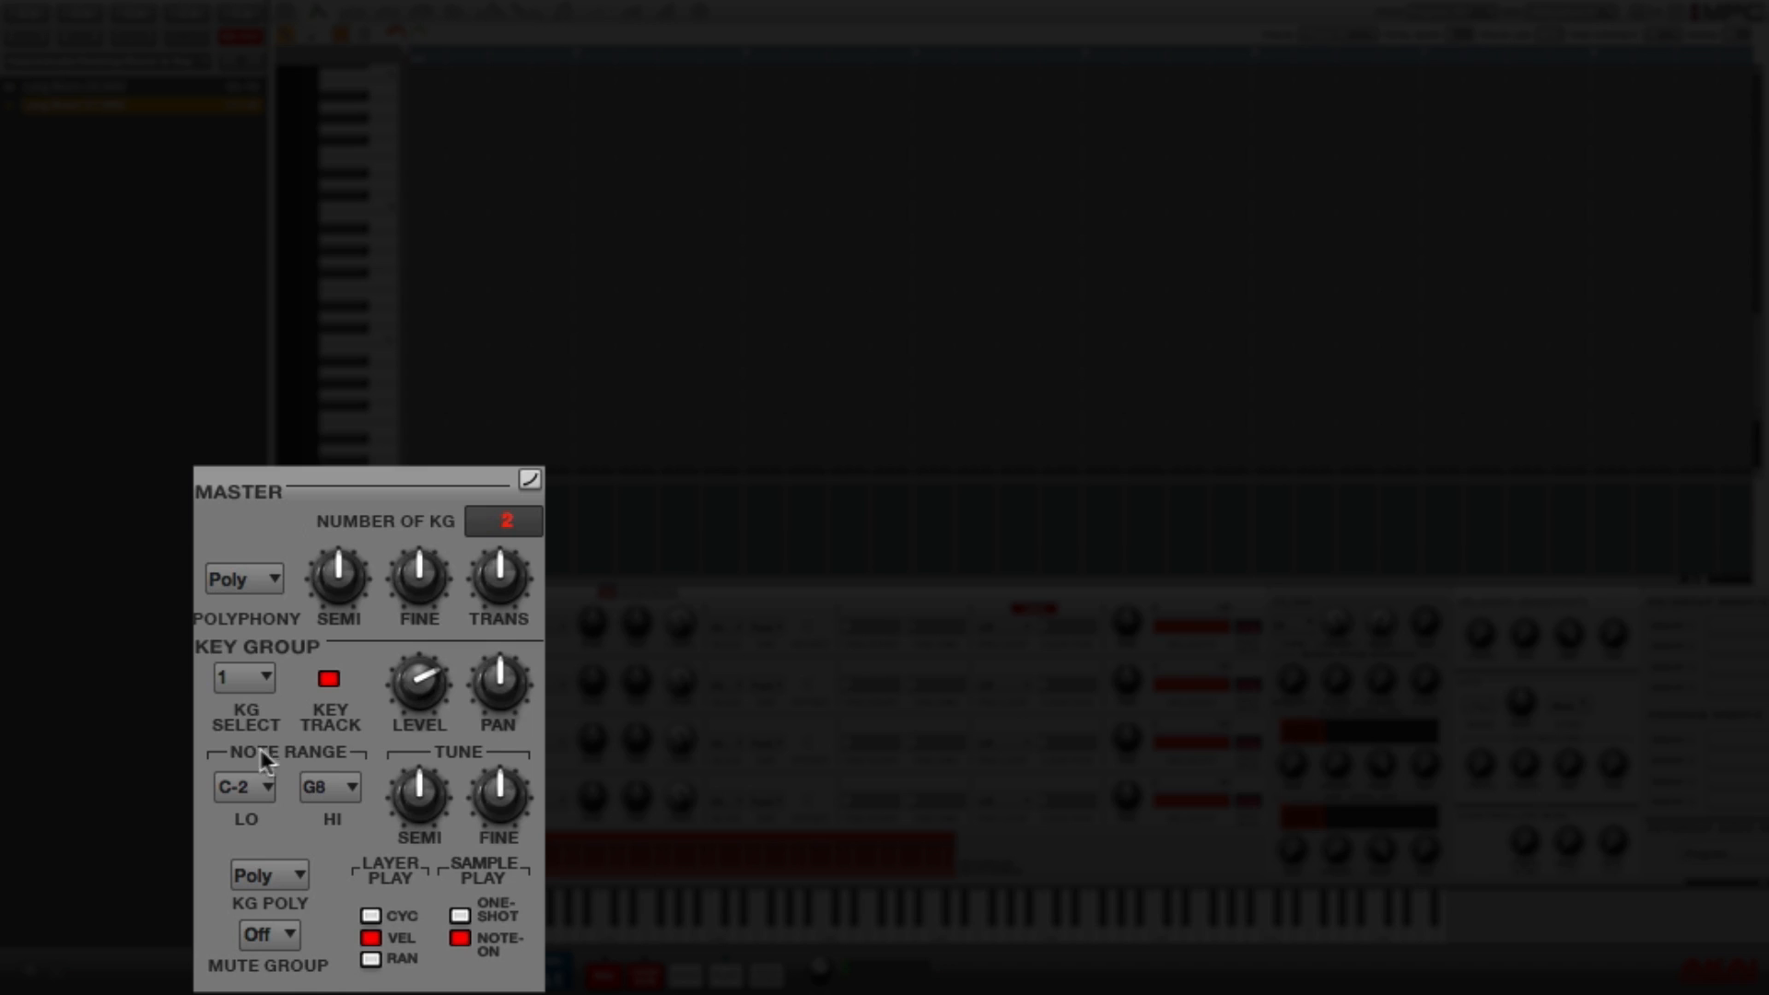
{"action": "mouse_move", "coordinate": [247, 781]}
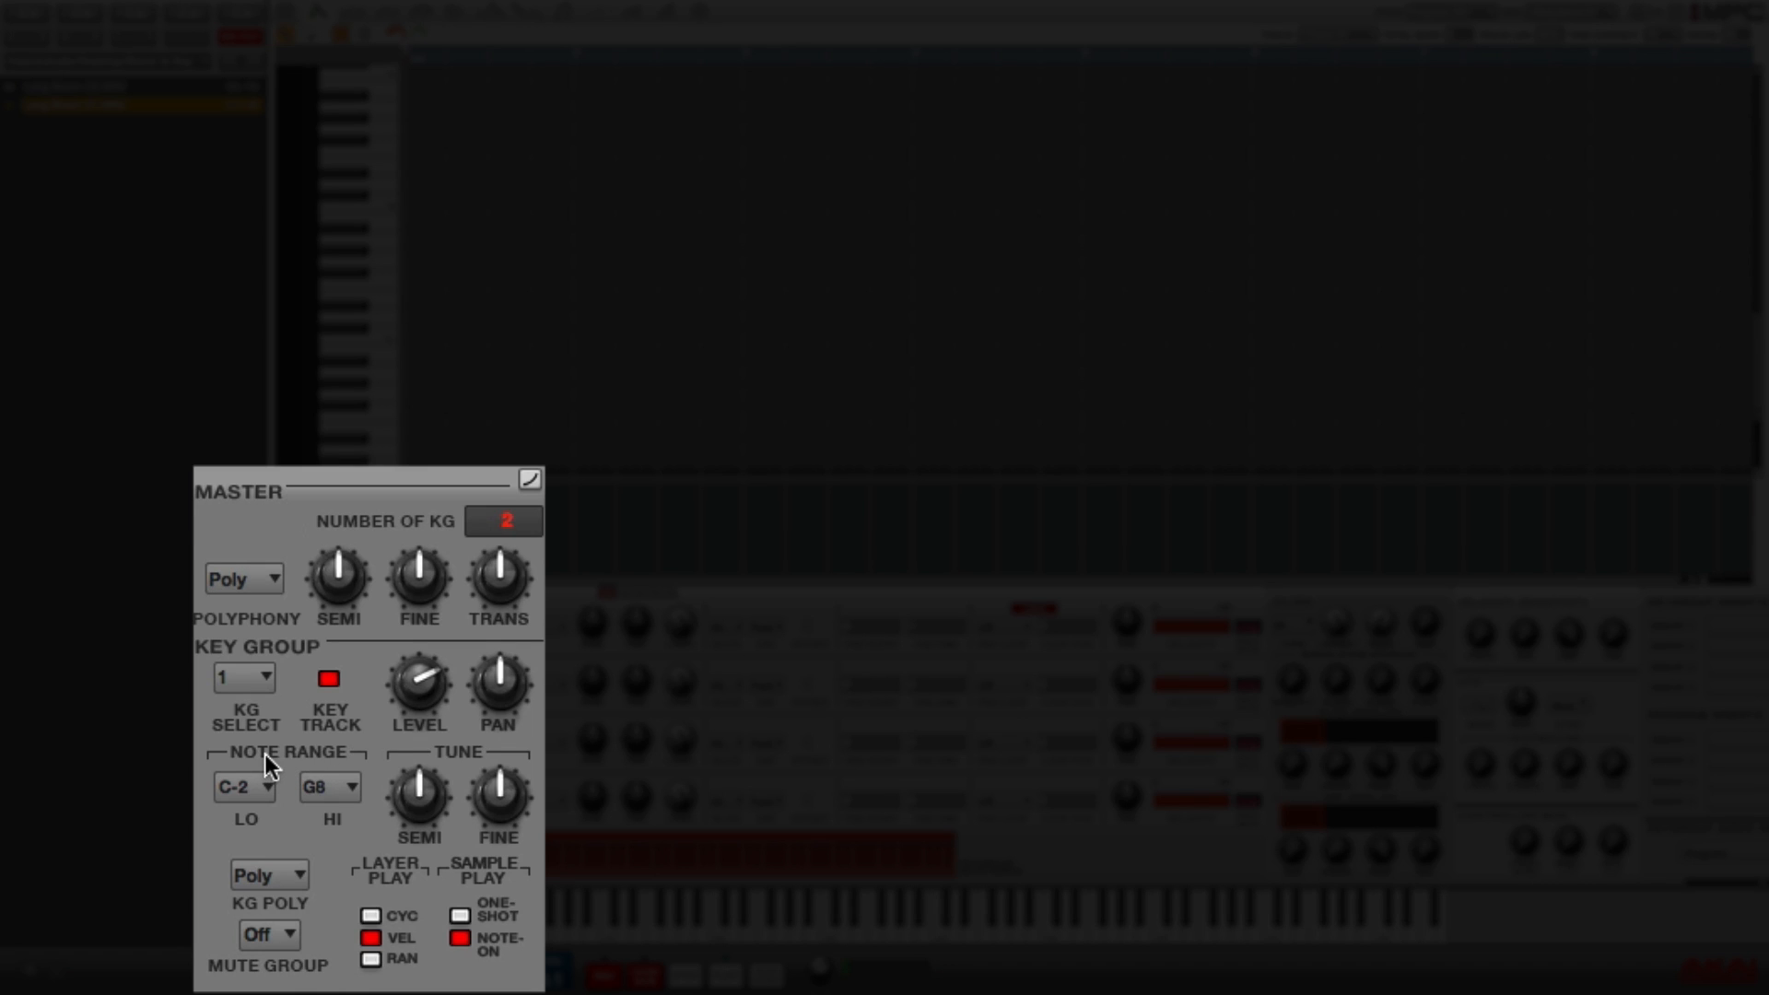
{"action": "mouse_move", "coordinate": [269, 781]}
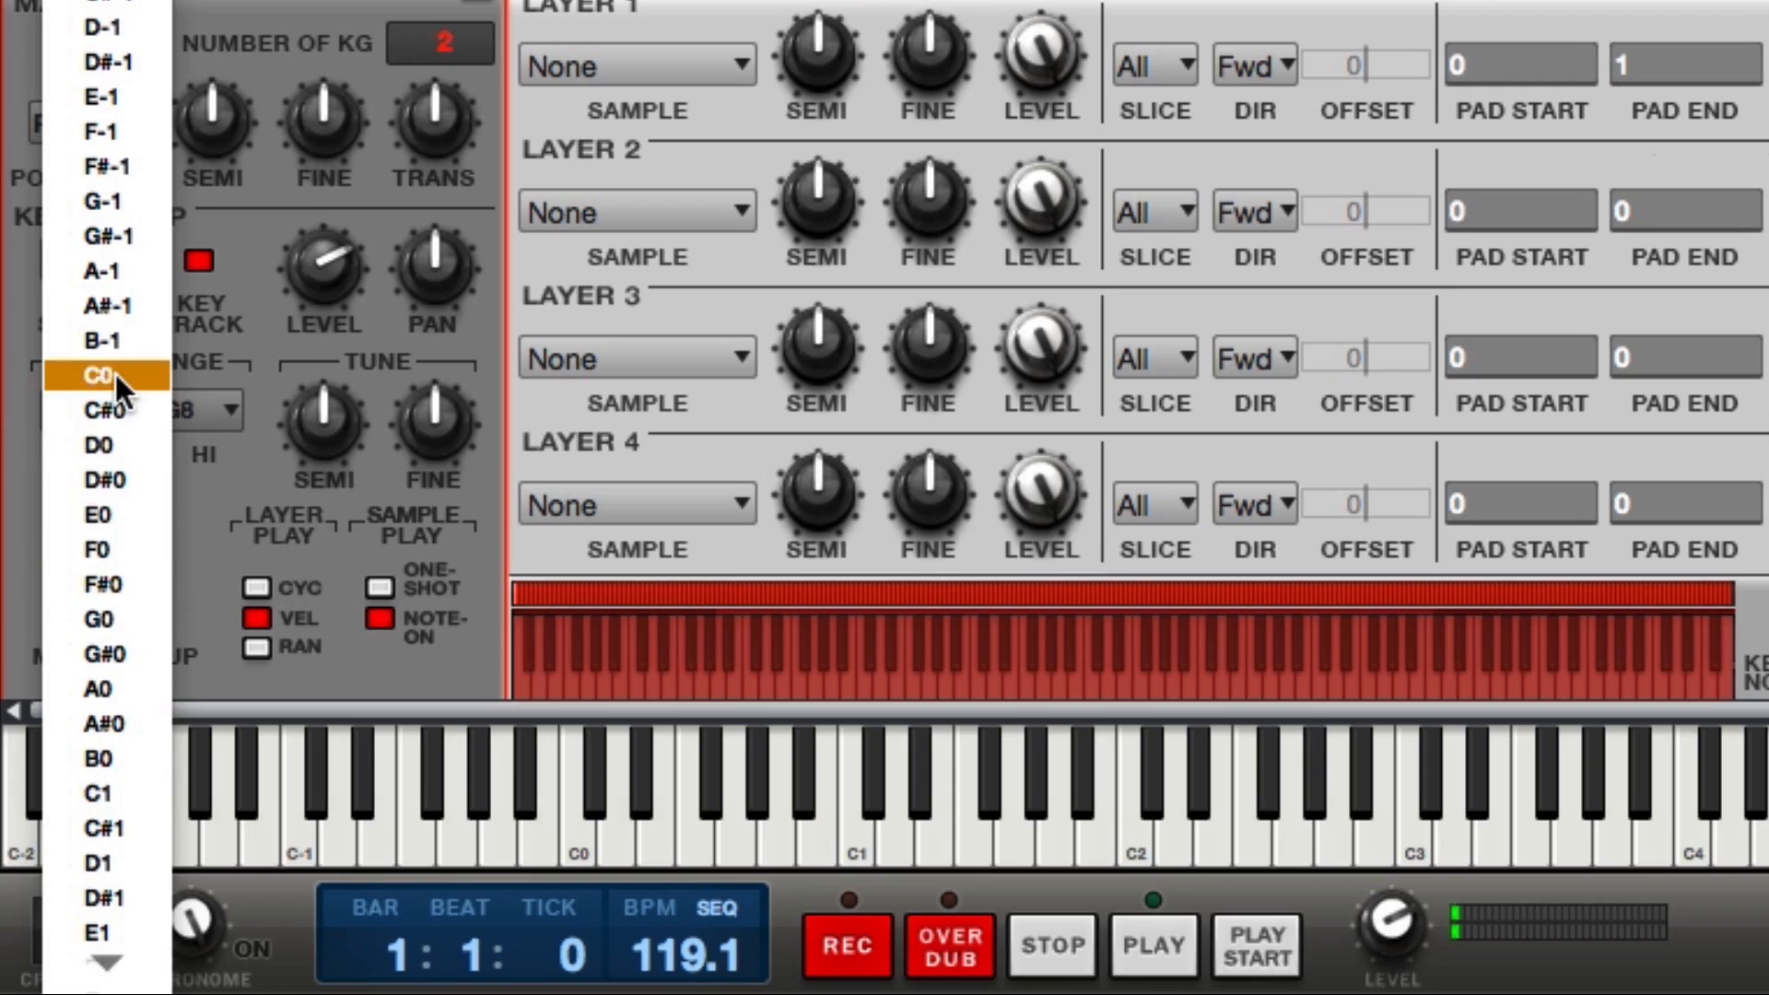
Set keygroup 1's note range to LO C0 and HI B0
{"action": "left_click", "coordinate": [103, 372]}
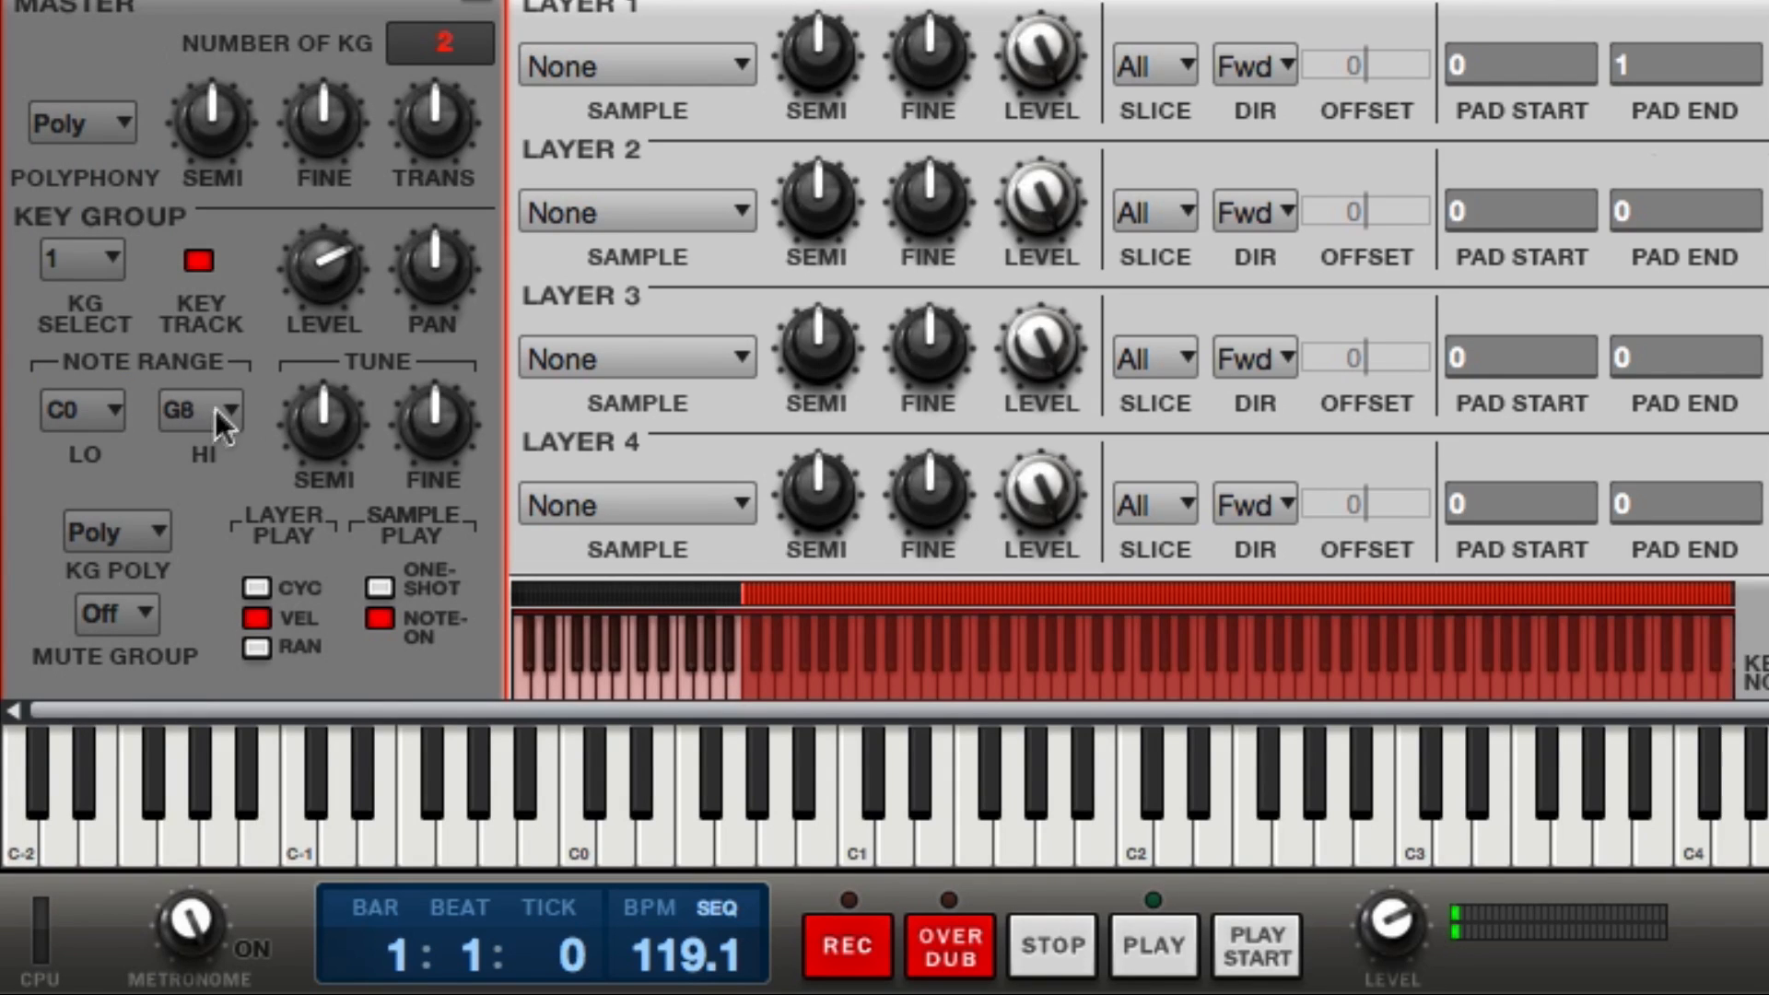
{"action": "left_click", "coordinate": [199, 409]}
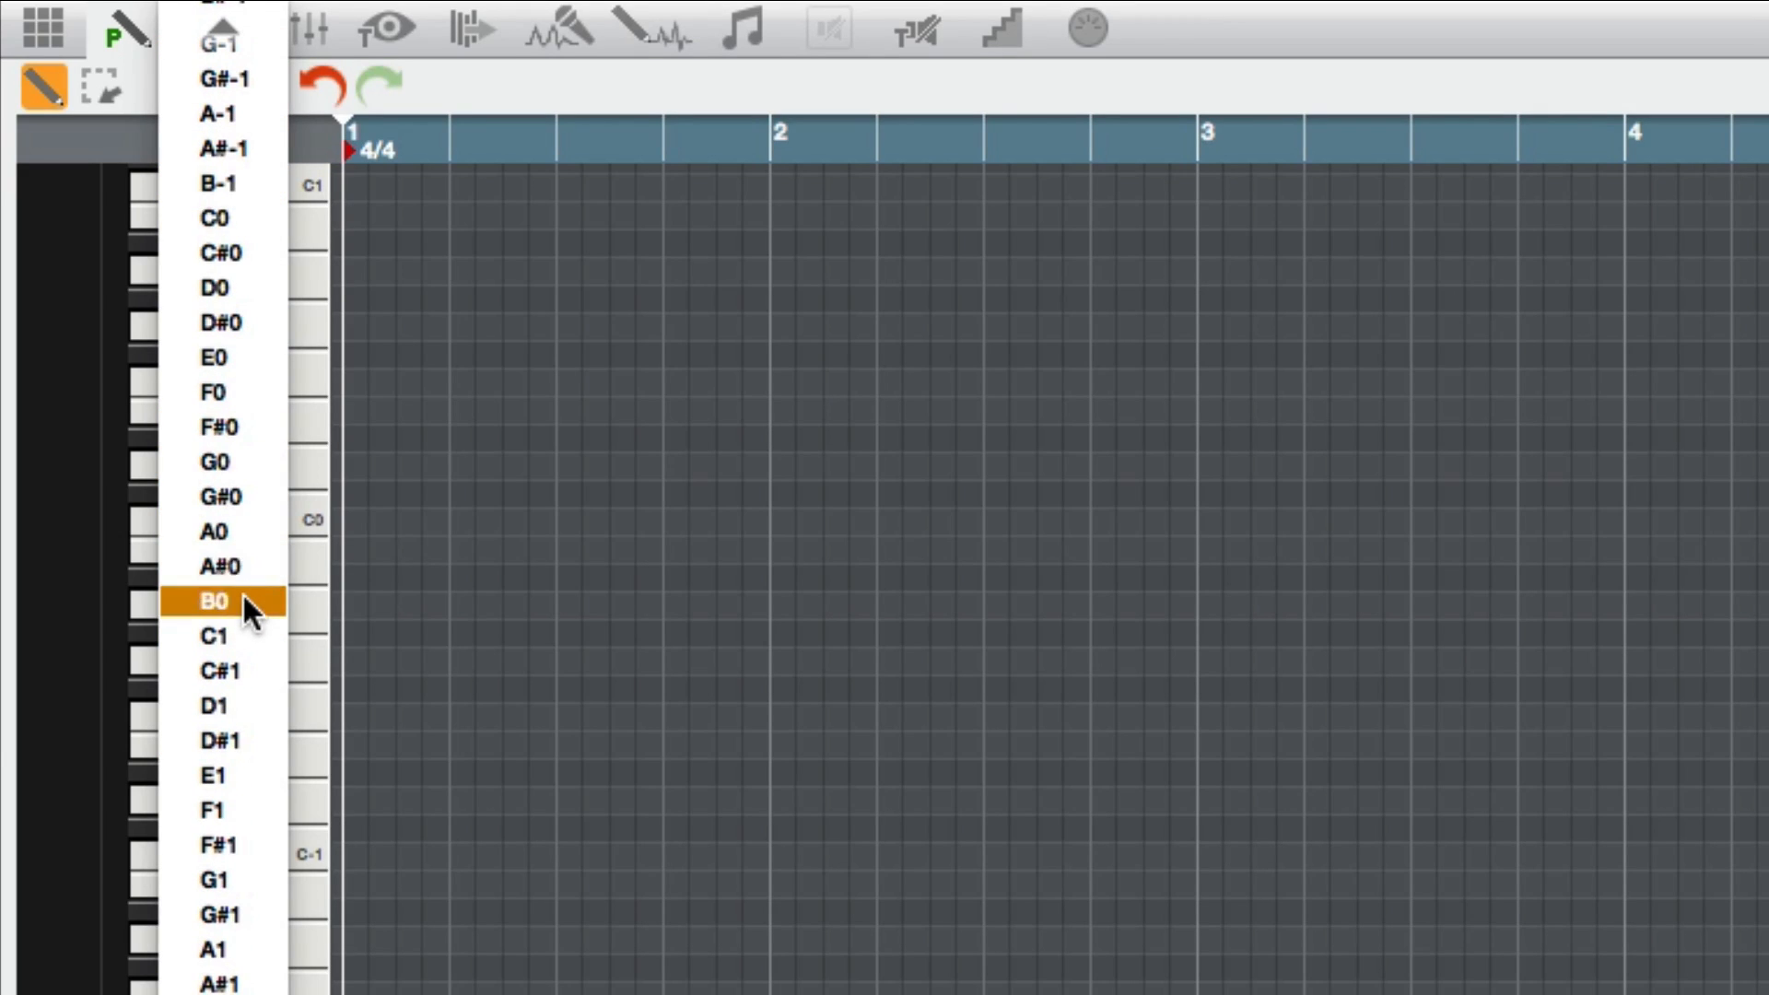
{"action": "left_click", "coordinate": [214, 601]}
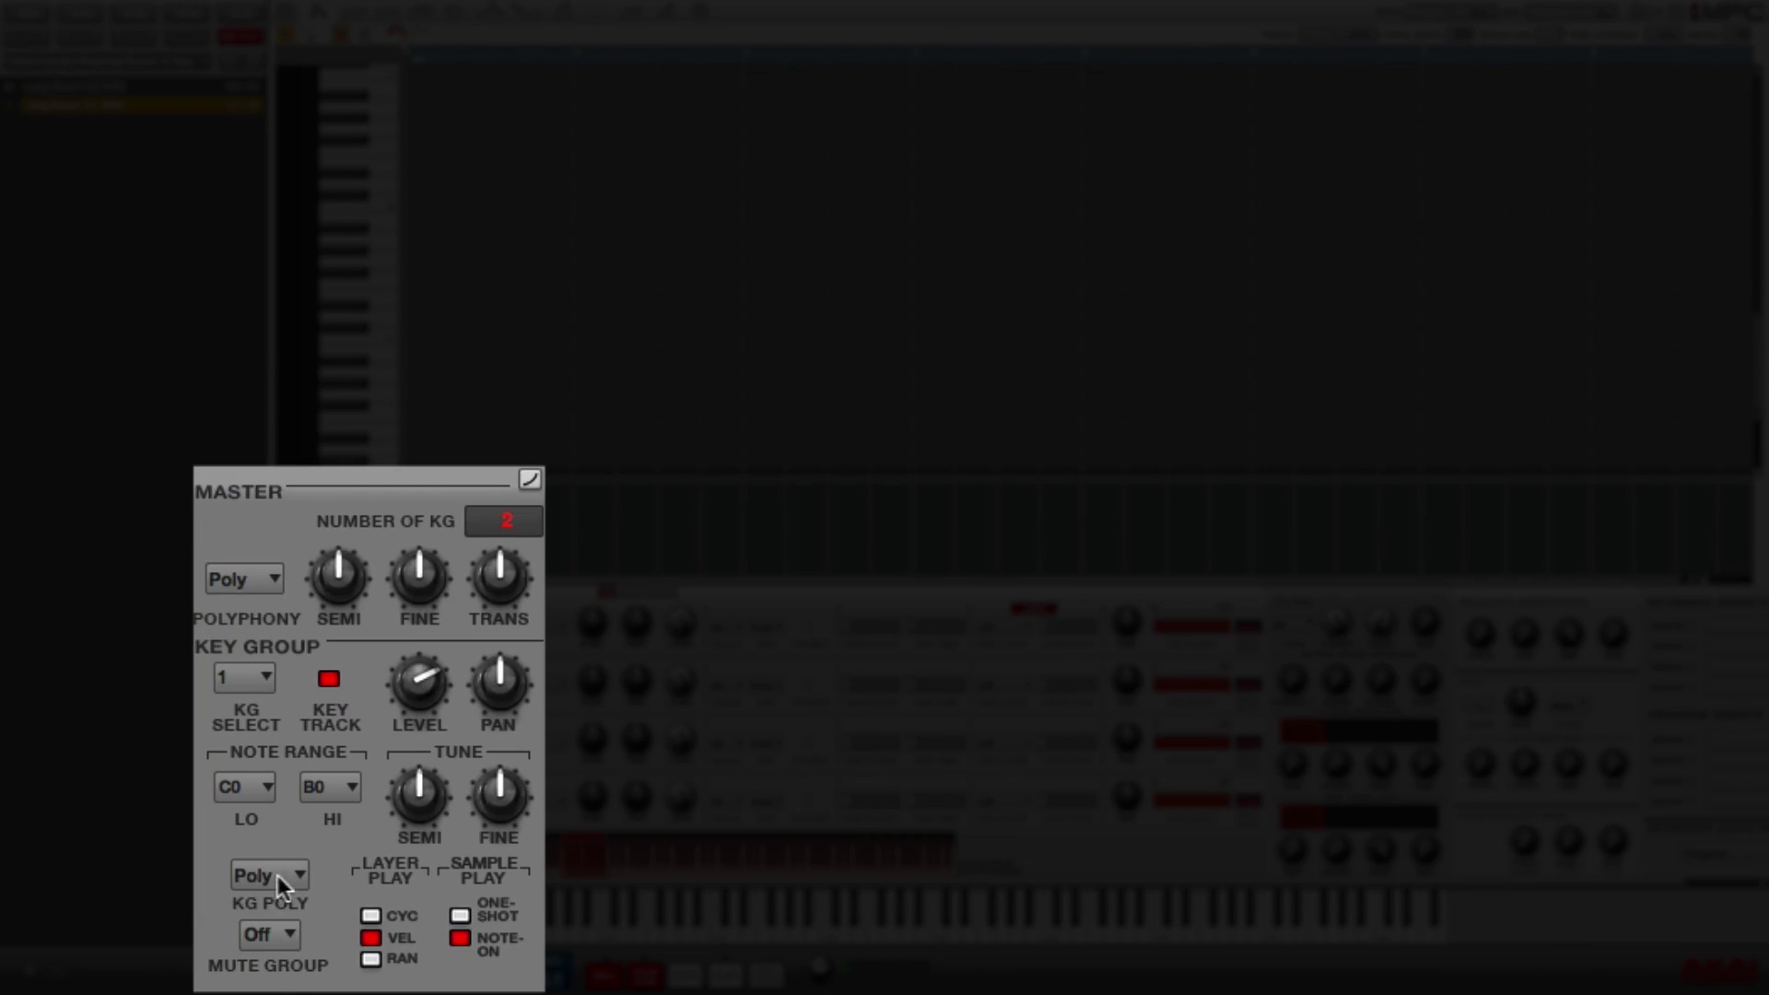
Change keygroup 1's KG Poly setting from Poly to Mono
{"action": "left_click", "coordinate": [269, 873]}
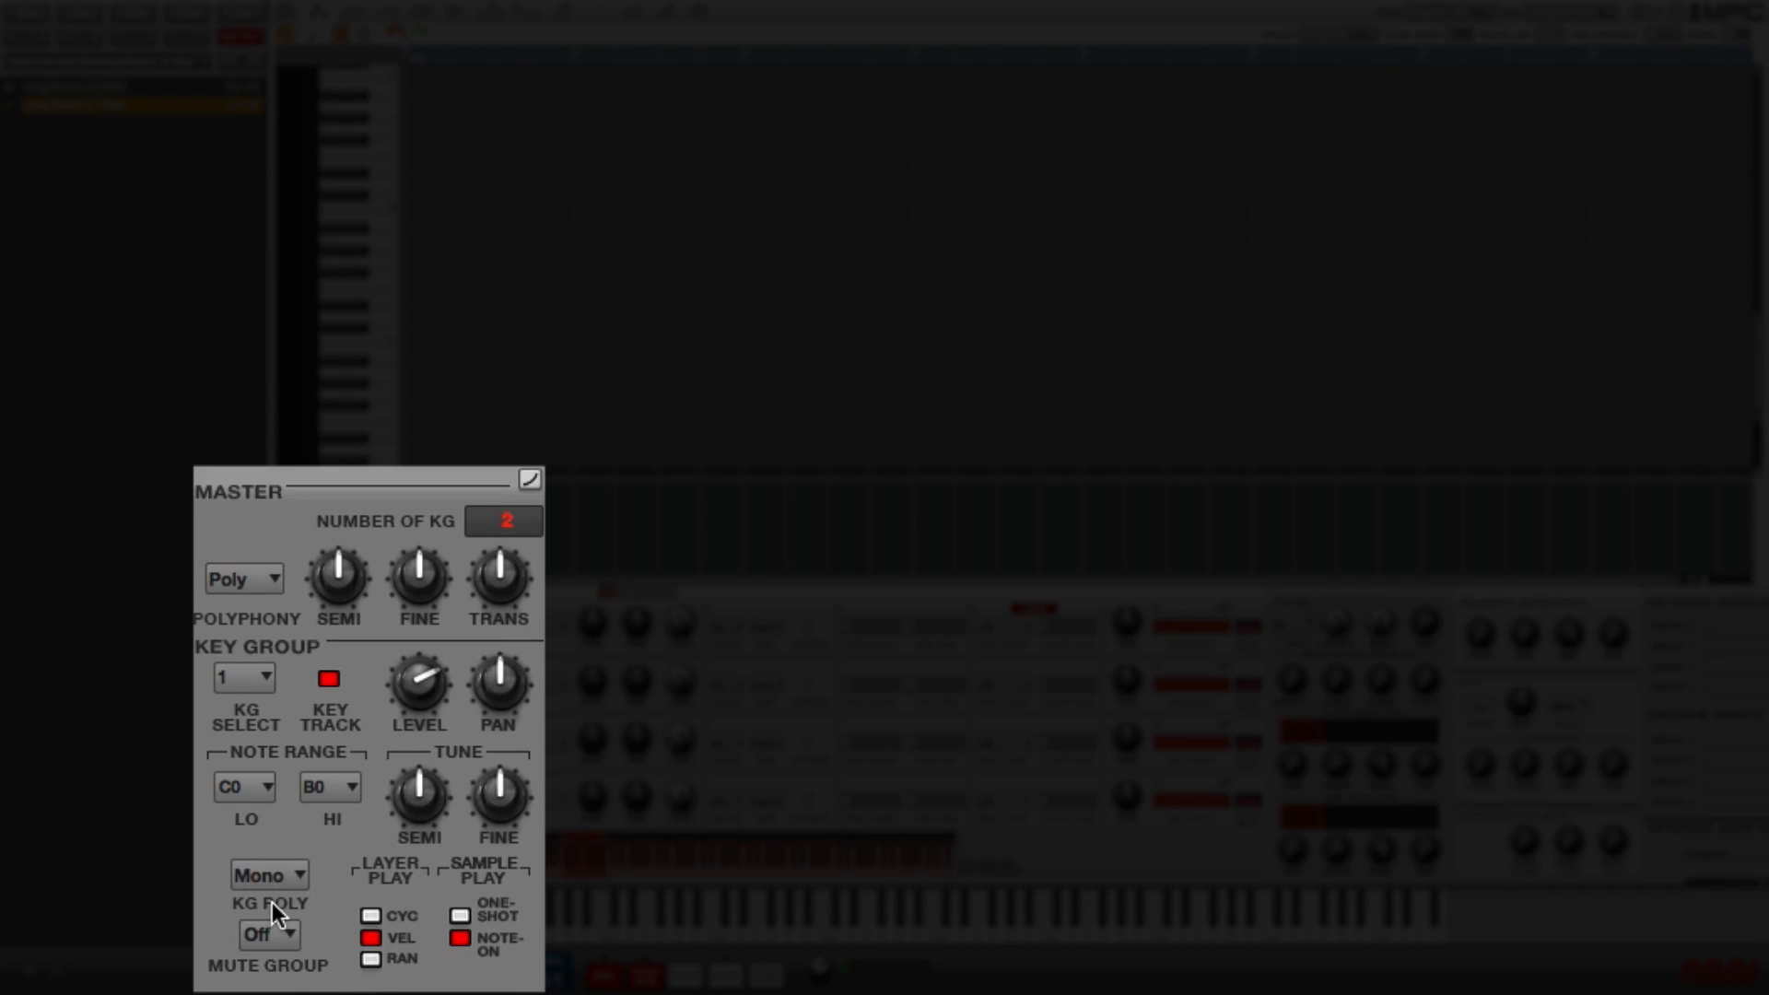
{"action": "mouse_move", "coordinate": [473, 908]}
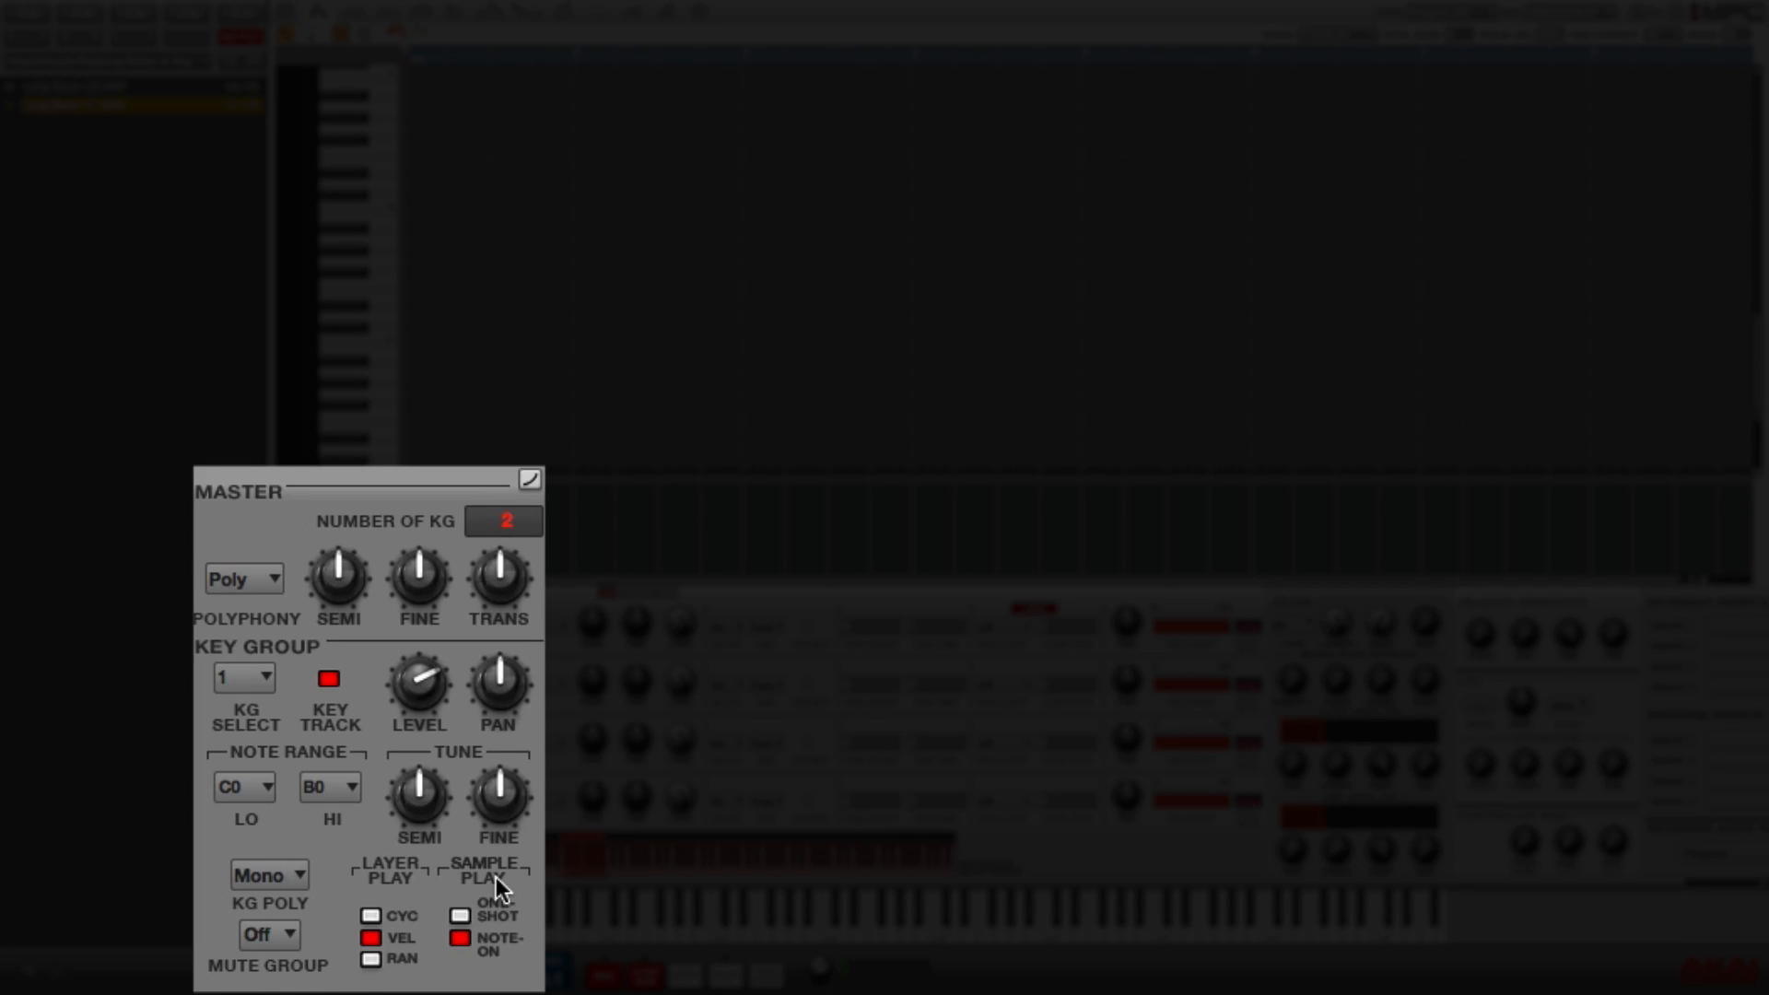
{"action": "left_click", "coordinate": [456, 912]}
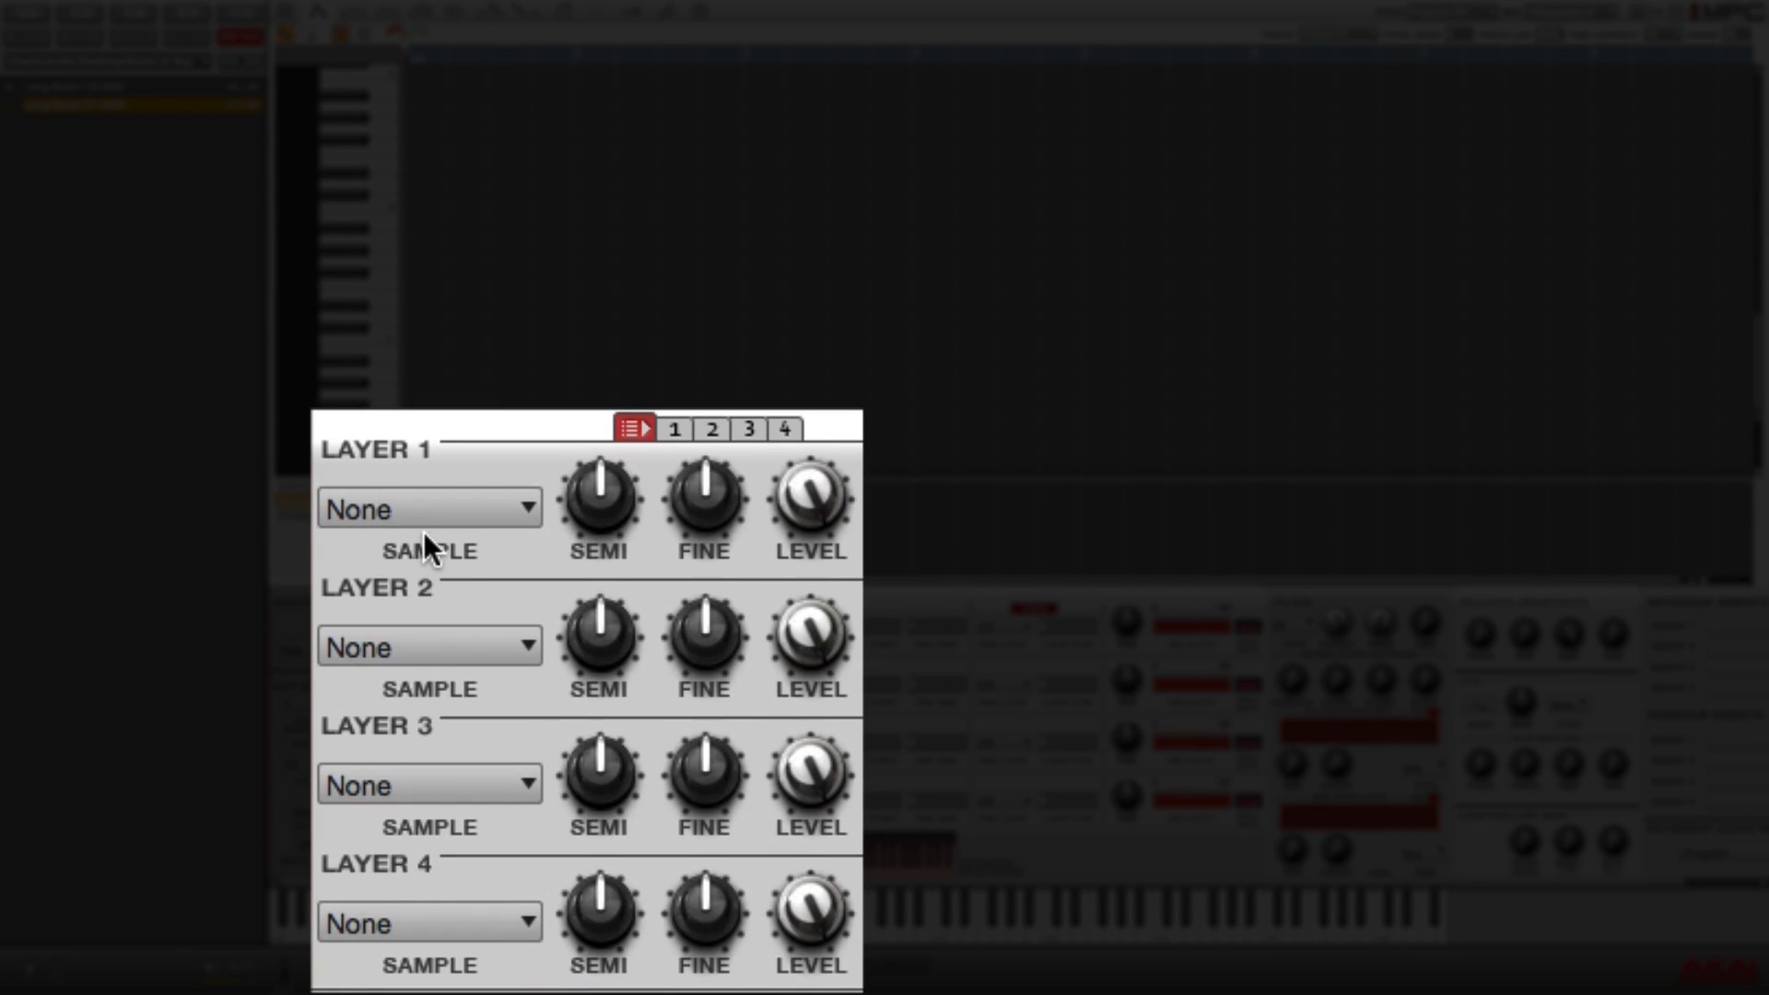
{"action": "mouse_move", "coordinate": [389, 479]}
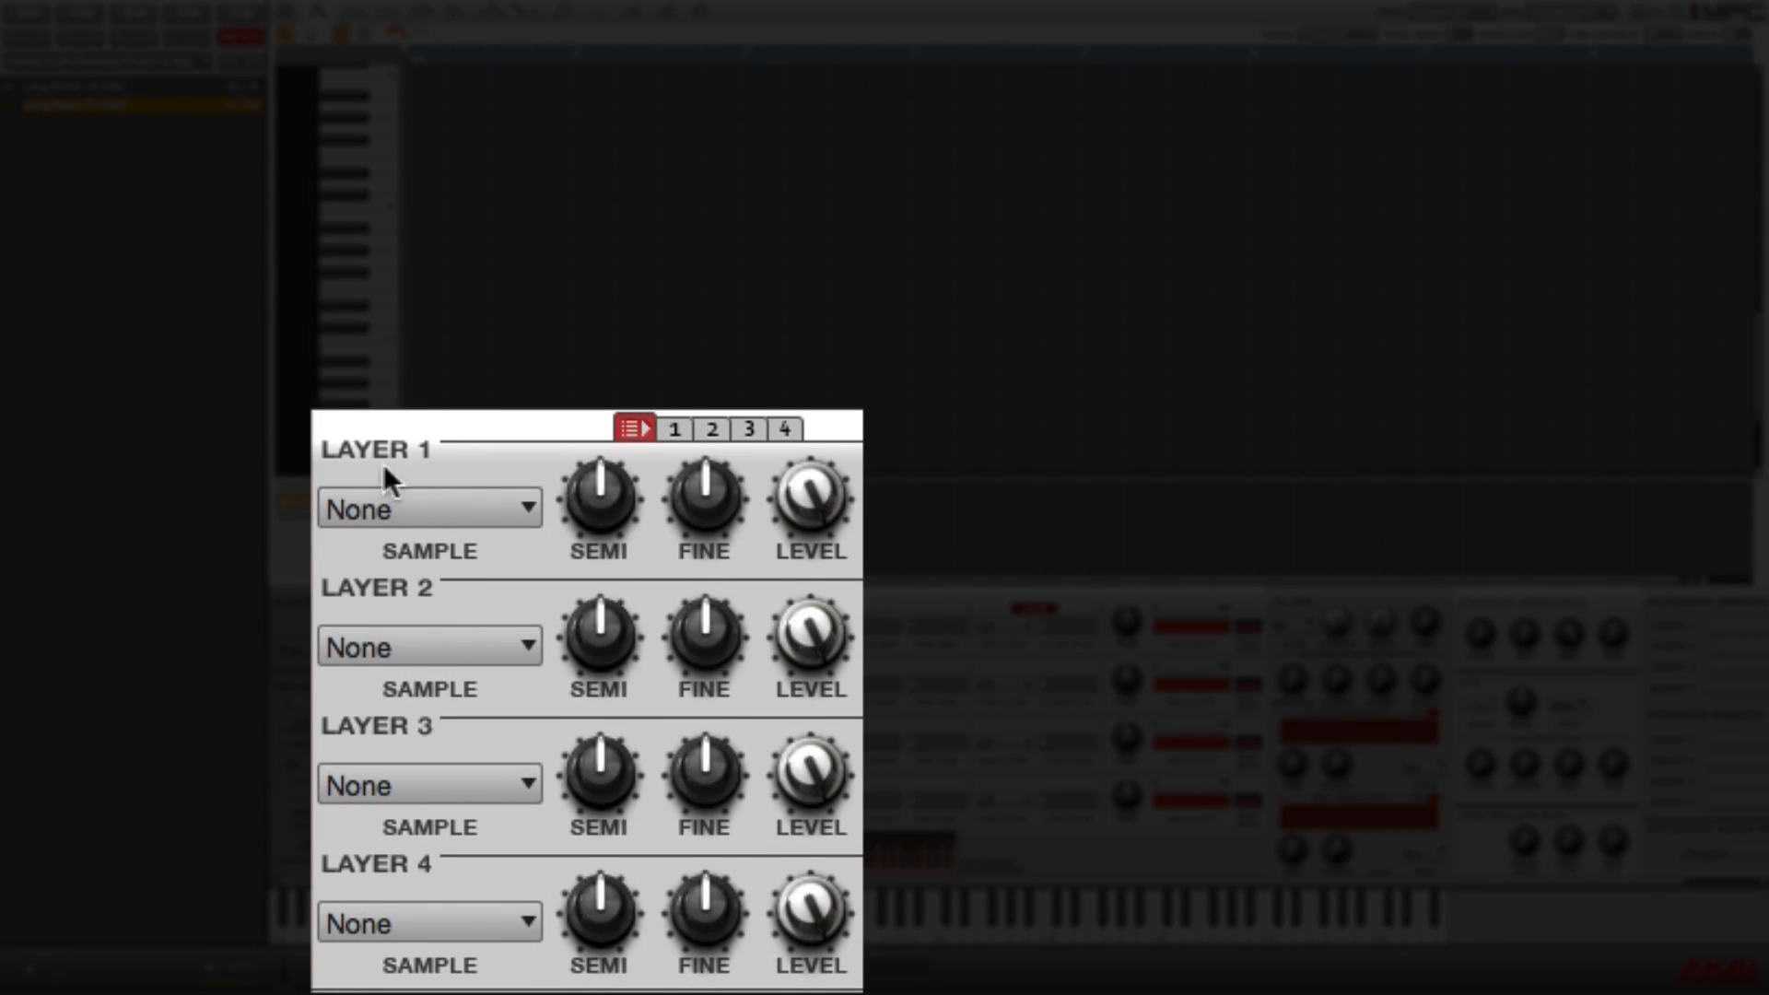
{"action": "mouse_move", "coordinate": [417, 520]}
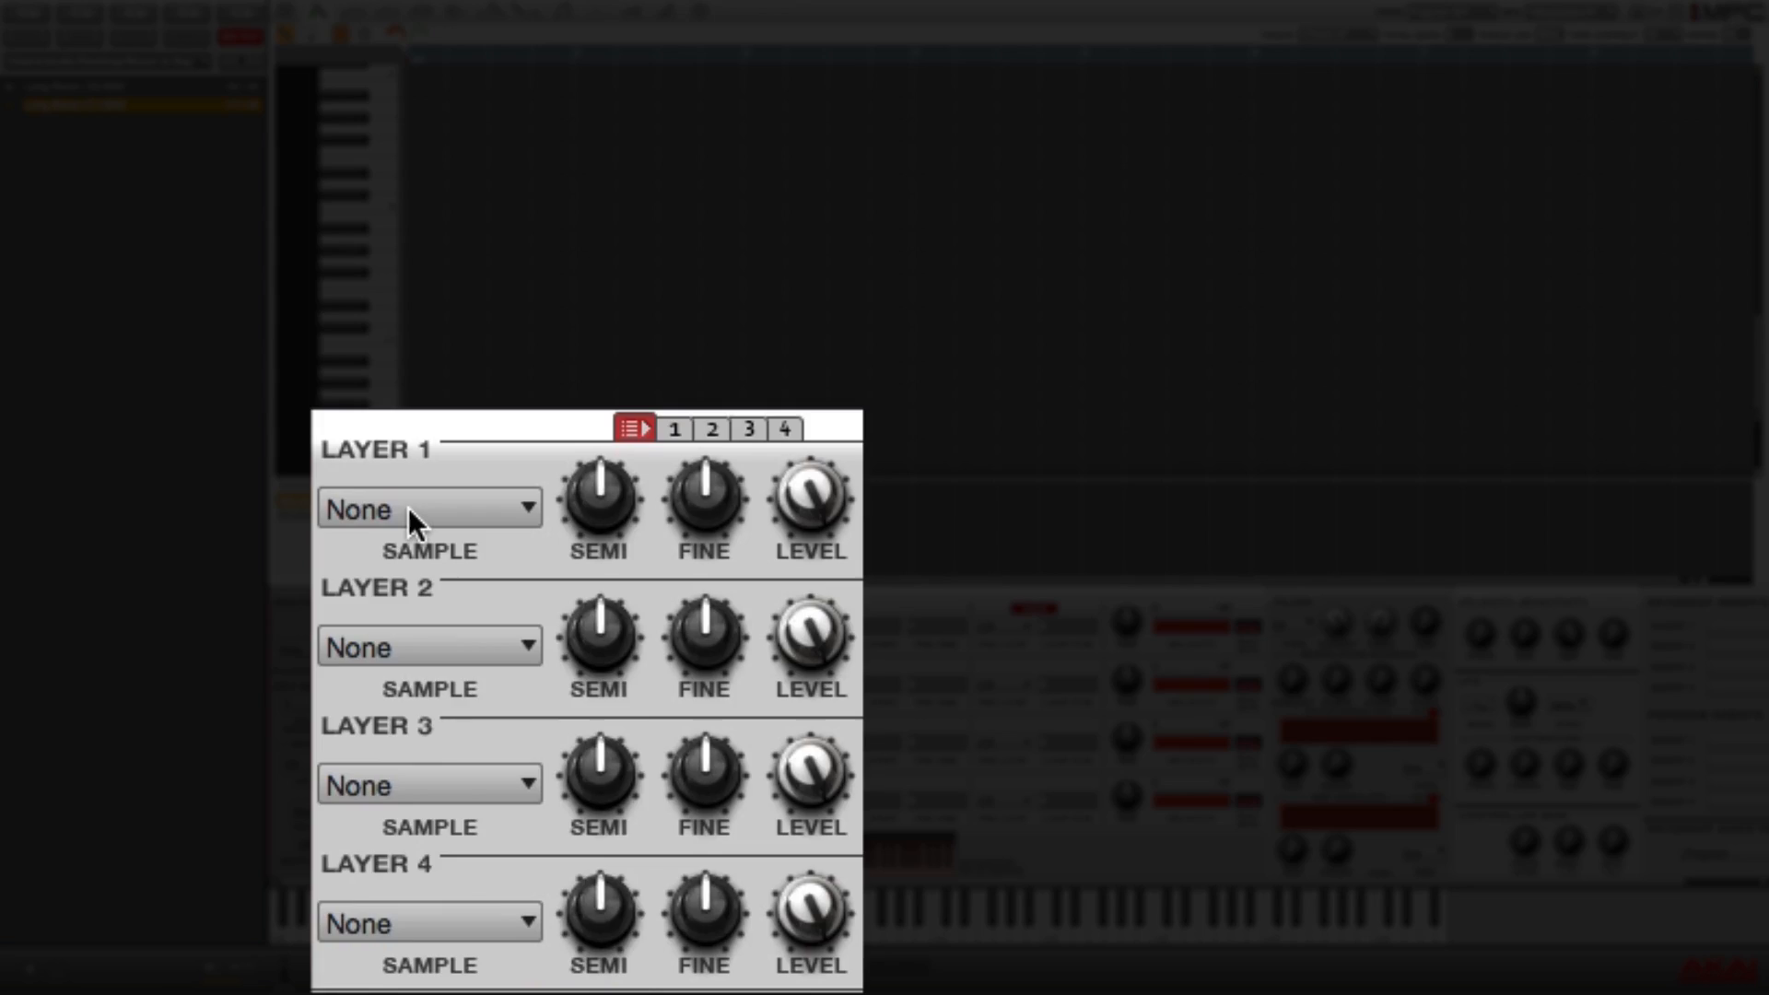
Assign the Long Boom C0 sample to layer 1 of keygroup 1
{"action": "left_click", "coordinate": [427, 508]}
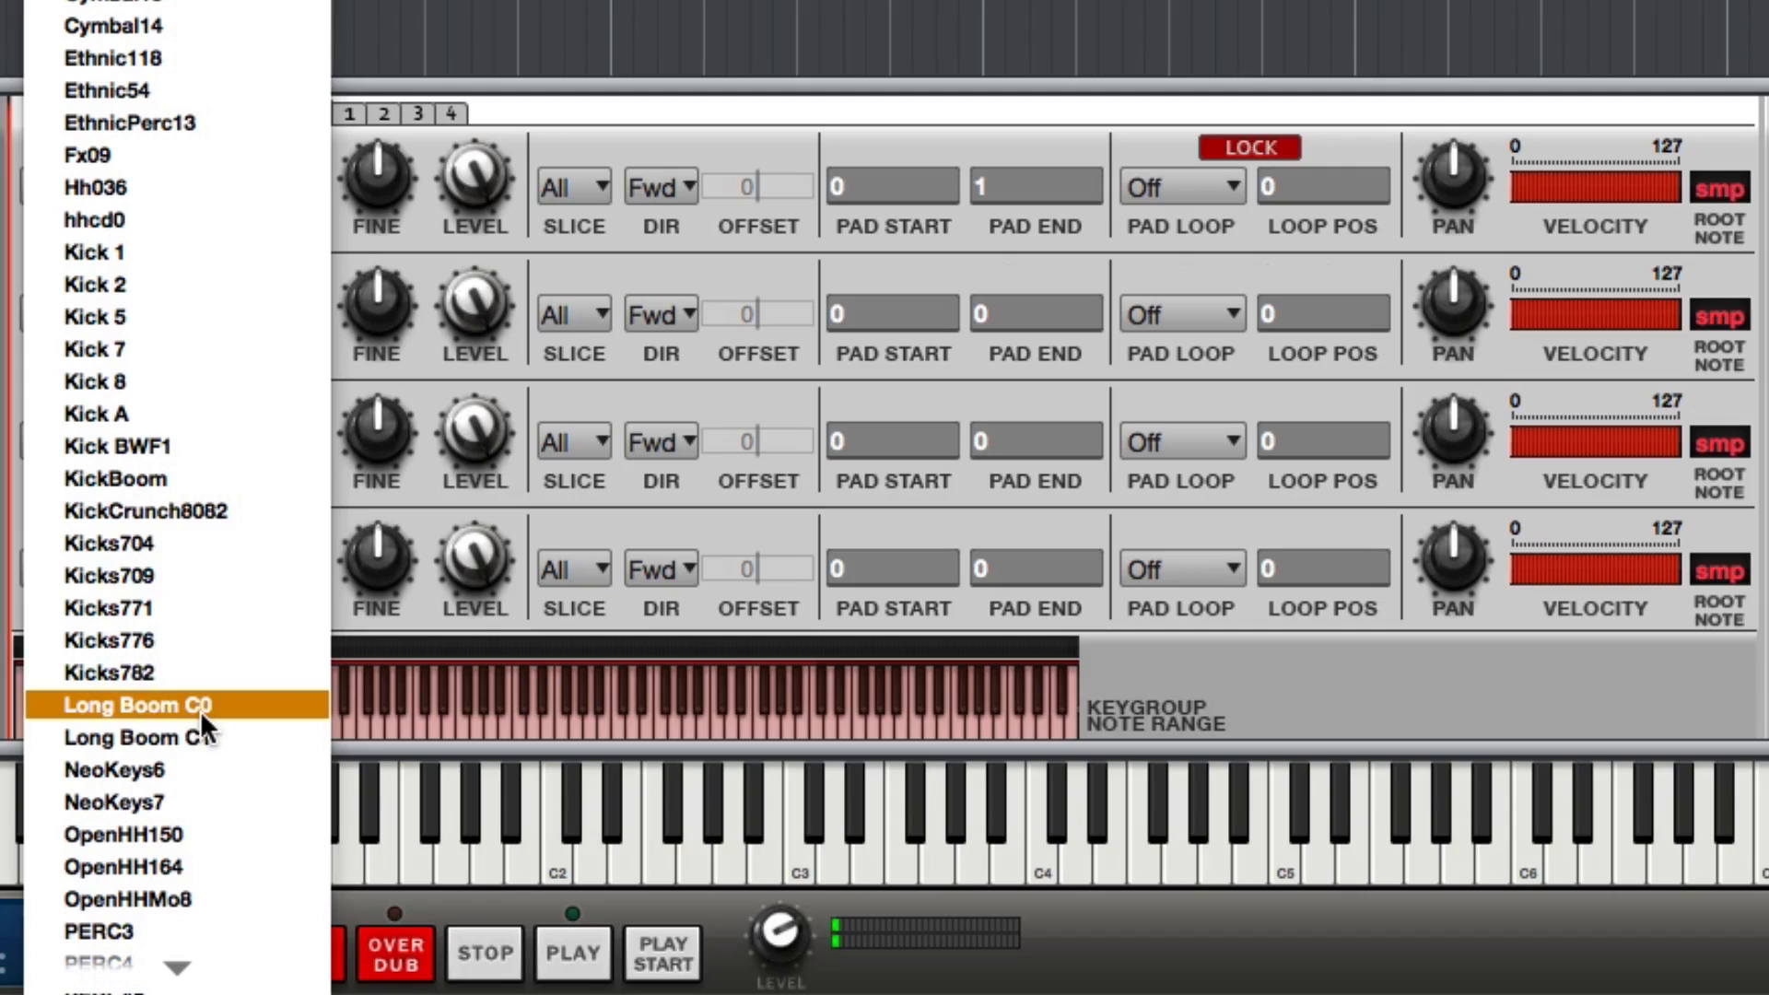
{"action": "left_click", "coordinate": [142, 704]}
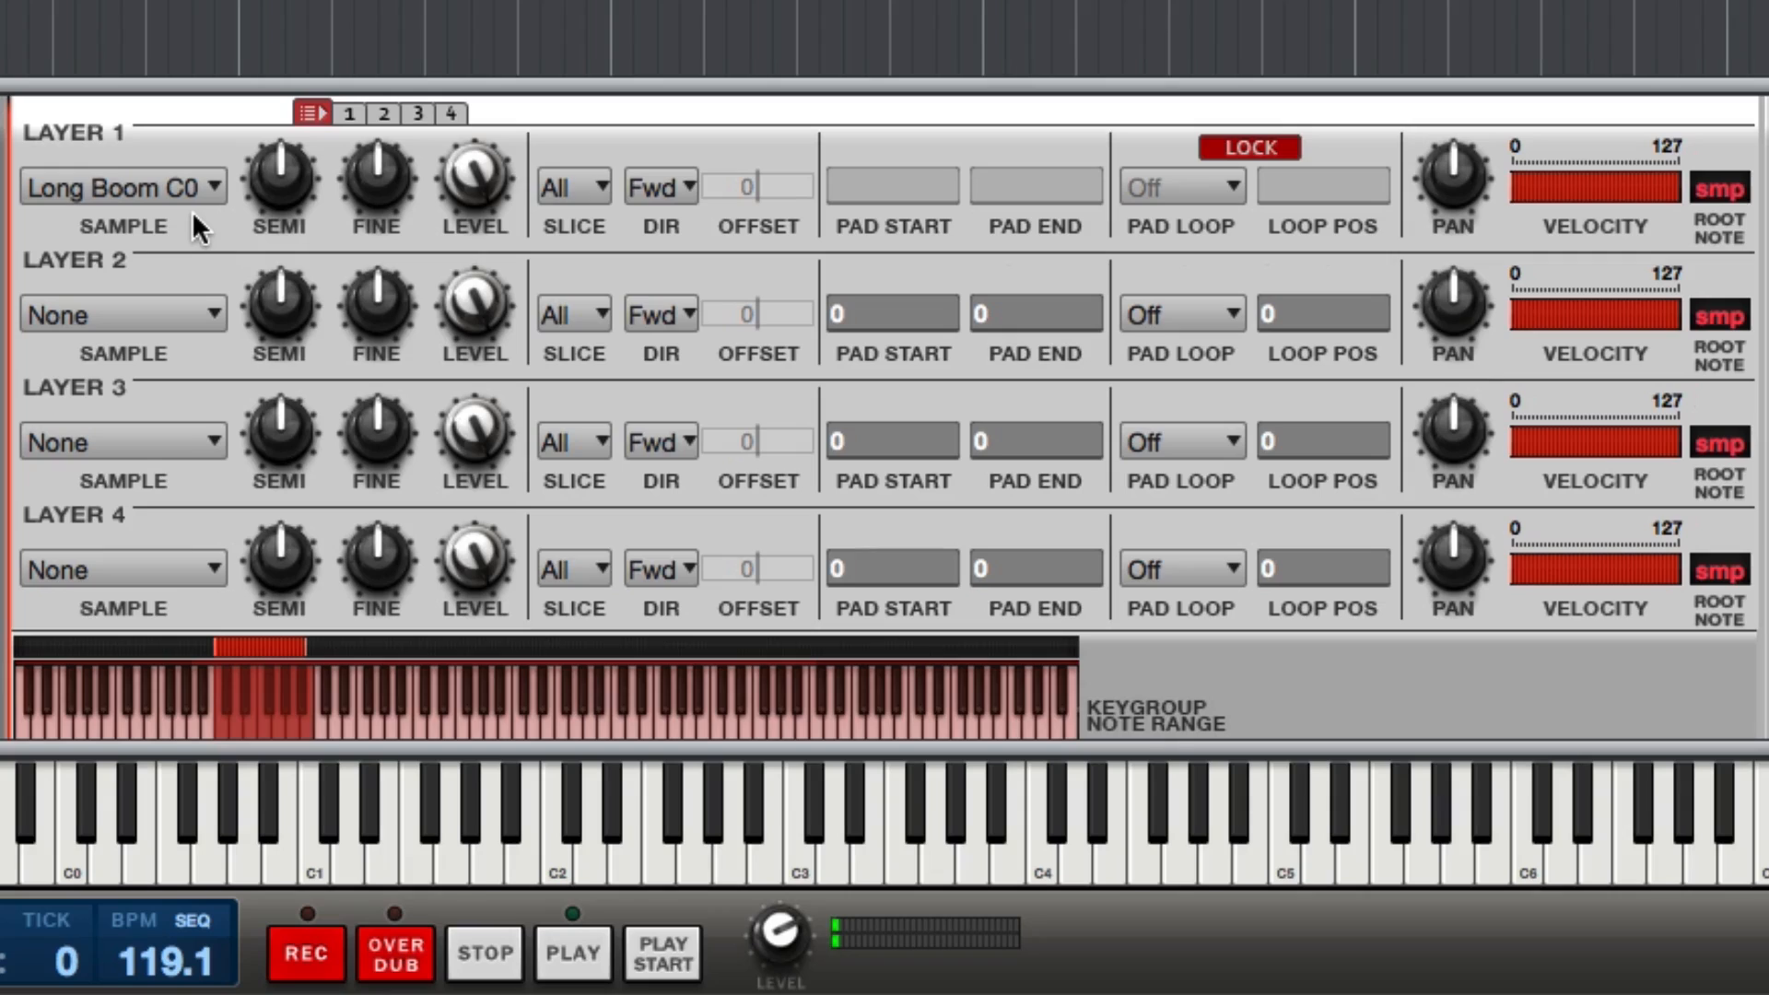
{"action": "mouse_move", "coordinate": [273, 229]}
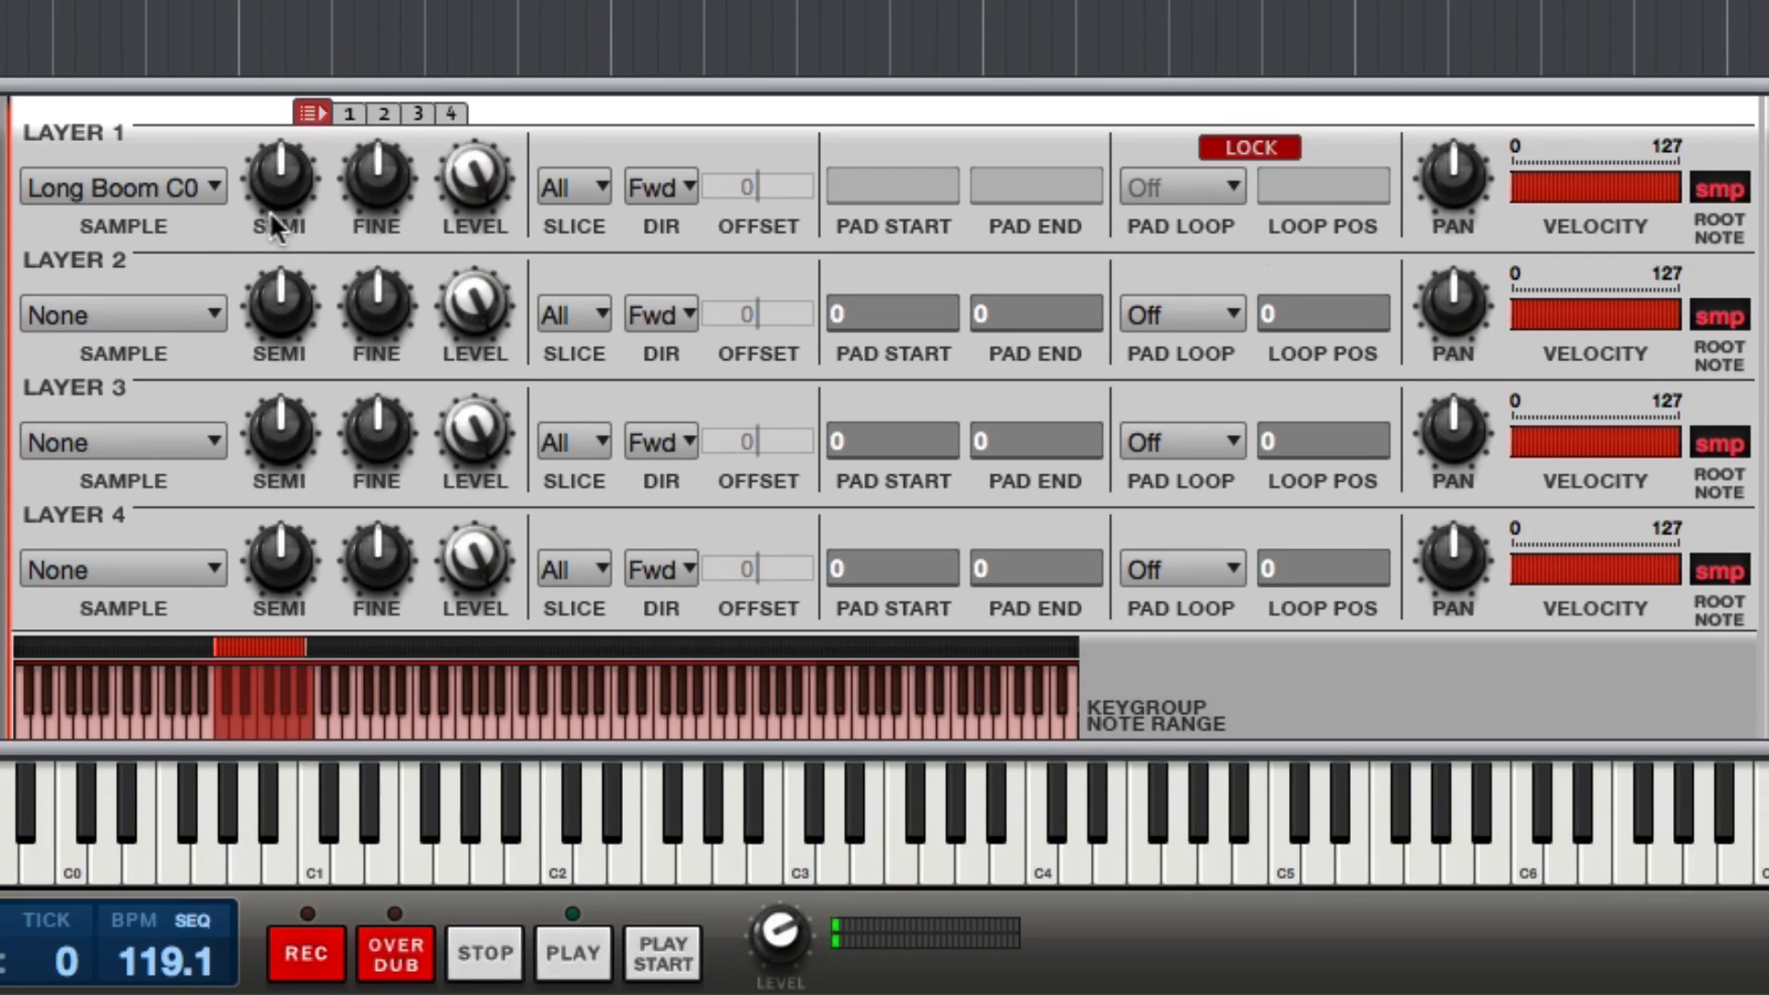
{"action": "mouse_move", "coordinate": [177, 381]}
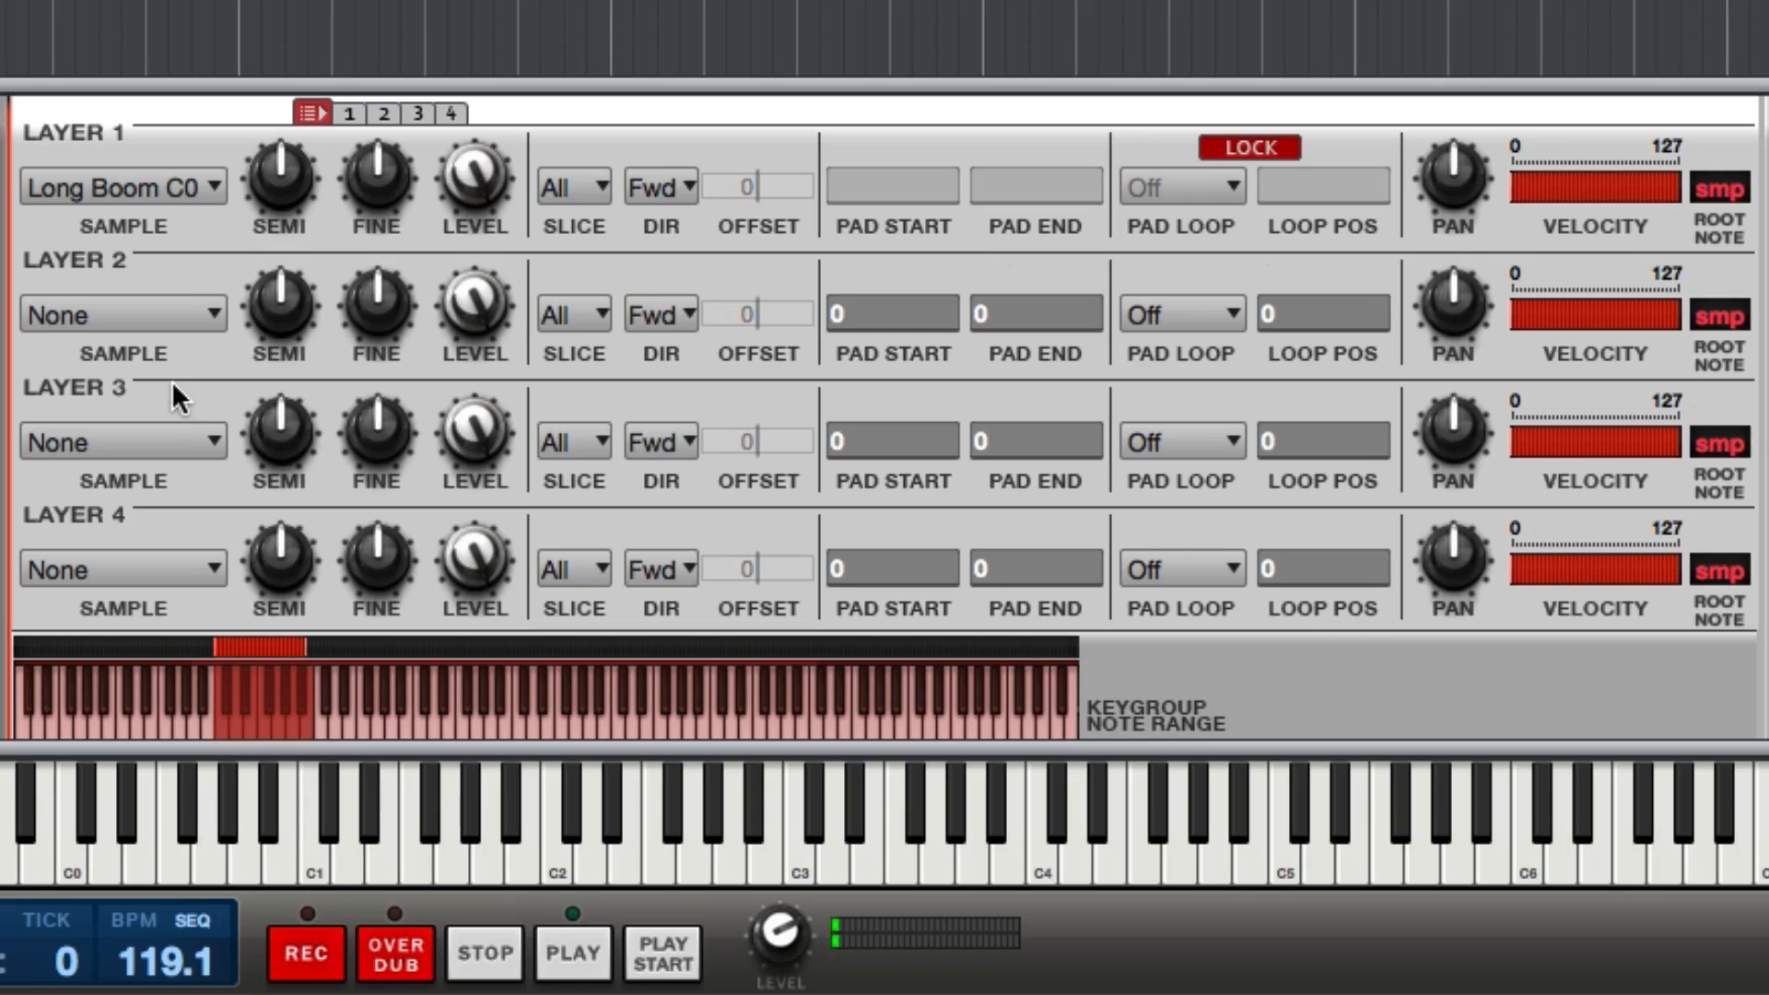
Set layer 1's Root Note to C0 to match the Long Boom C0 sample
{"action": "left_click", "coordinate": [1720, 188]}
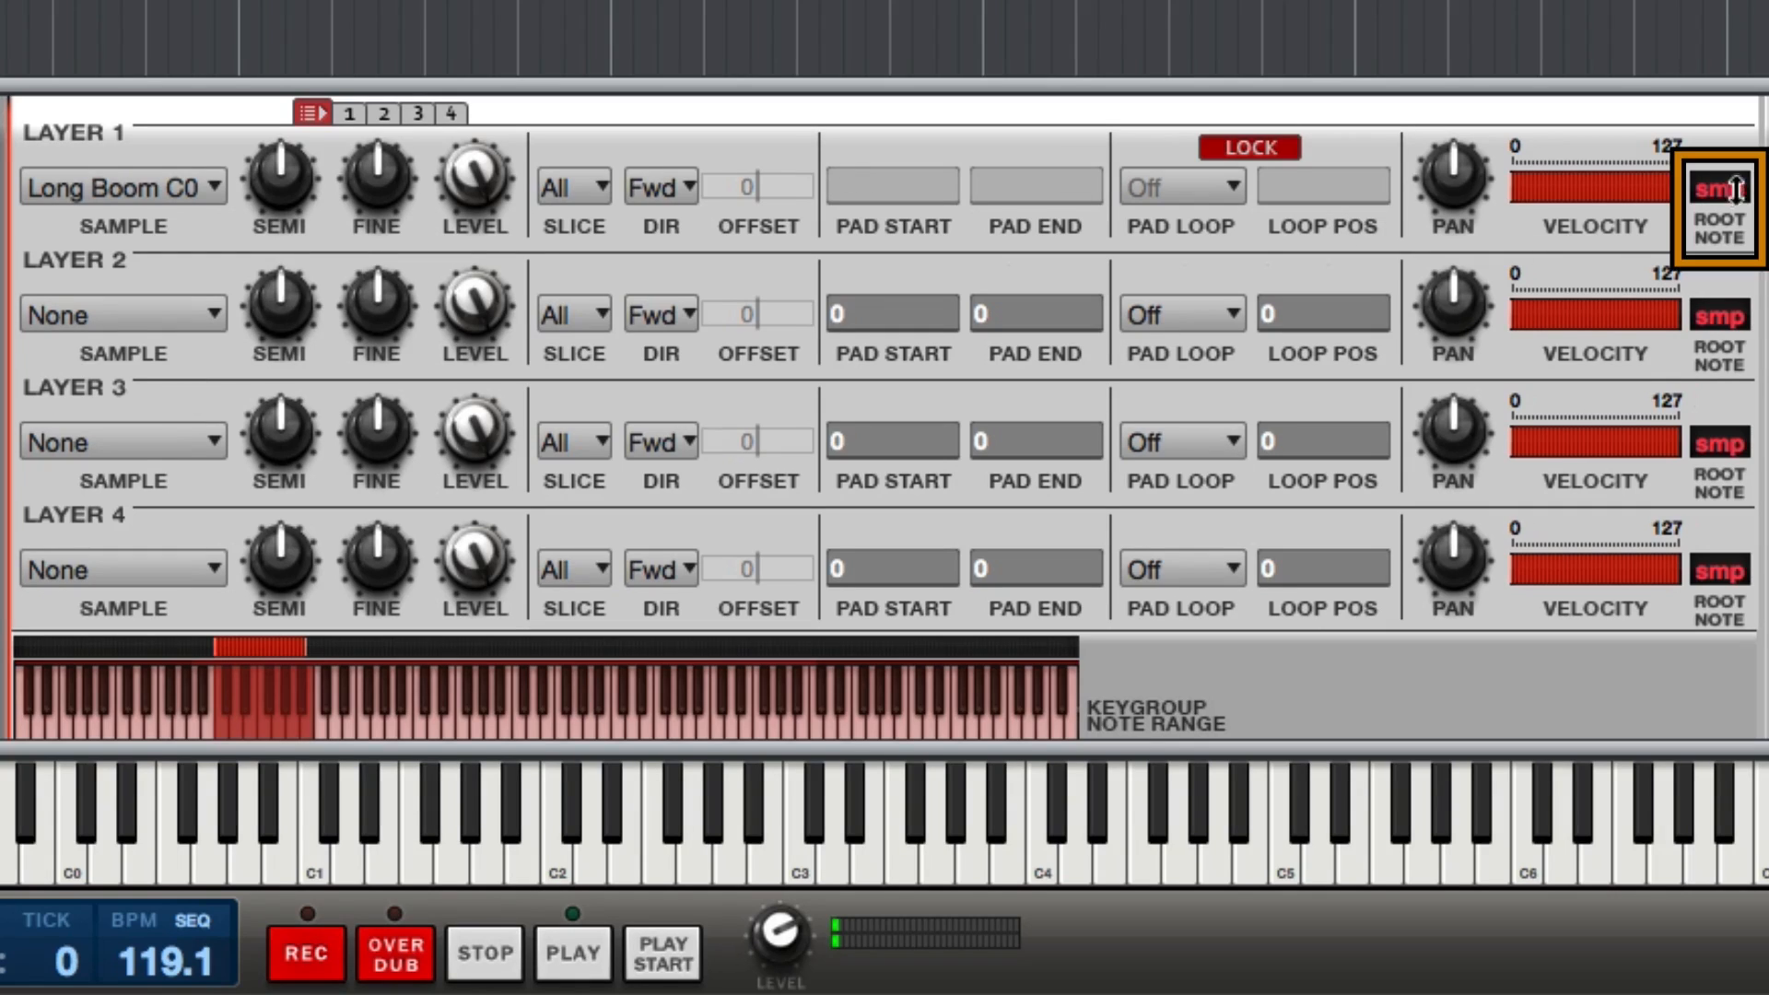
{"action": "mouse_move", "coordinate": [1736, 189]}
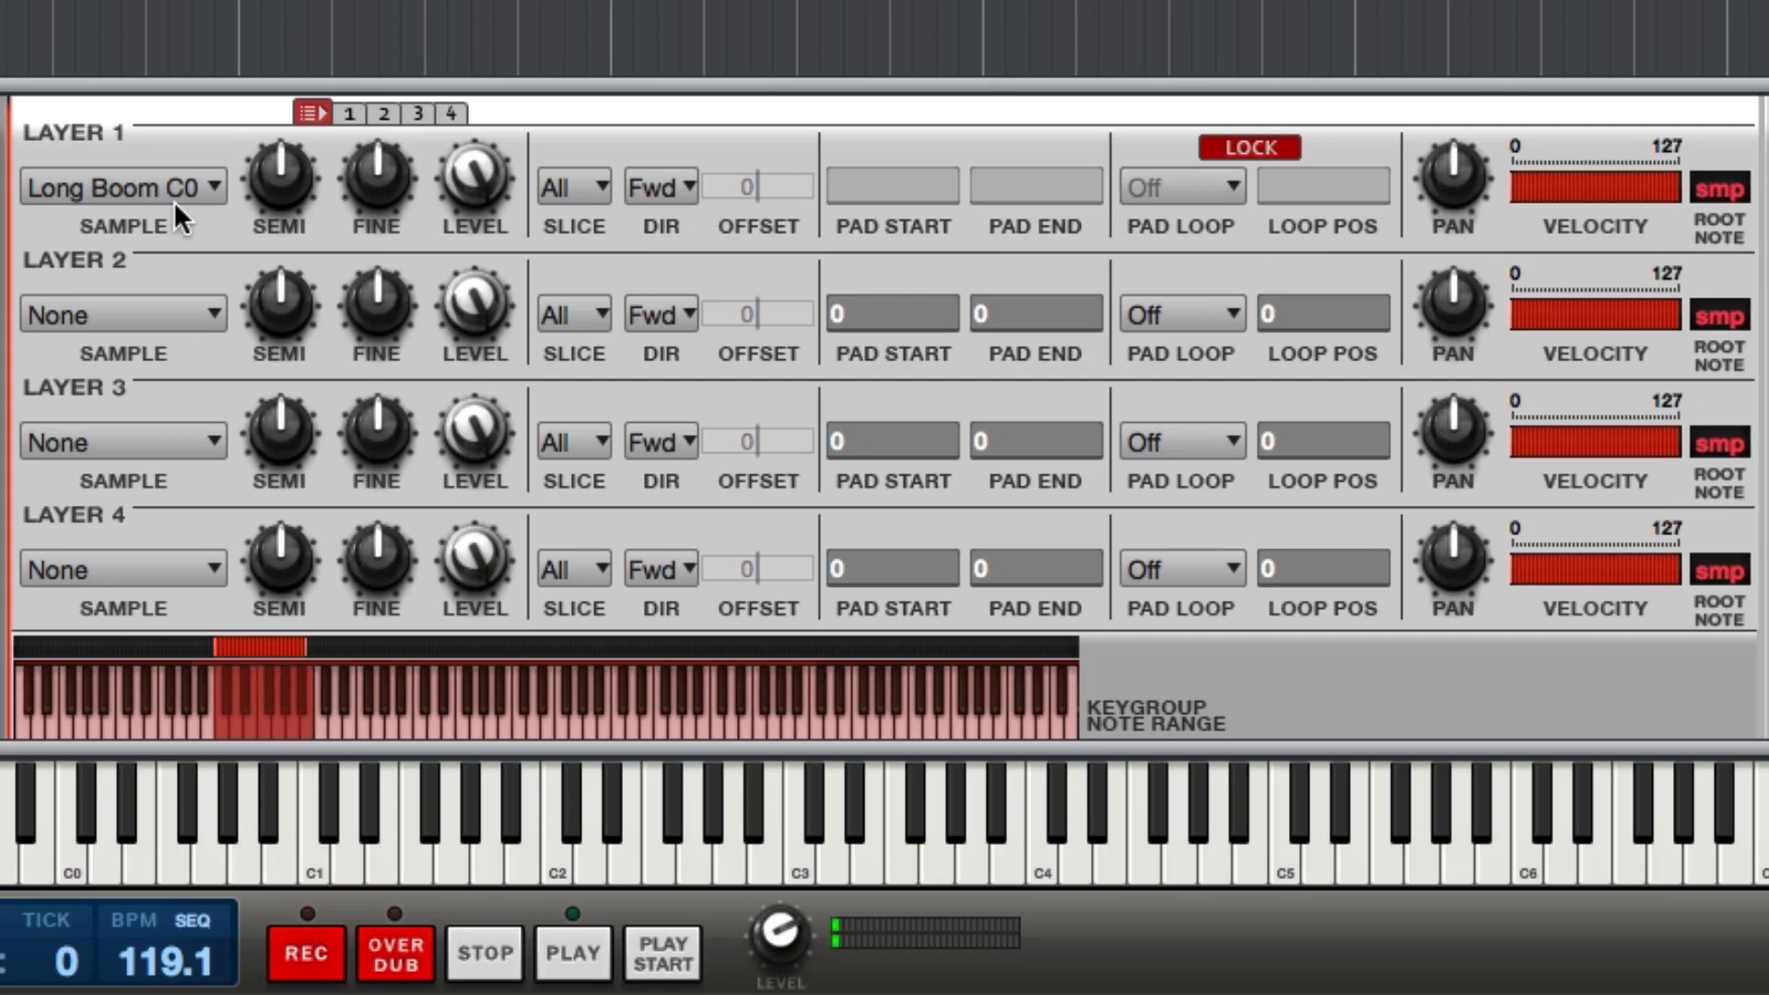
{"action": "mouse_move", "coordinate": [1732, 238]}
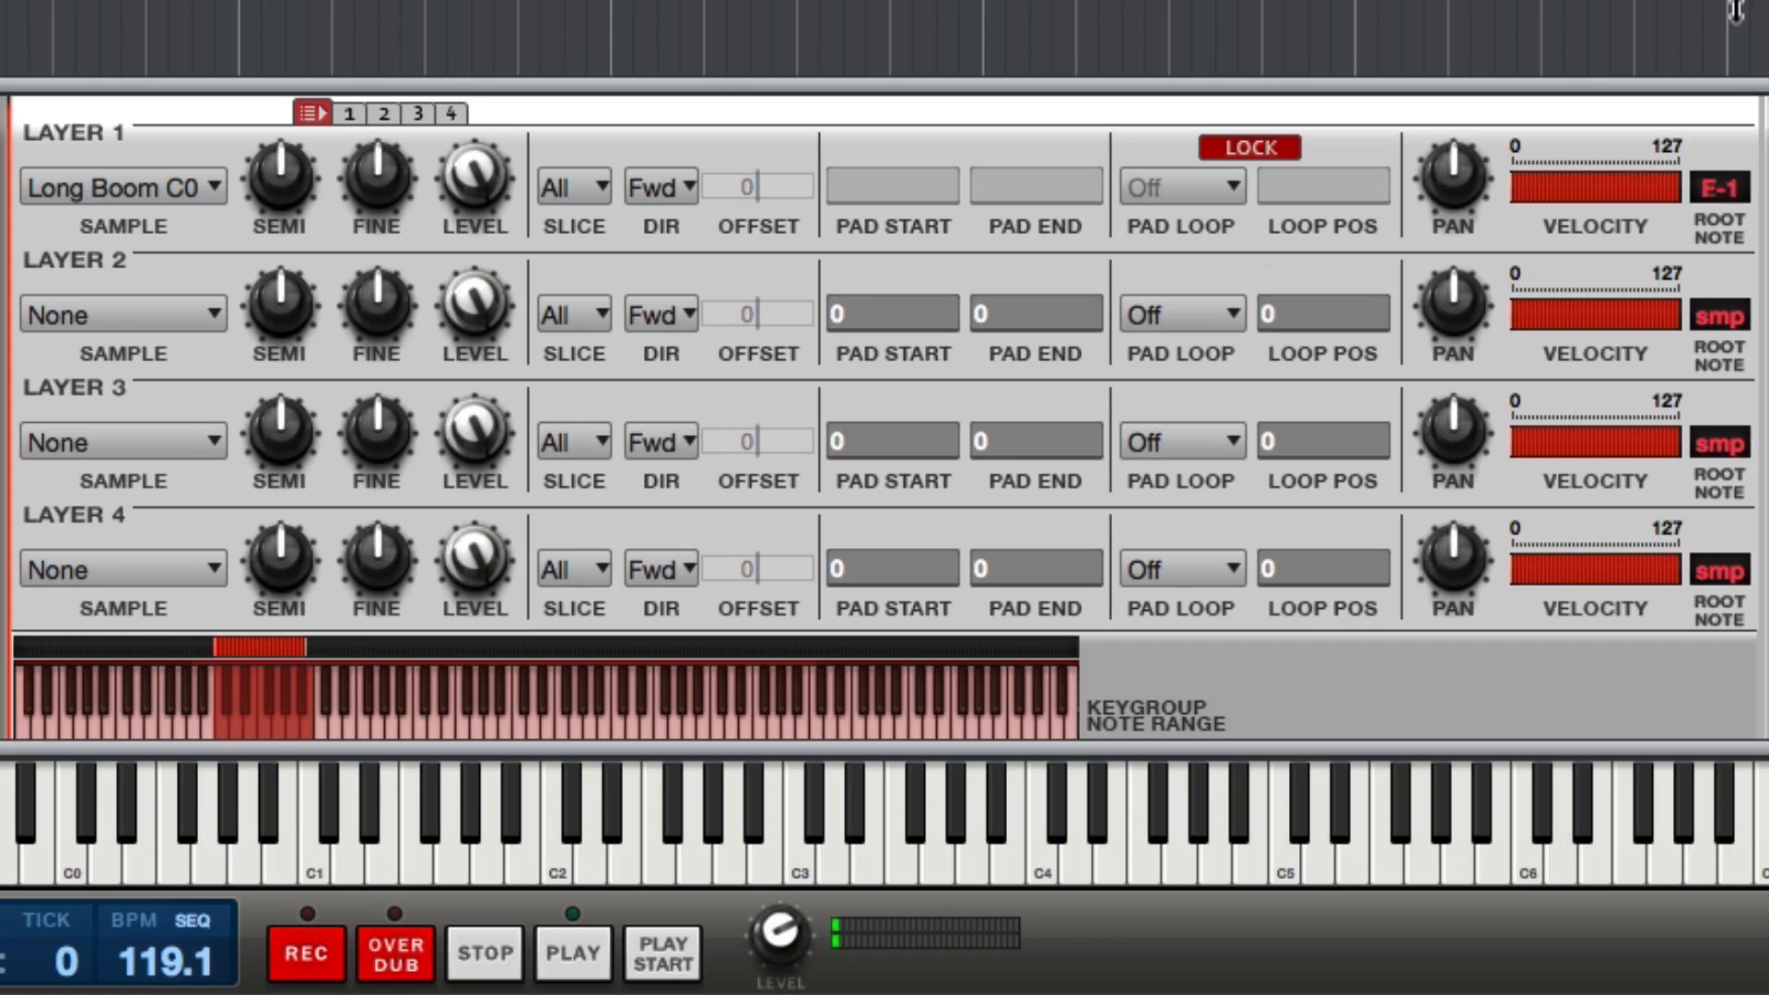
{"action": "left_click", "coordinate": [1724, 188]}
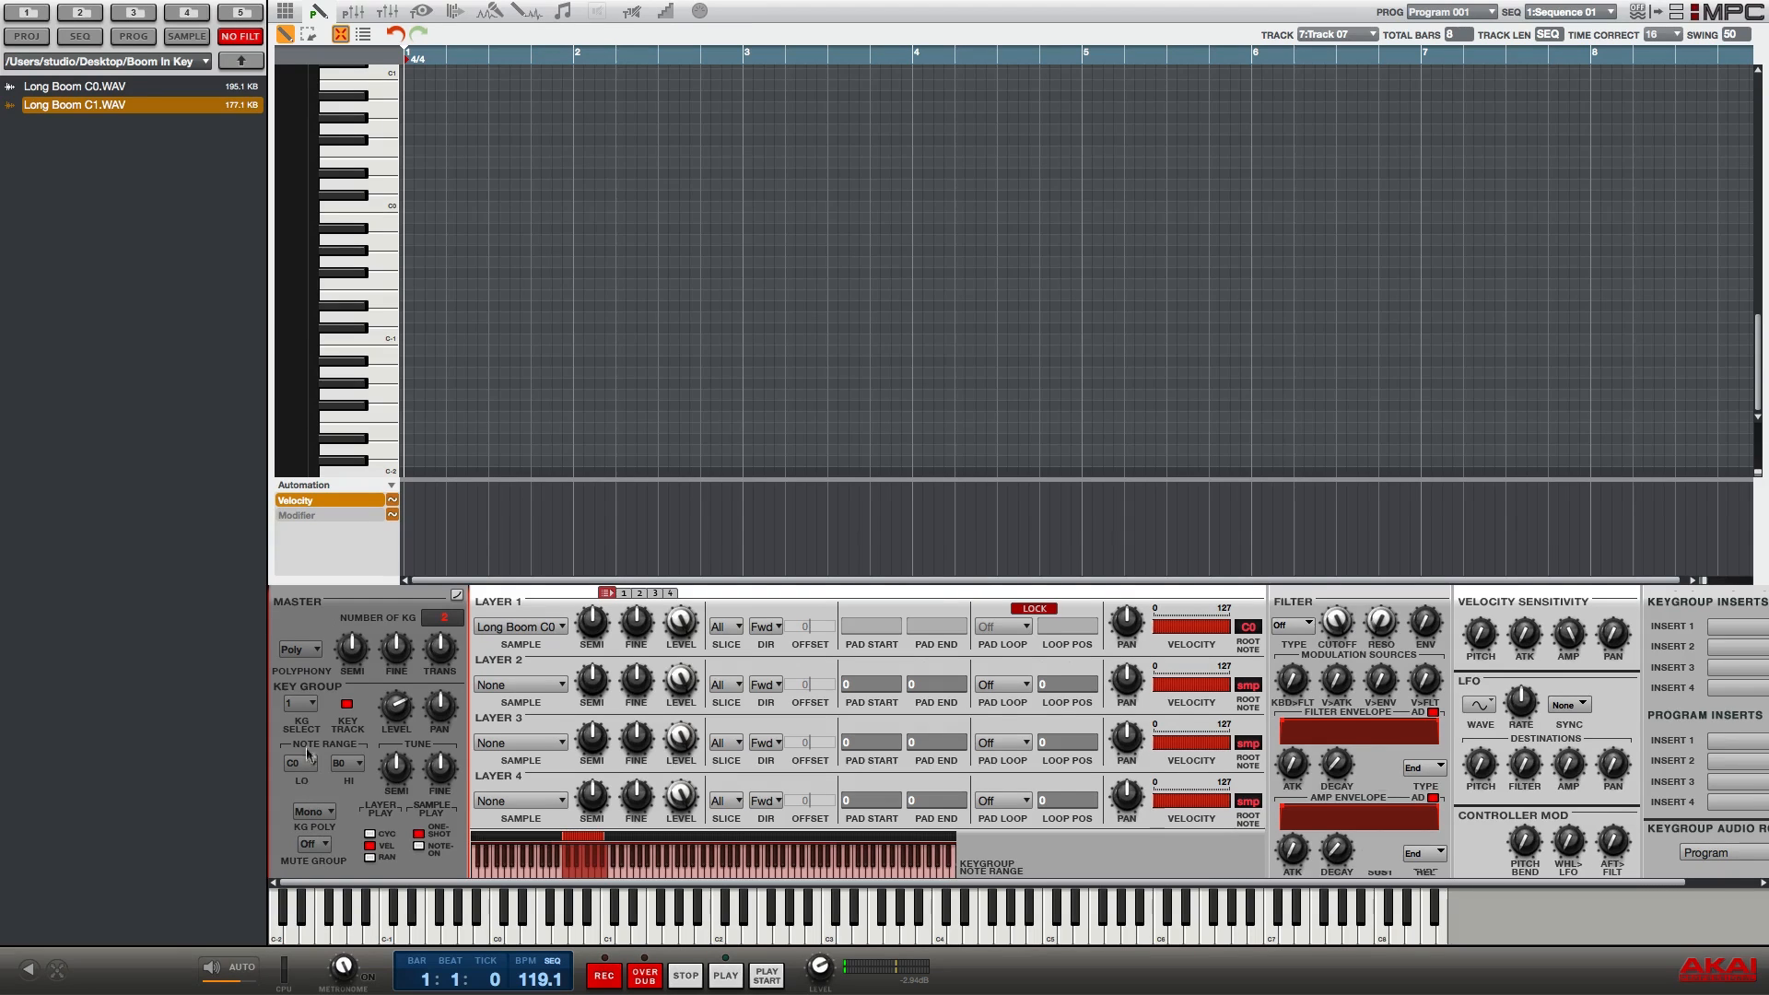
Select keygroup 2 via KG Select and set its note range toward C1–B1
{"action": "left_click", "coordinate": [298, 704]}
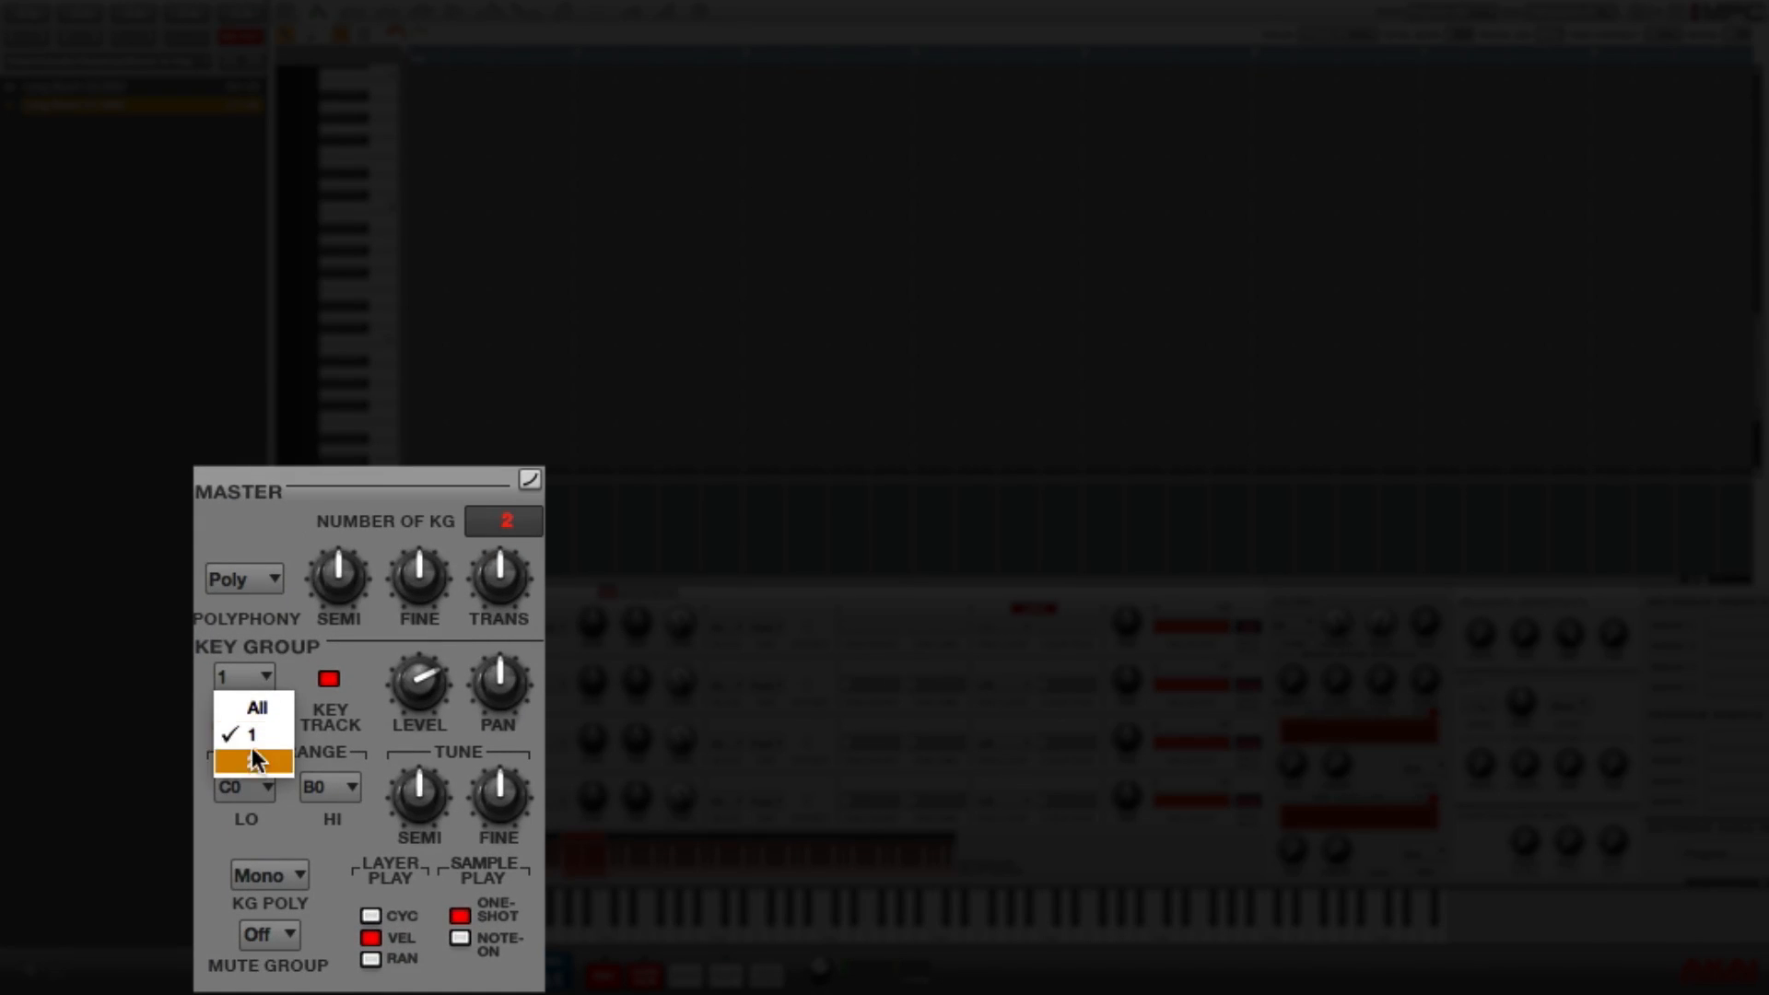
{"action": "left_click", "coordinate": [256, 761]}
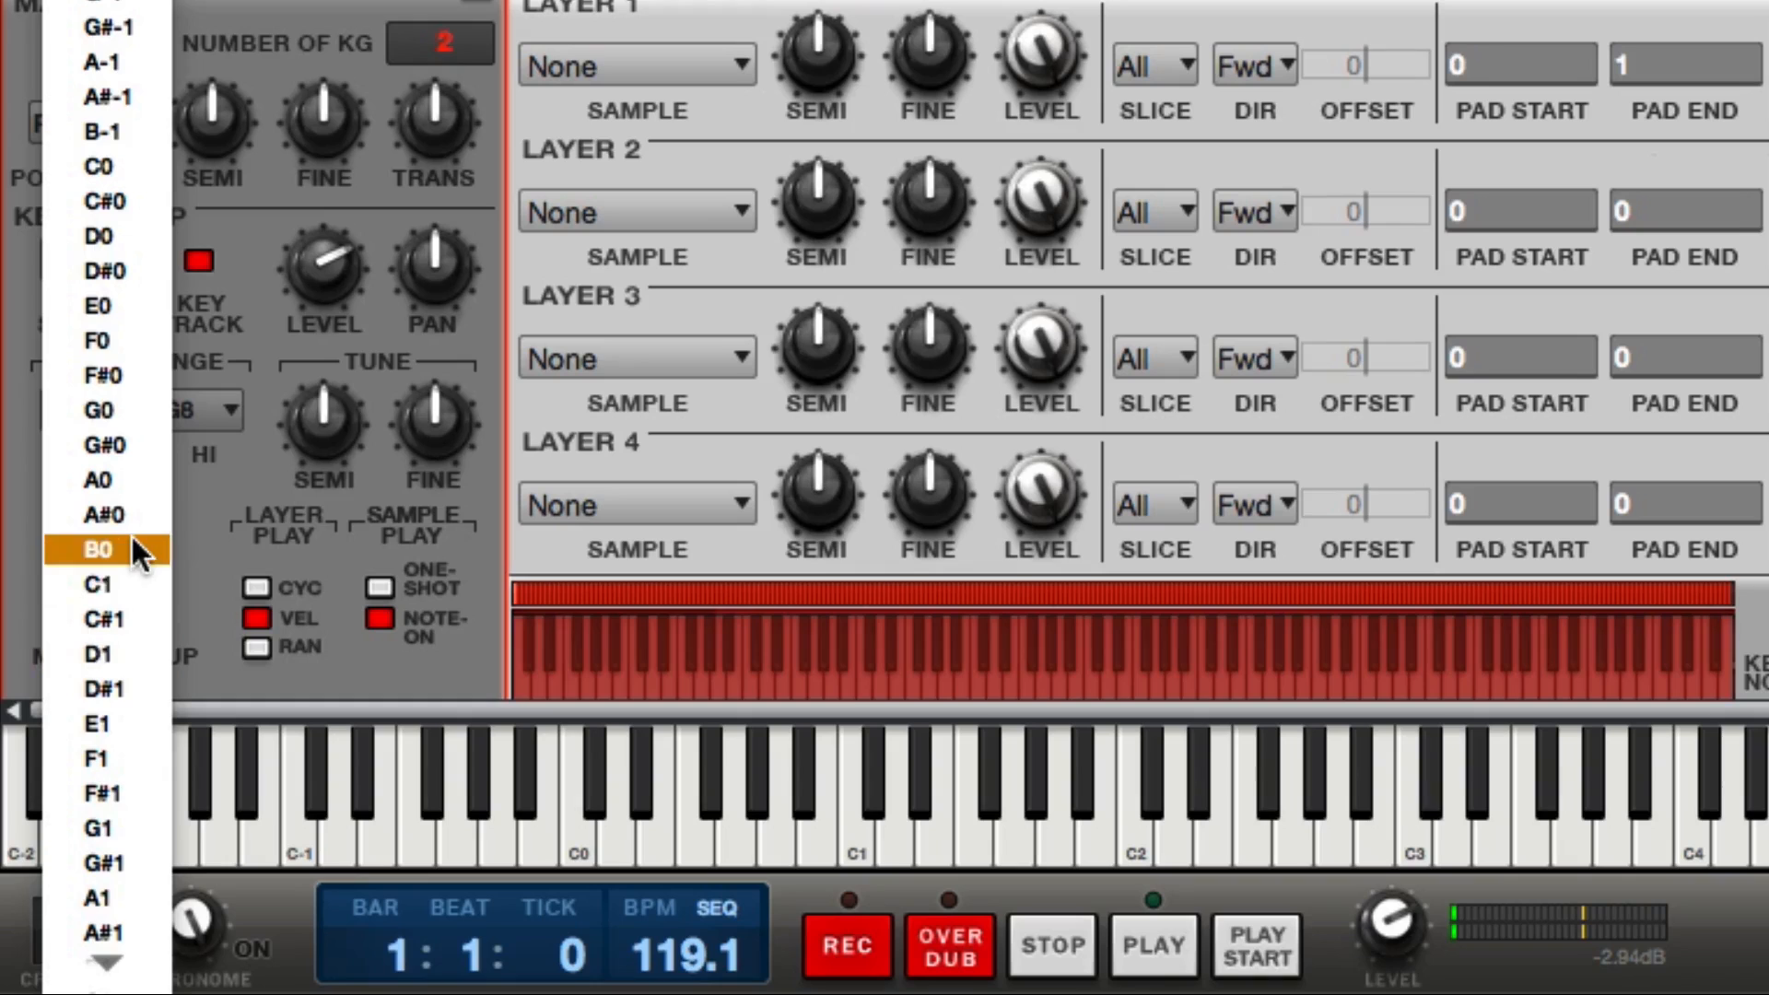
{"action": "left_click", "coordinate": [92, 545]}
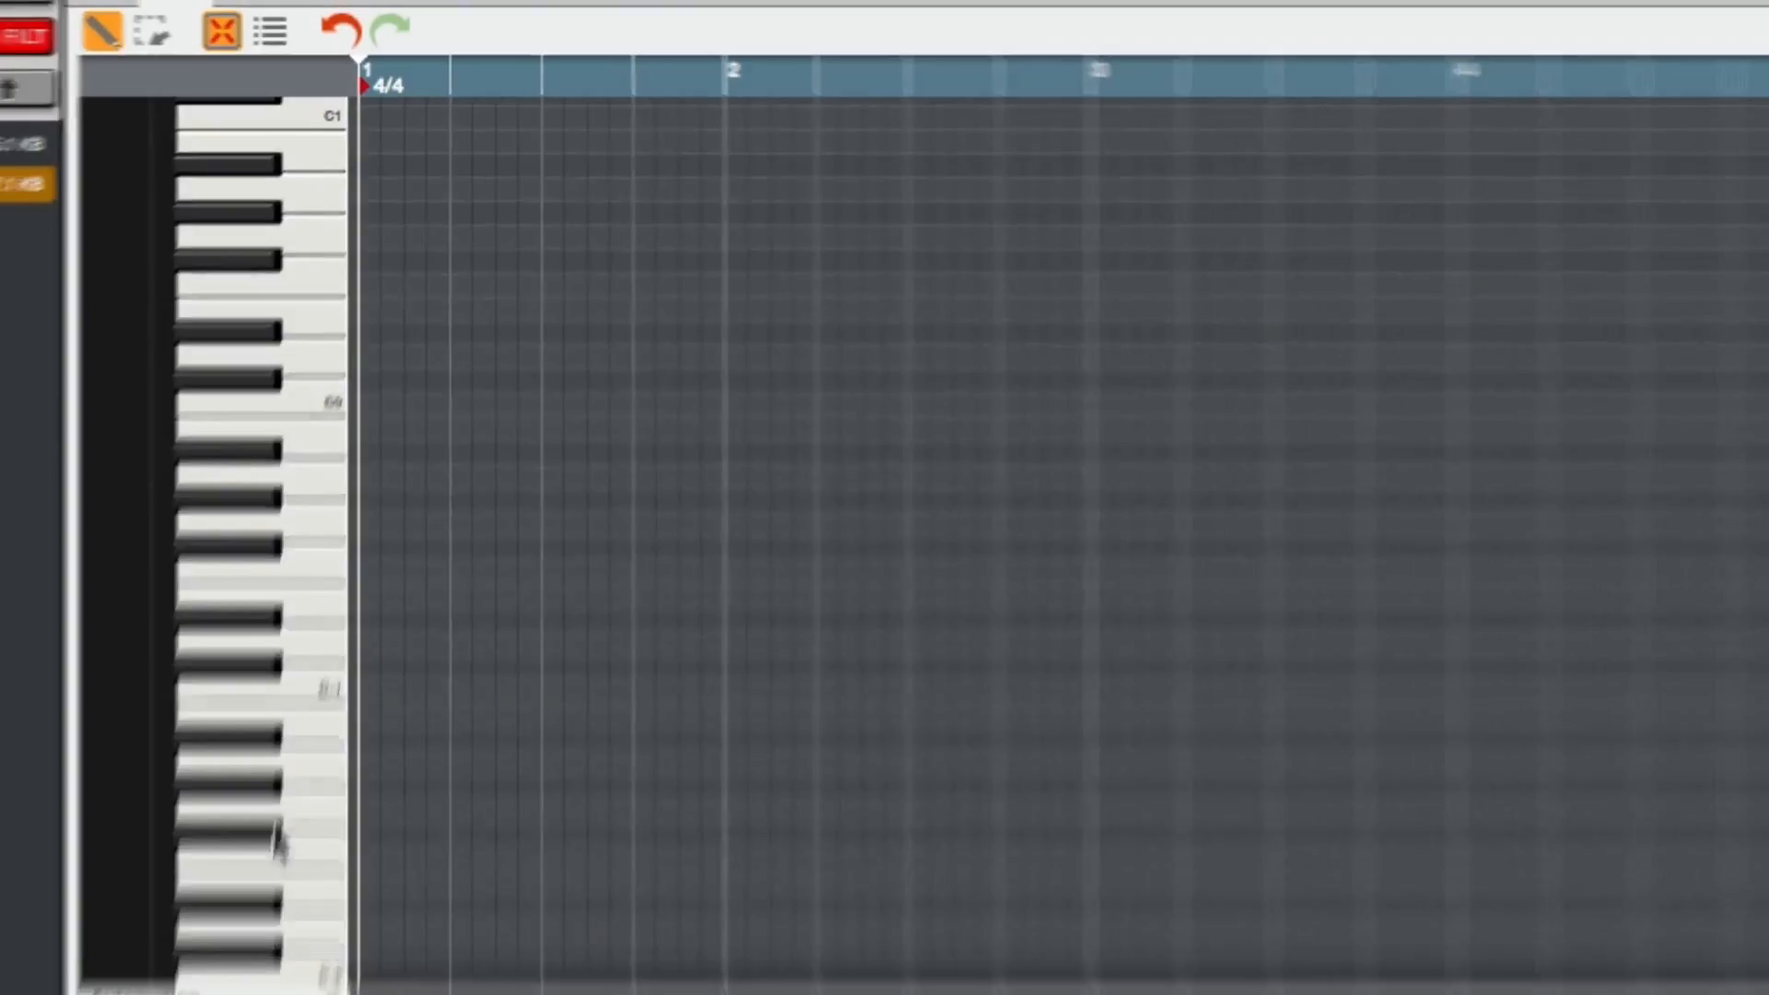
Set keygroup 2's KG Poly to play polyphonically
{"action": "left_click", "coordinate": [243, 578]}
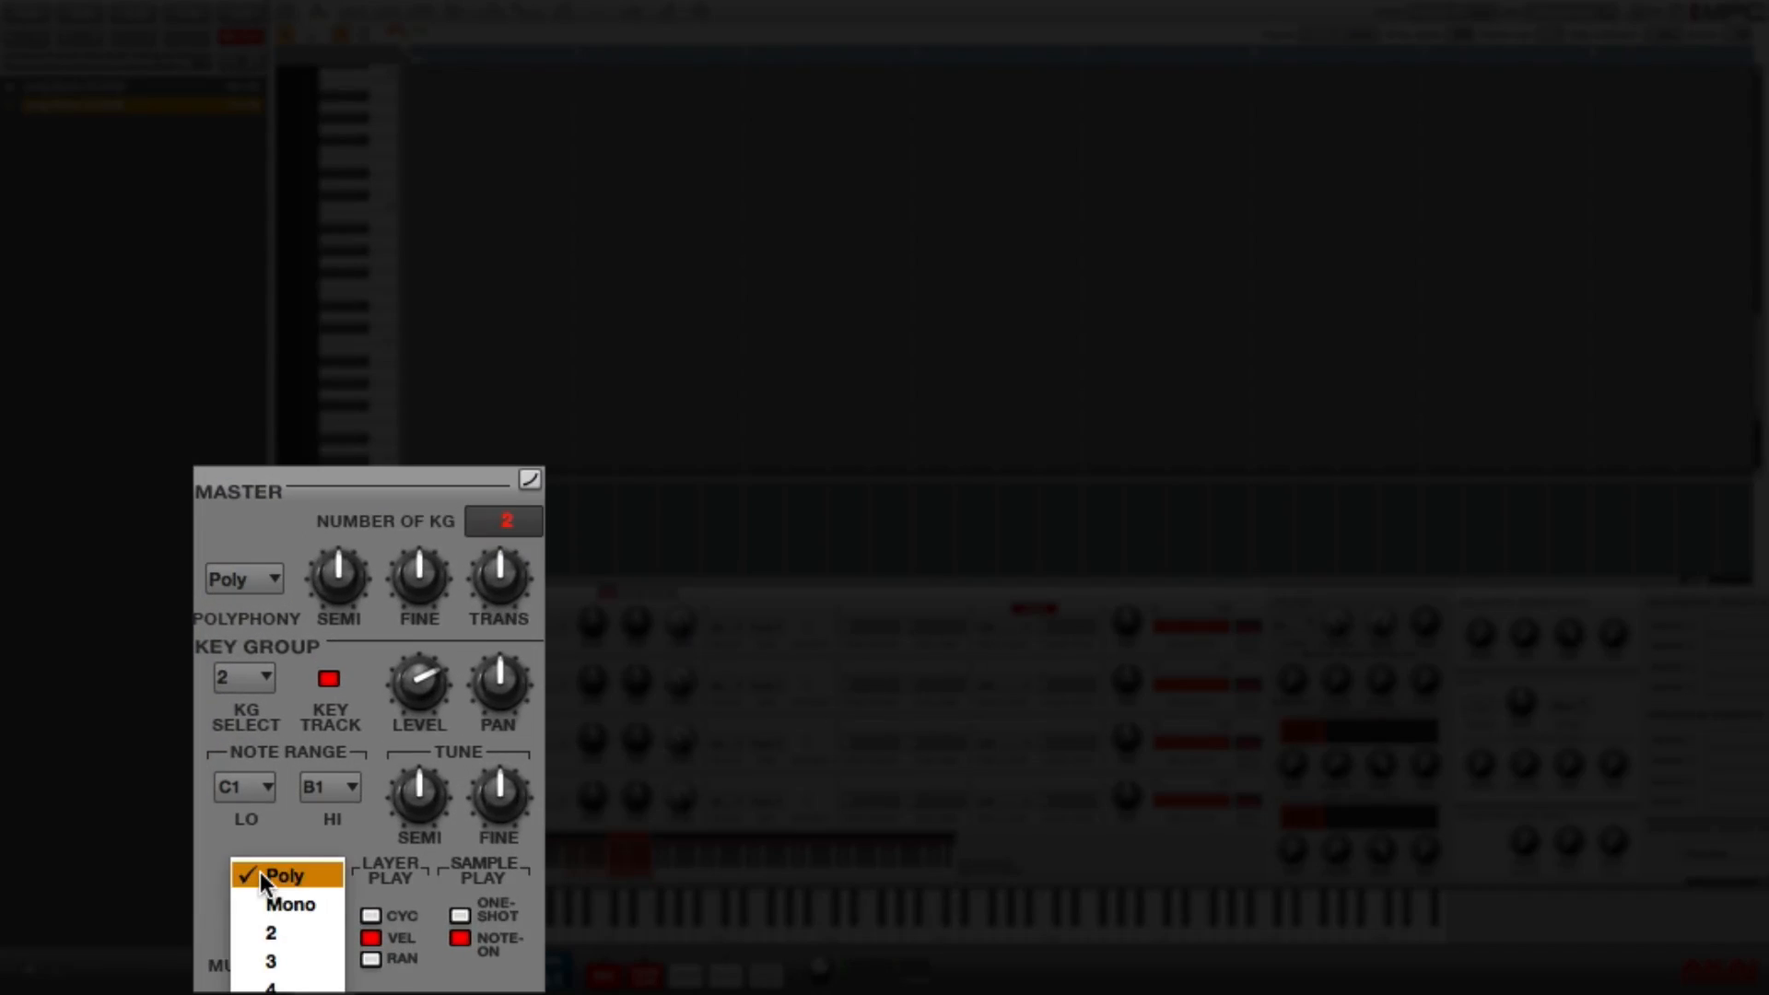
{"action": "left_click", "coordinate": [287, 902]}
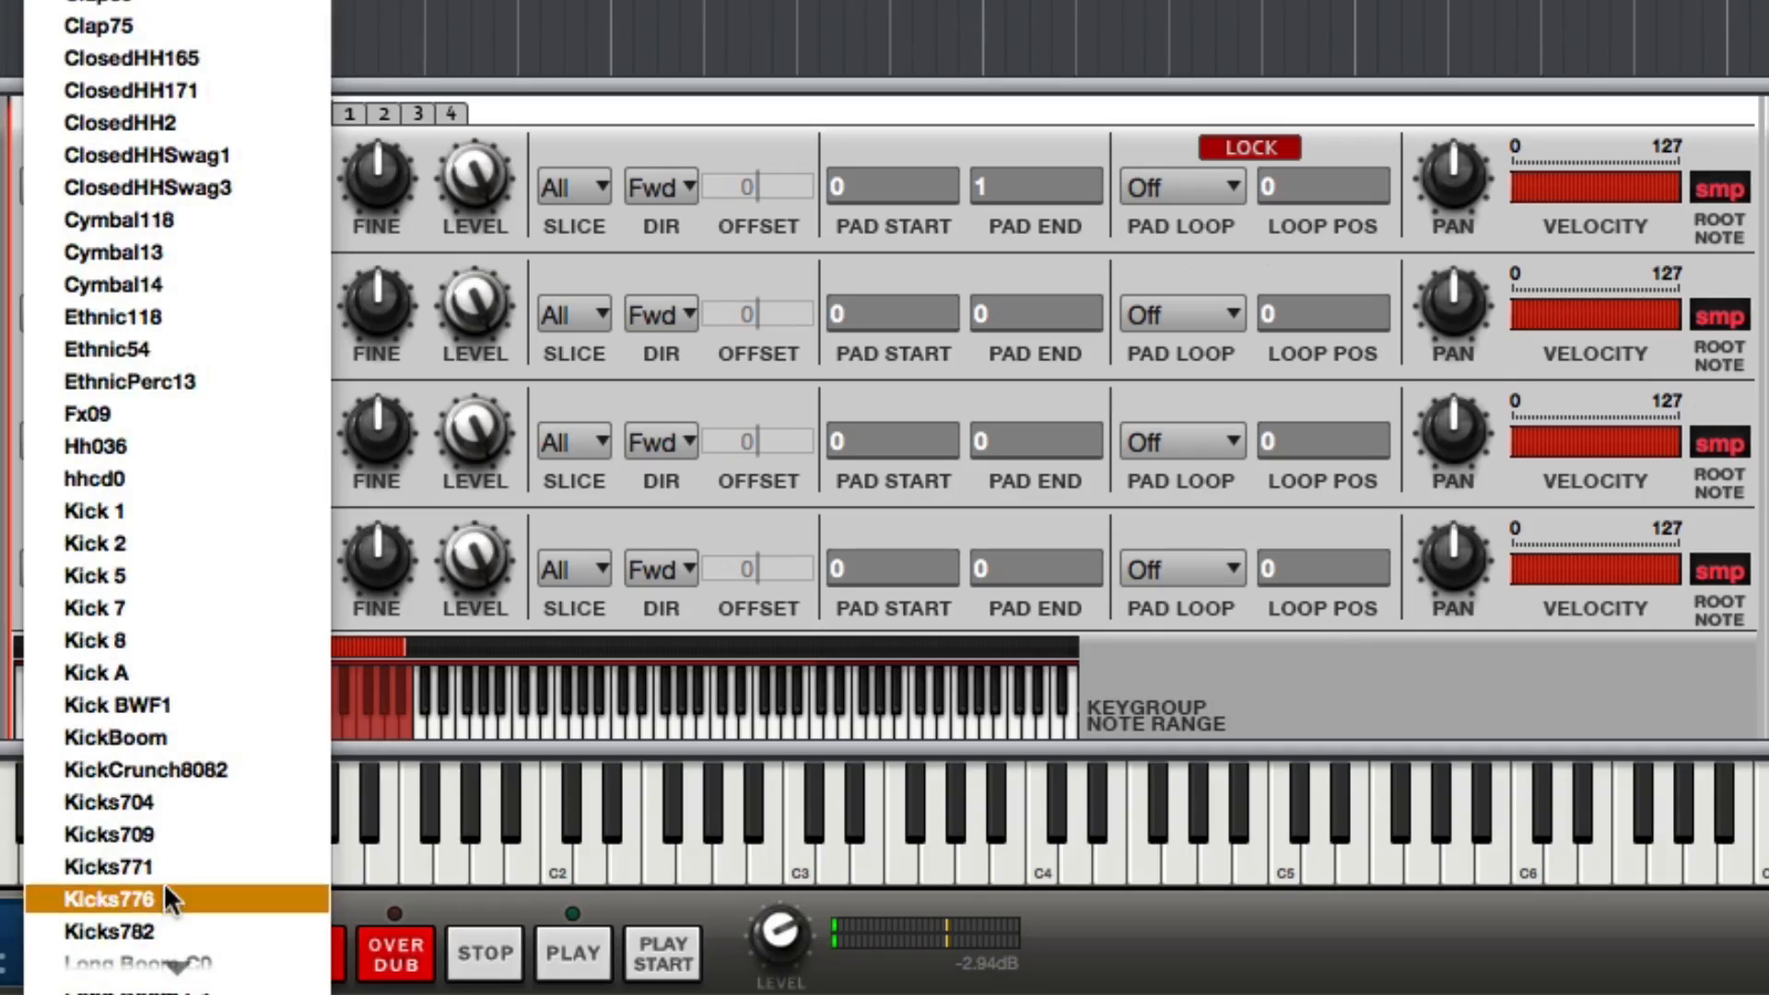
Assign Long Boom C1 to keygroup 2's layer 1 with root note C1
{"action": "scroll", "scroll_direction": "down", "scroll_amount": 3}
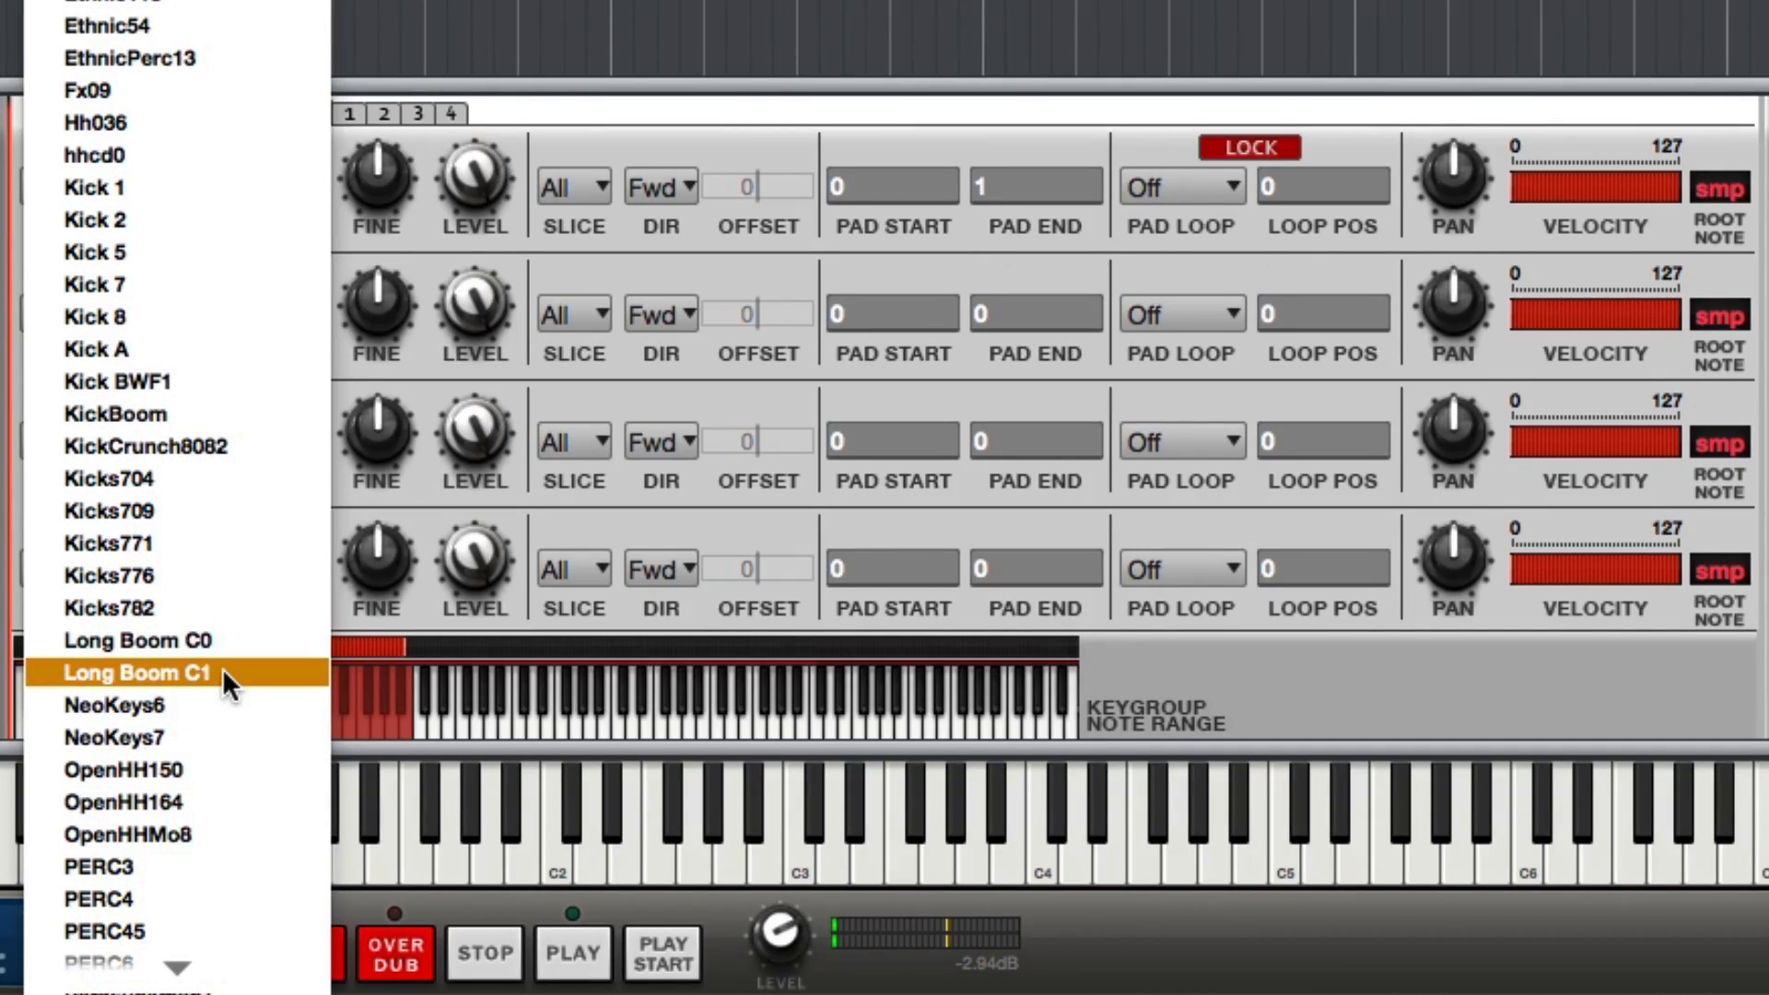
{"action": "left_click", "coordinate": [156, 672]}
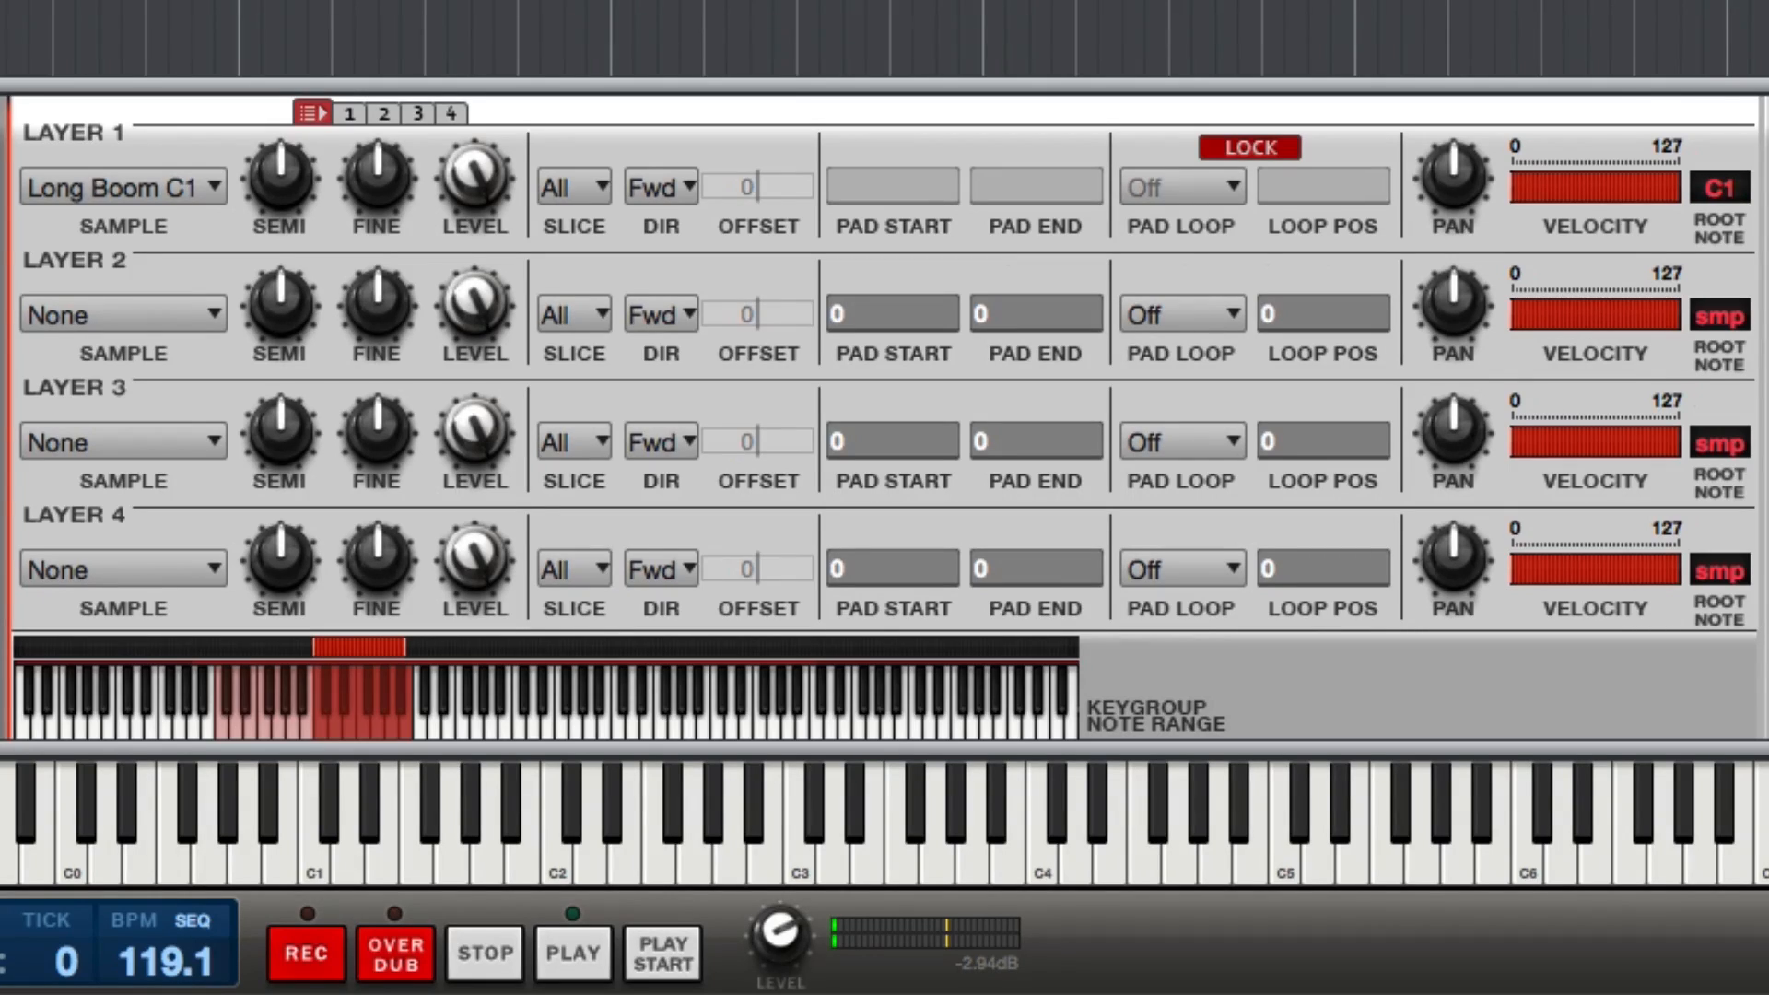
{"action": "mouse_move", "coordinate": [387, 690]}
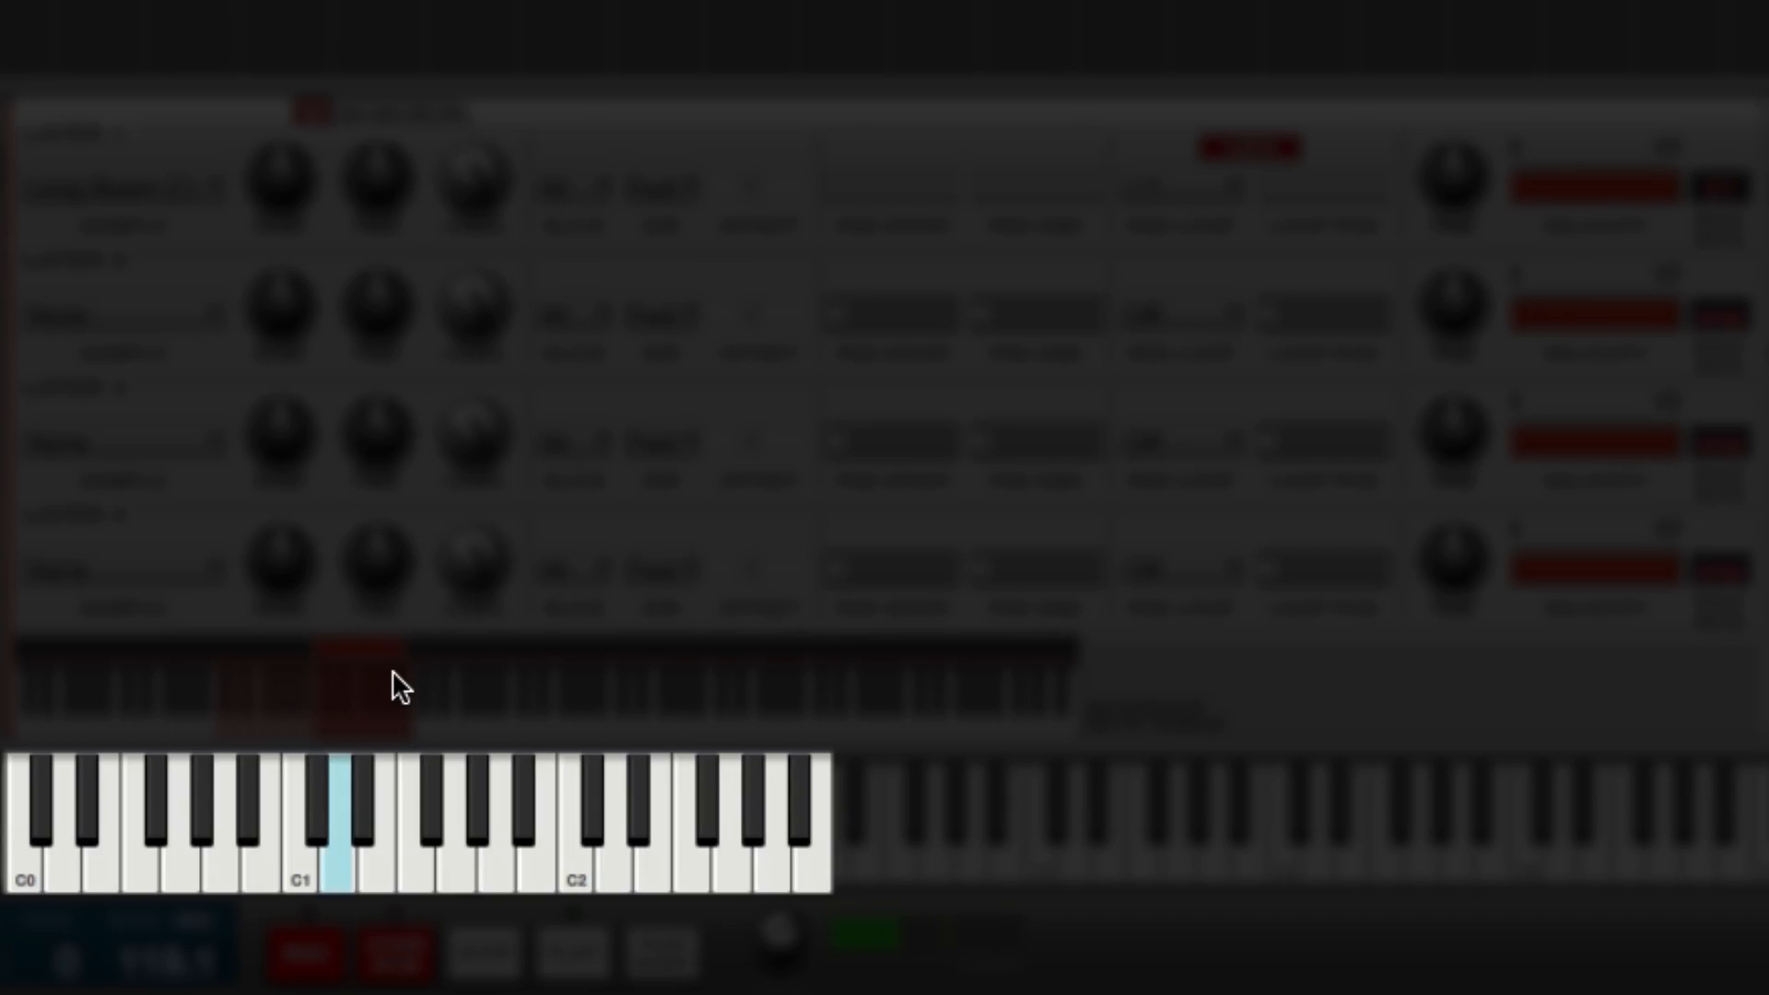
Audition the keygroup by playing a note before opening 16 Levels for pad A01
{"action": "left_click", "coordinate": [424, 847]}
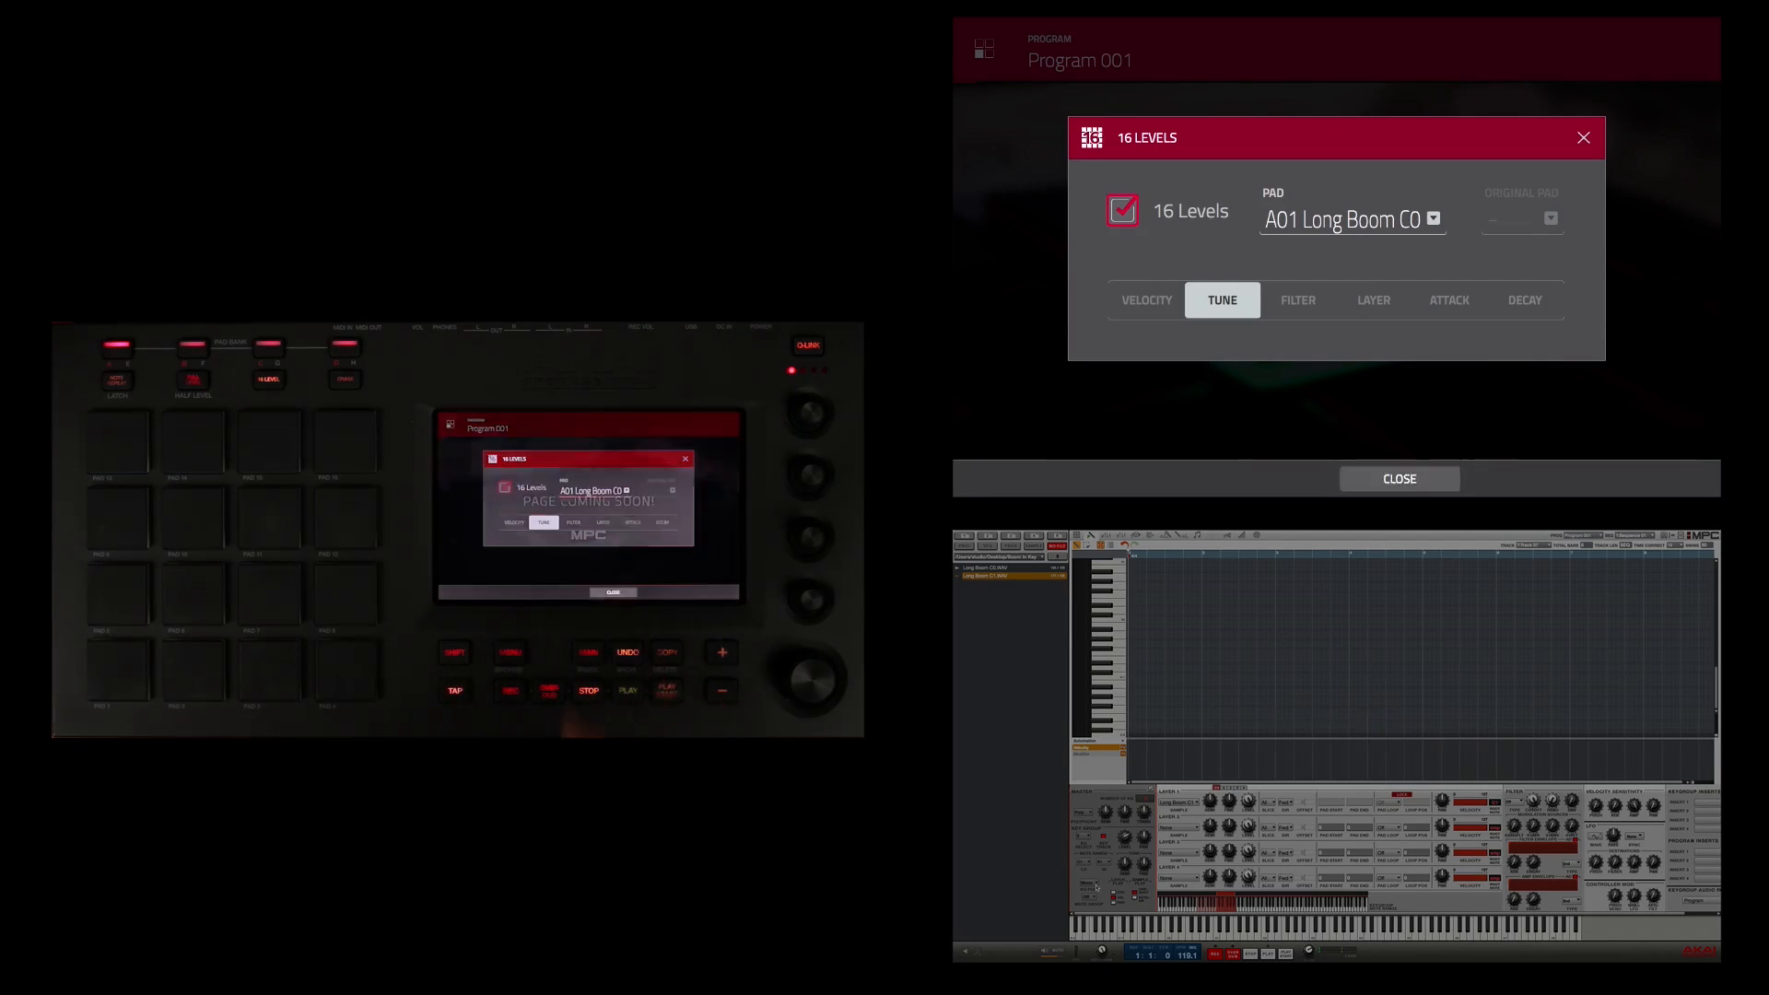
Close the 16 Levels window and return to the main project page
{"action": "left_click", "coordinate": [1400, 479]}
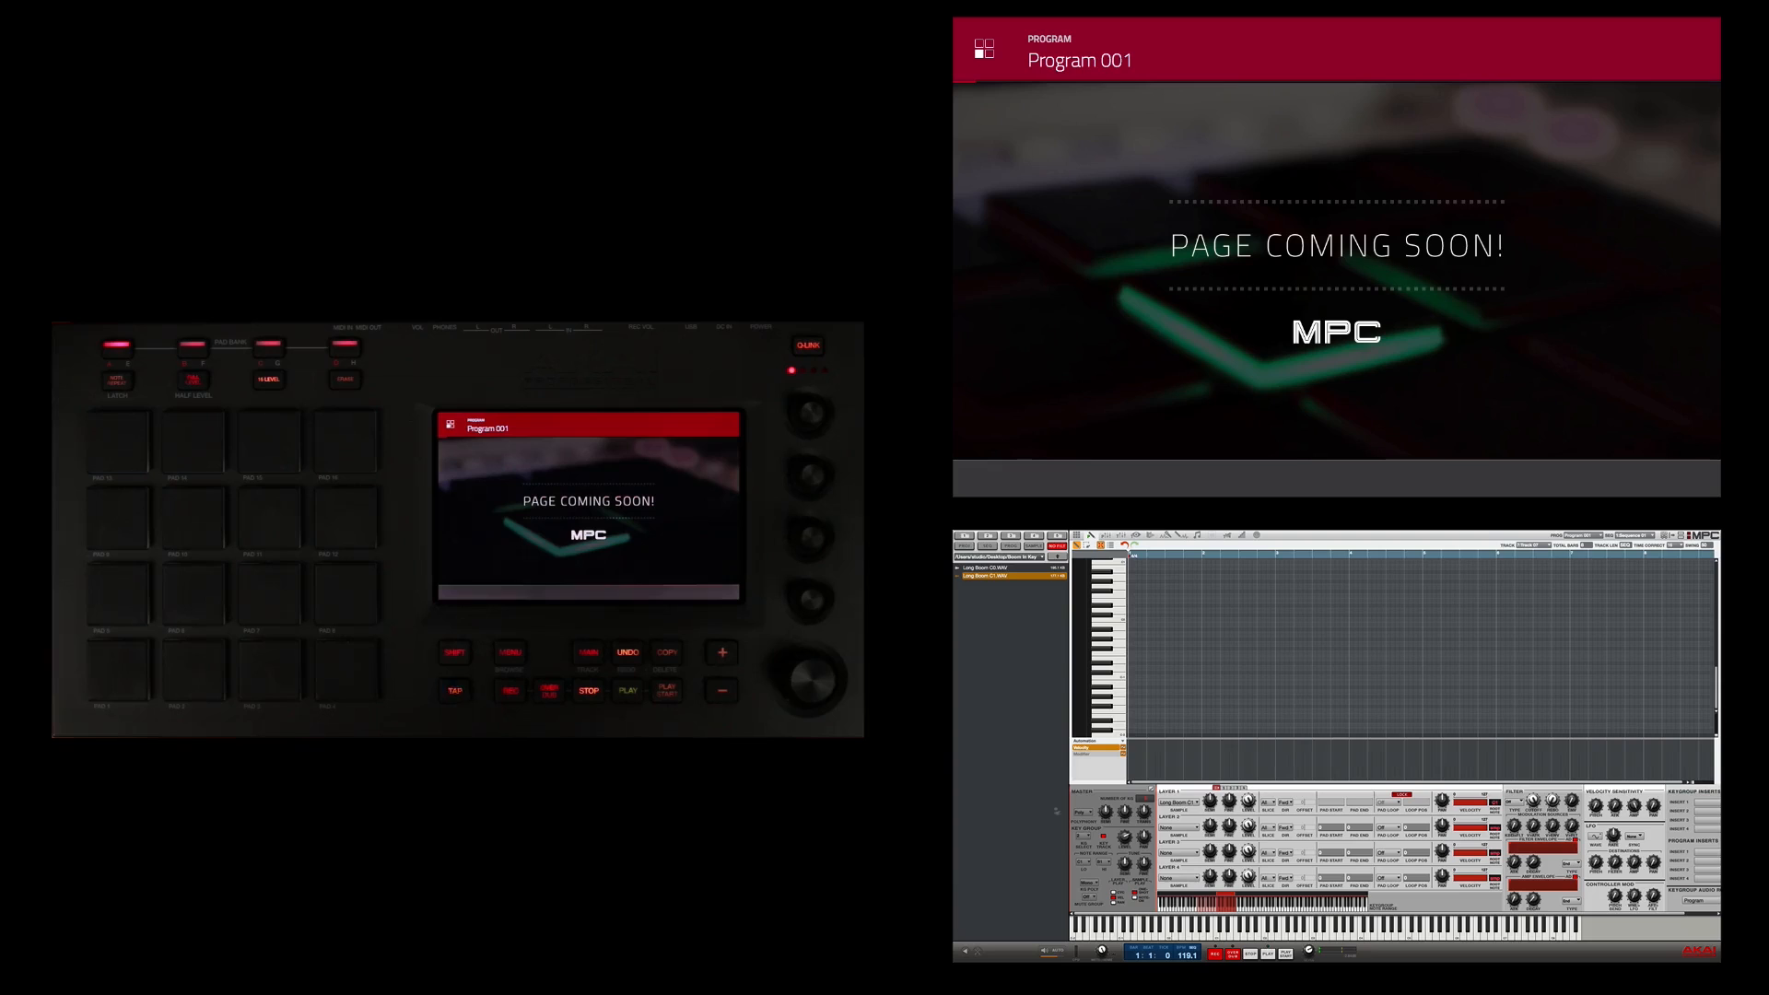
{"action": "left_click", "coordinate": [590, 689]}
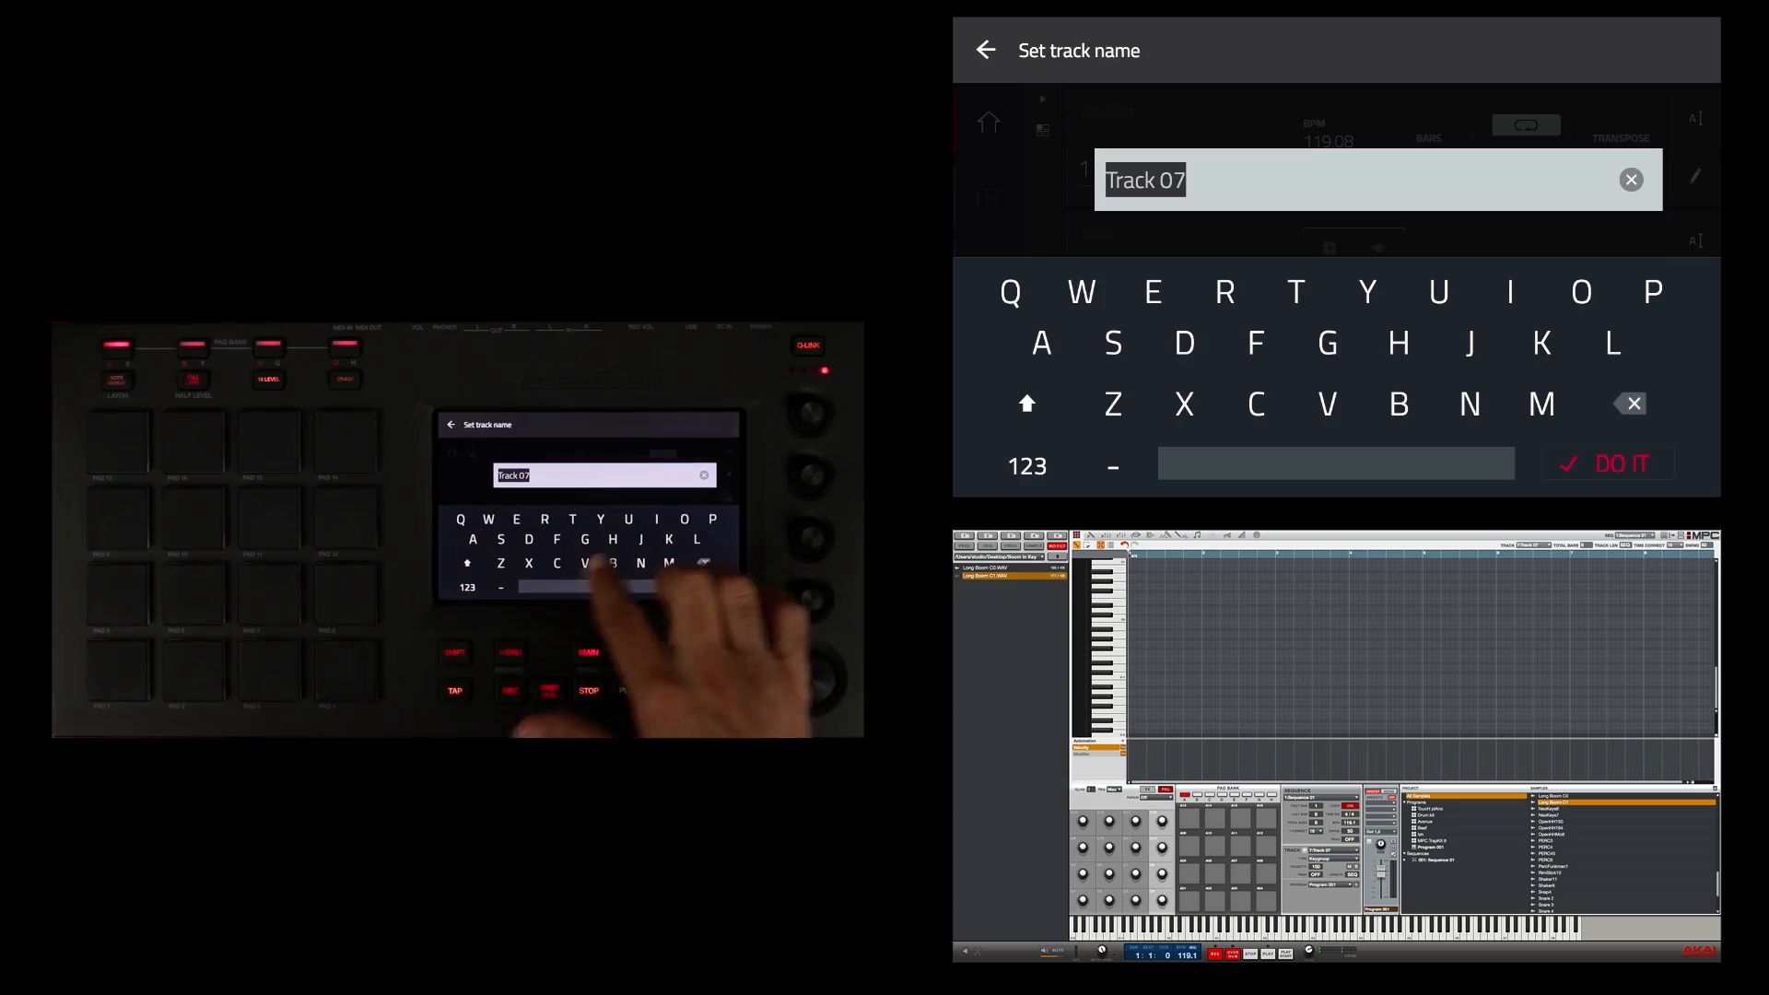
Rename Track 07 to 'Boom bass' and confirm it
{"action": "left_click", "coordinate": [1398, 403]}
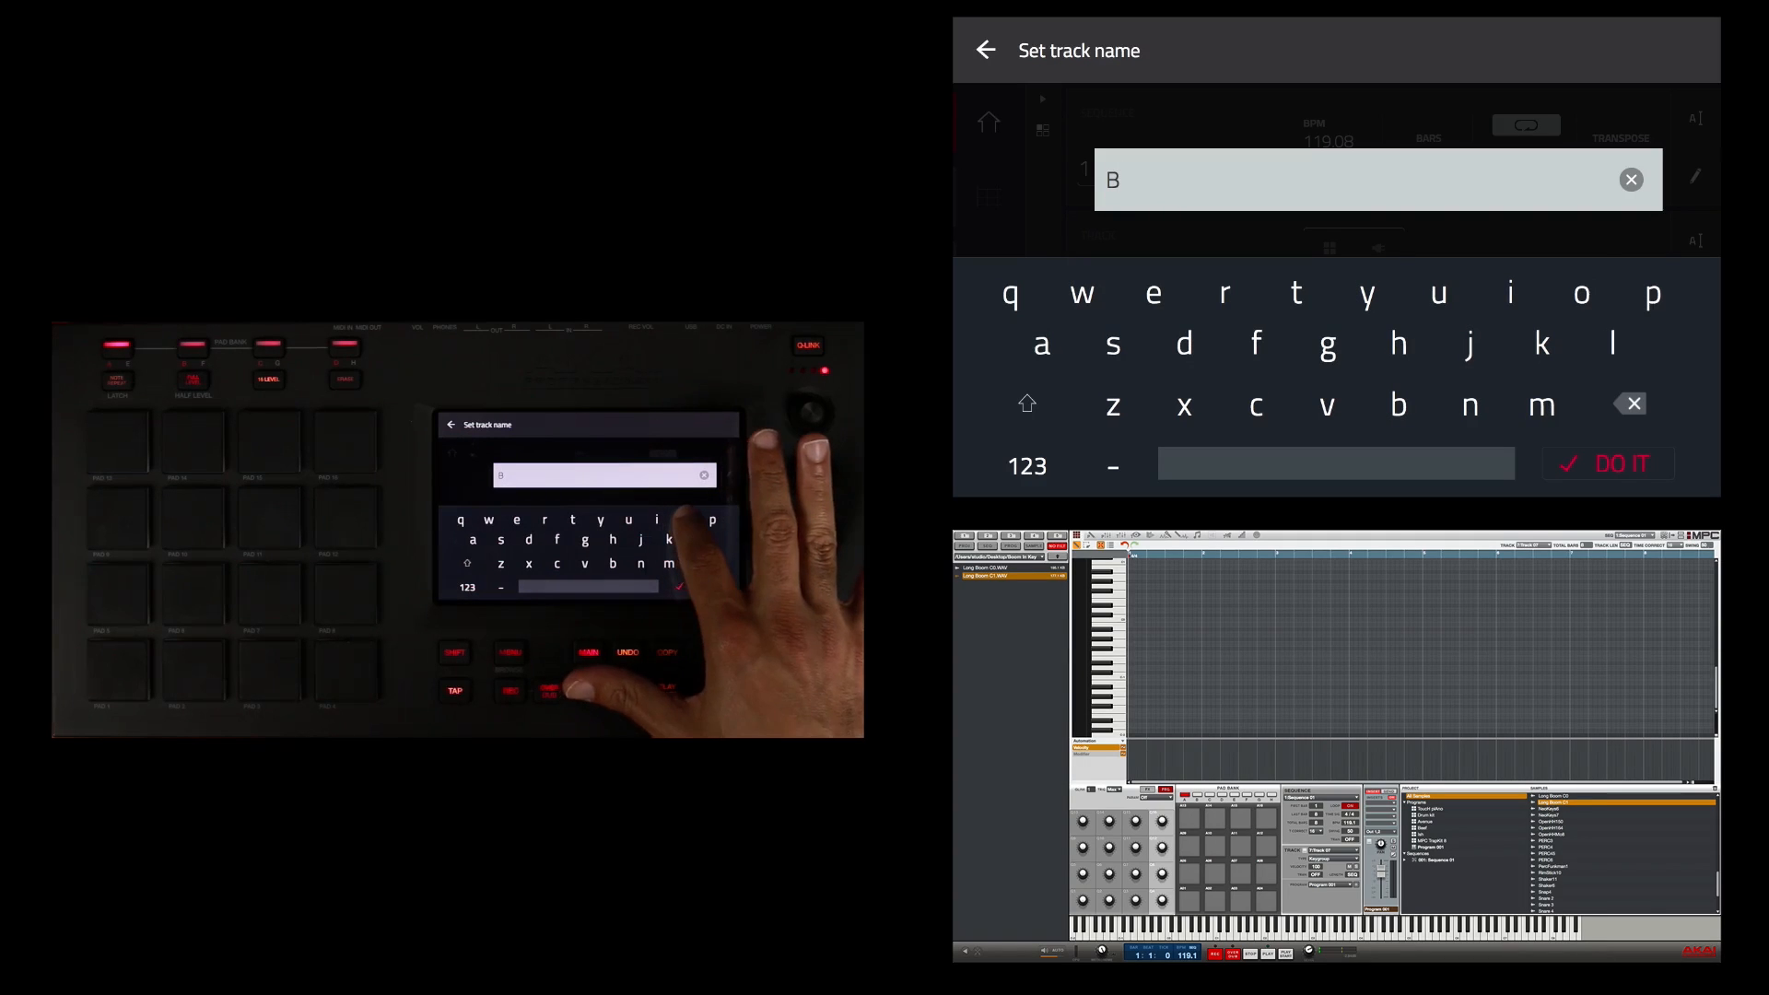
{"action": "type", "text": "oom baa"}
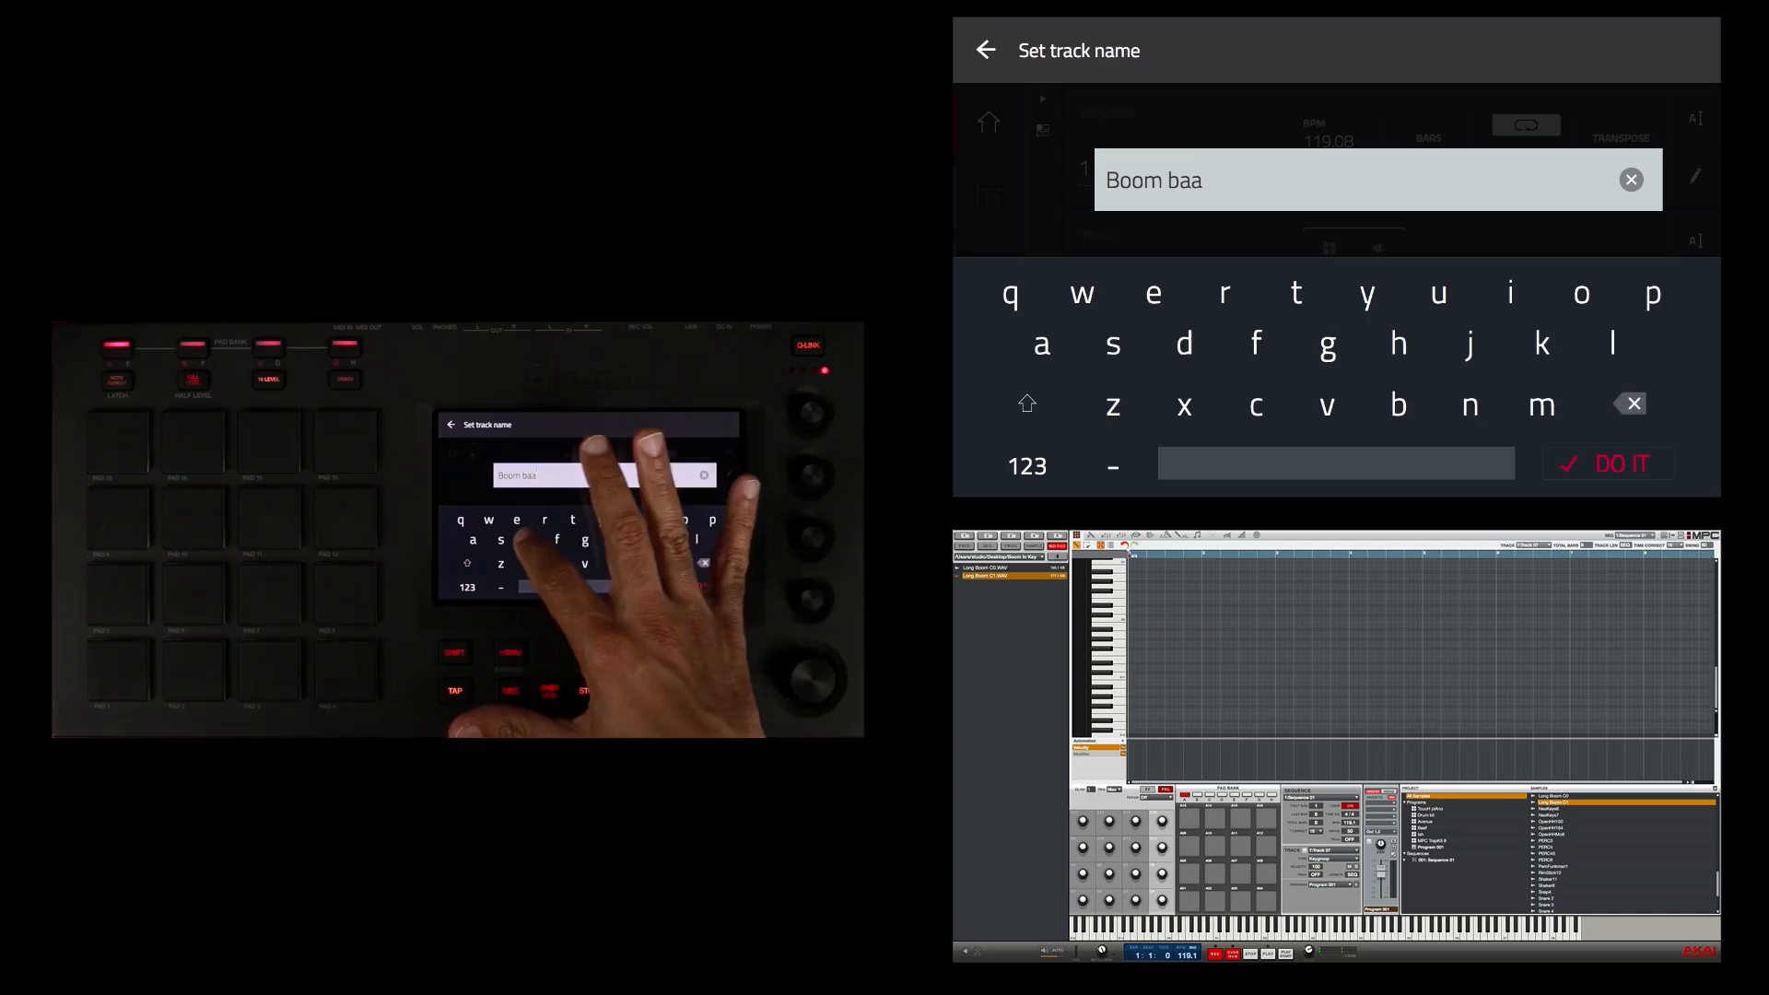
{"action": "type", "text": "ss"}
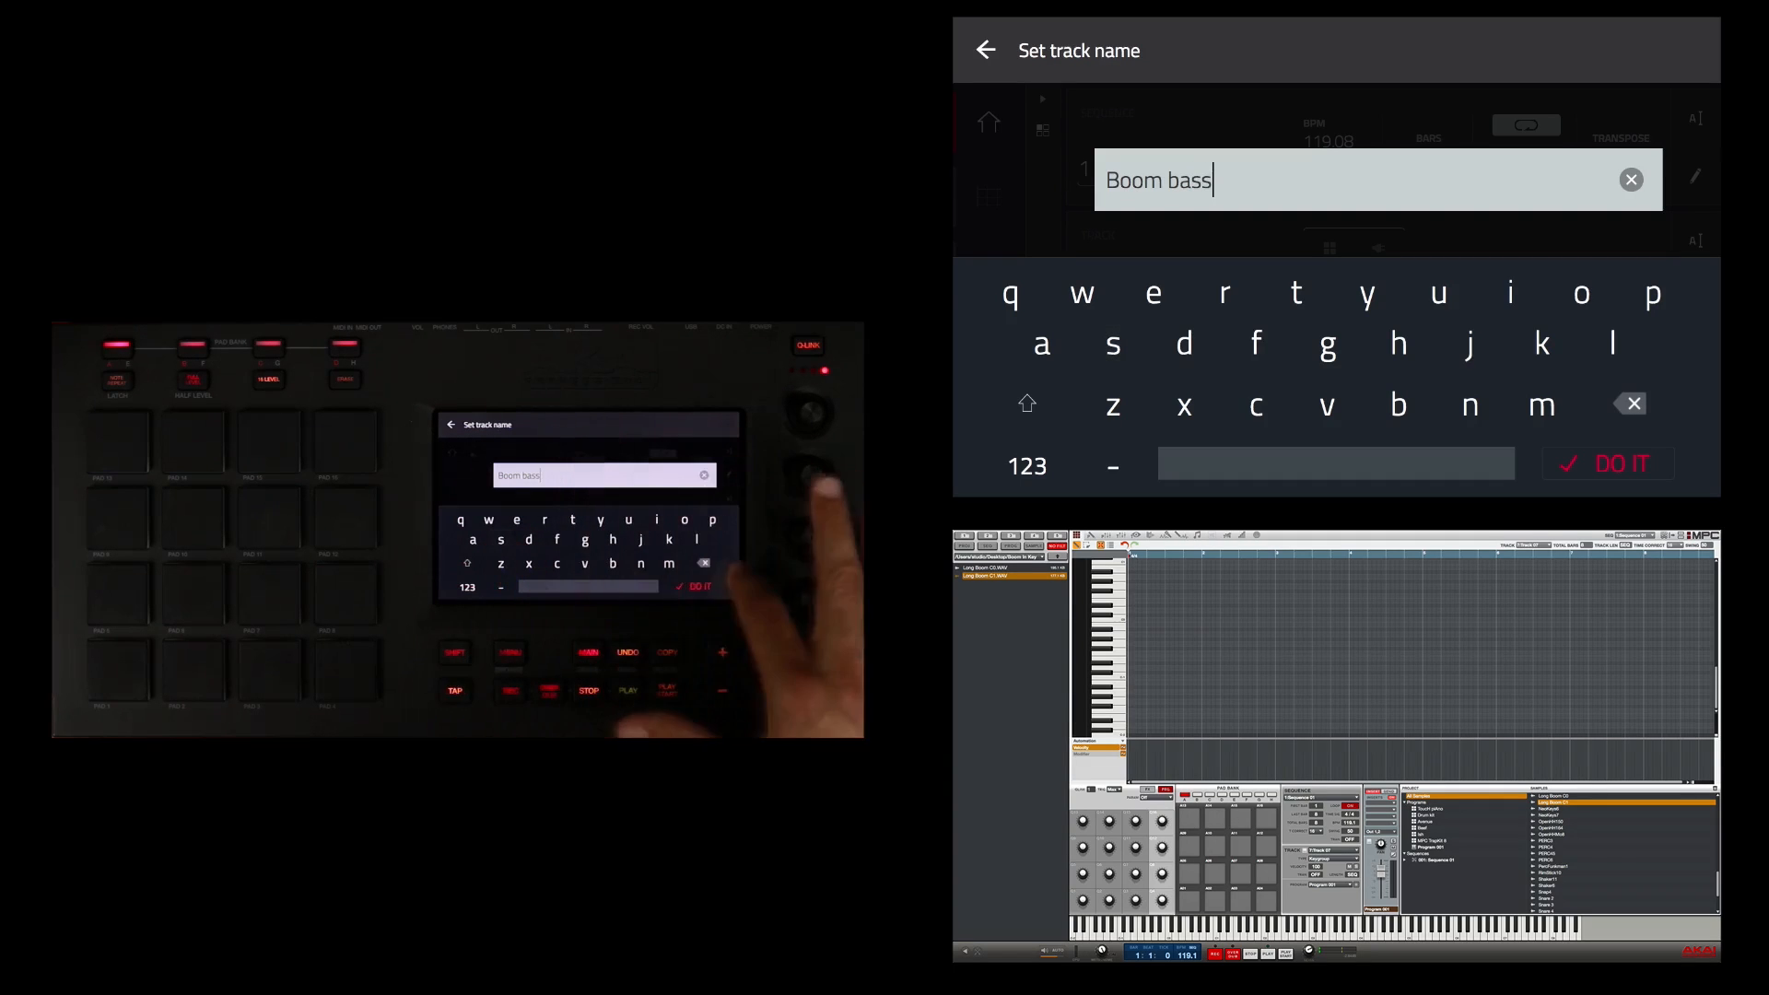
{"action": "left_click", "coordinate": [1606, 464]}
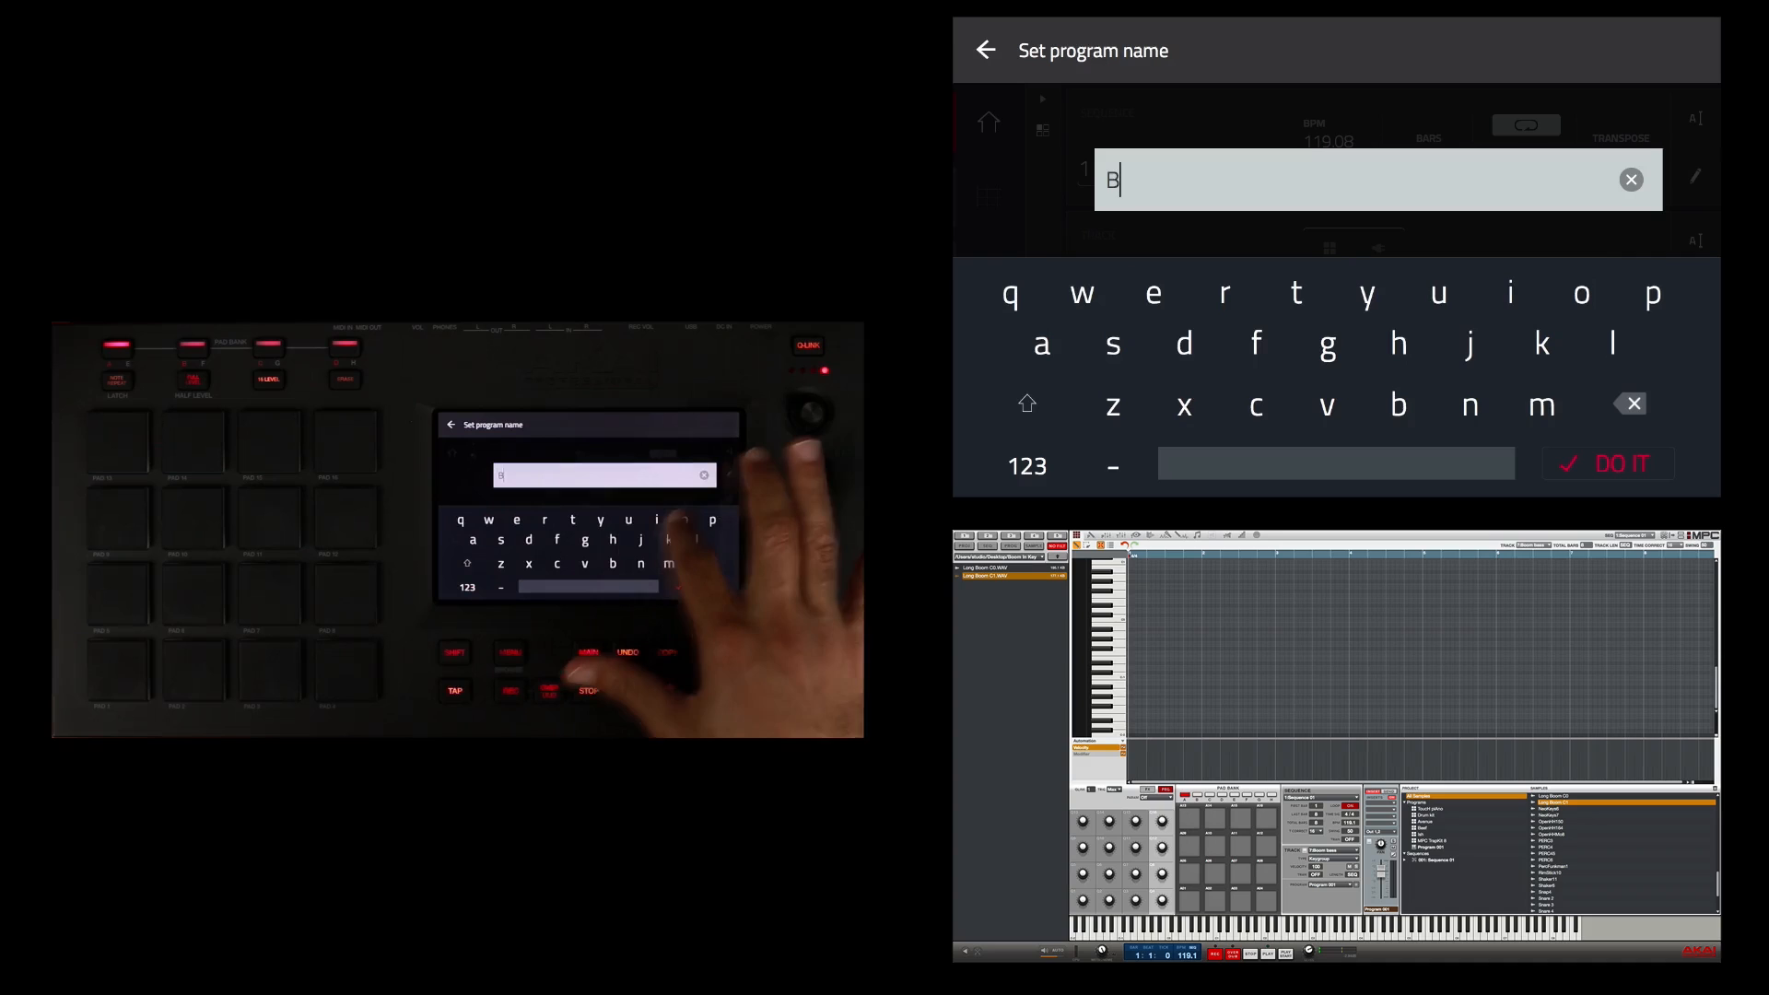
Name the track's program 'Boom' and confirm it
{"action": "type", "text": "oom"}
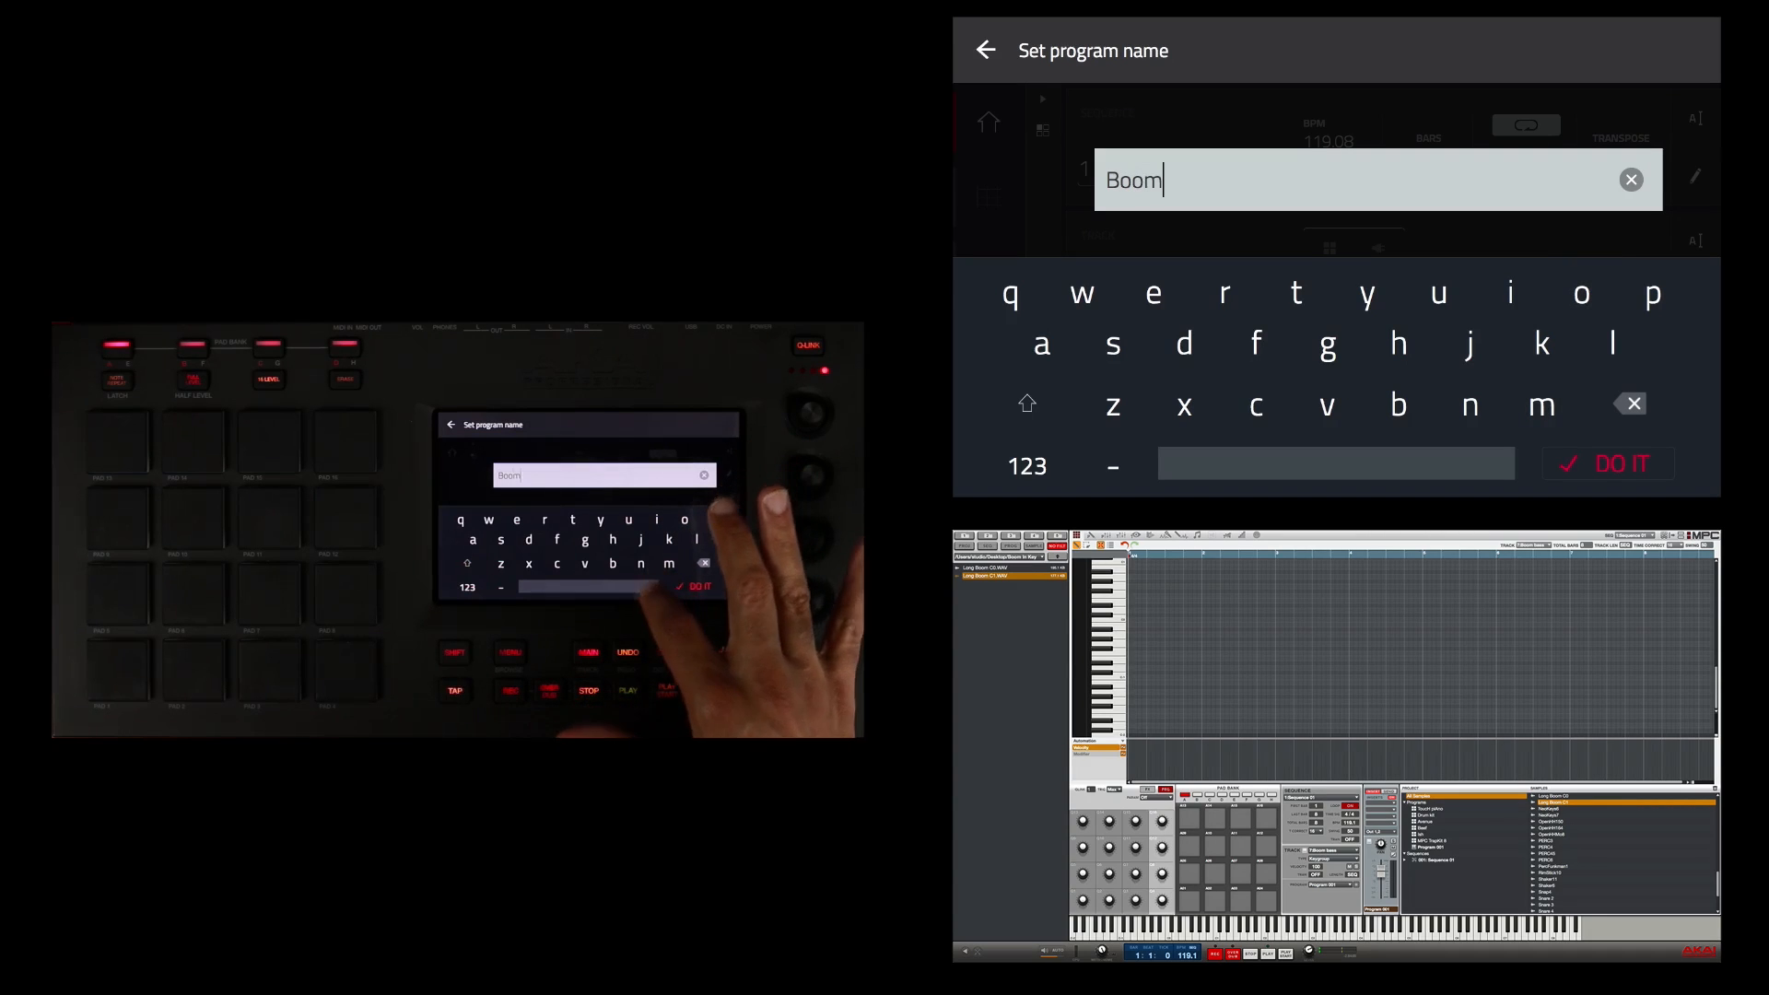
{"action": "left_click", "coordinate": [1606, 464]}
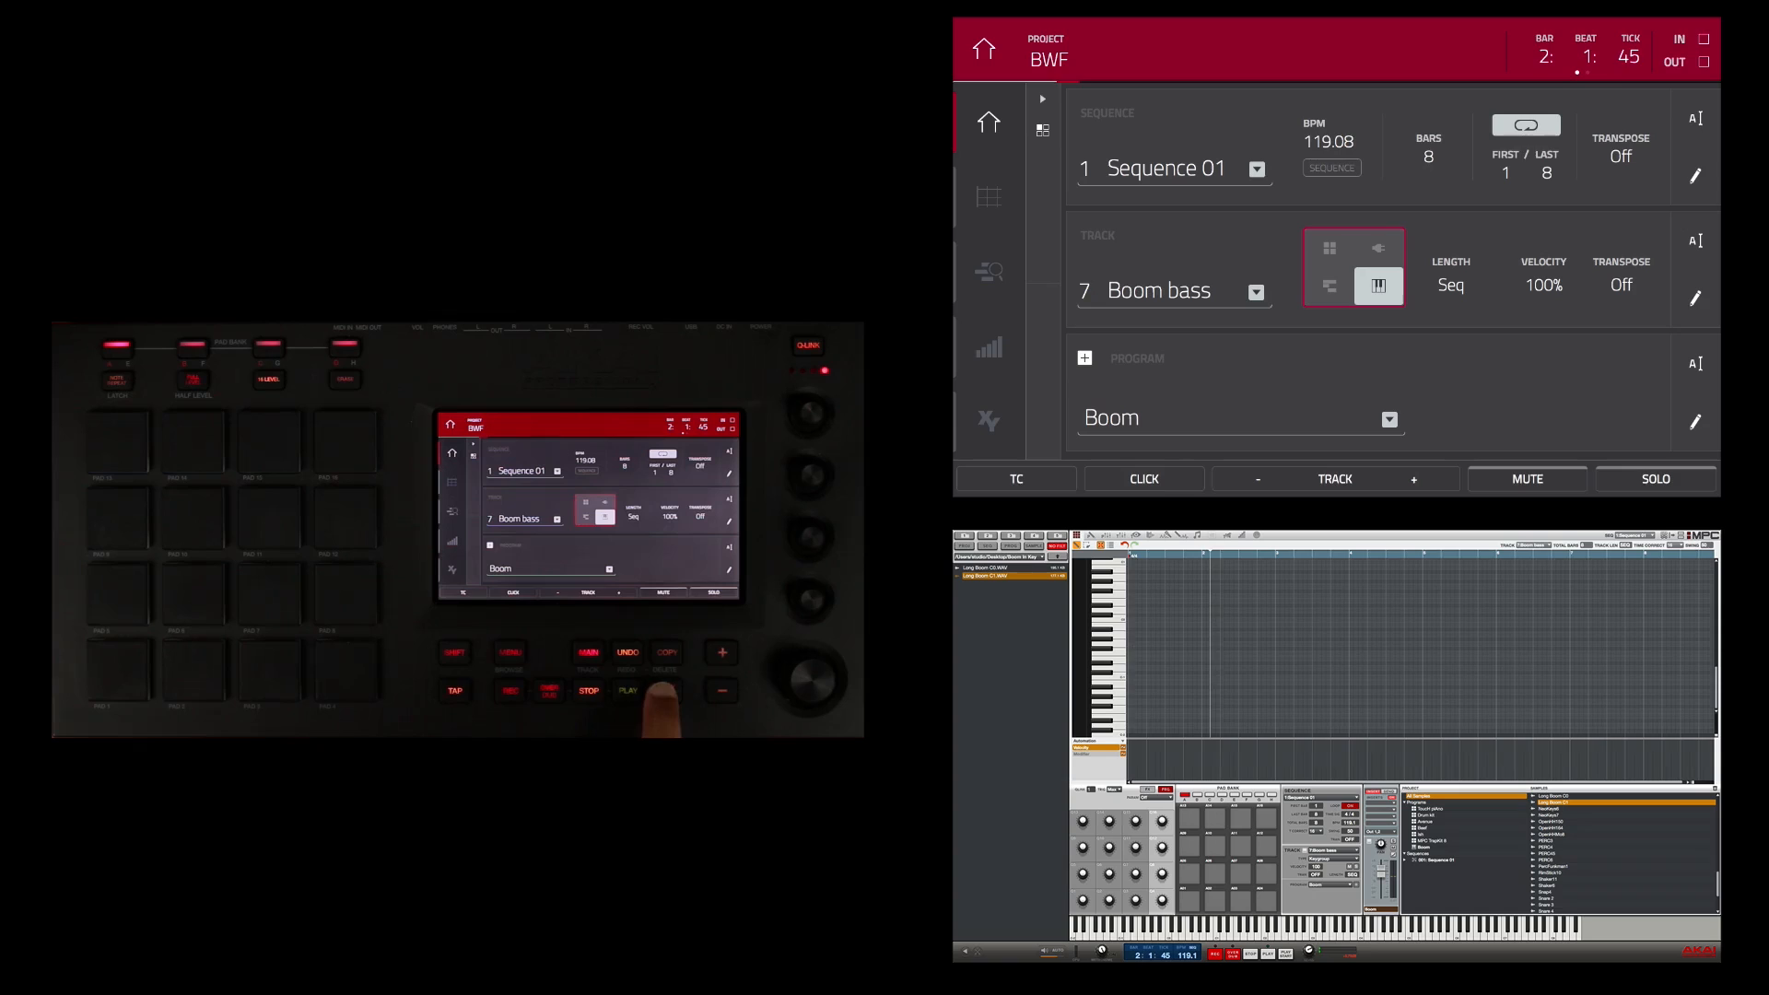
Record a pass of bass pad notes into Sequence 01, then stop the recording
{"action": "left_click", "coordinate": [626, 691]}
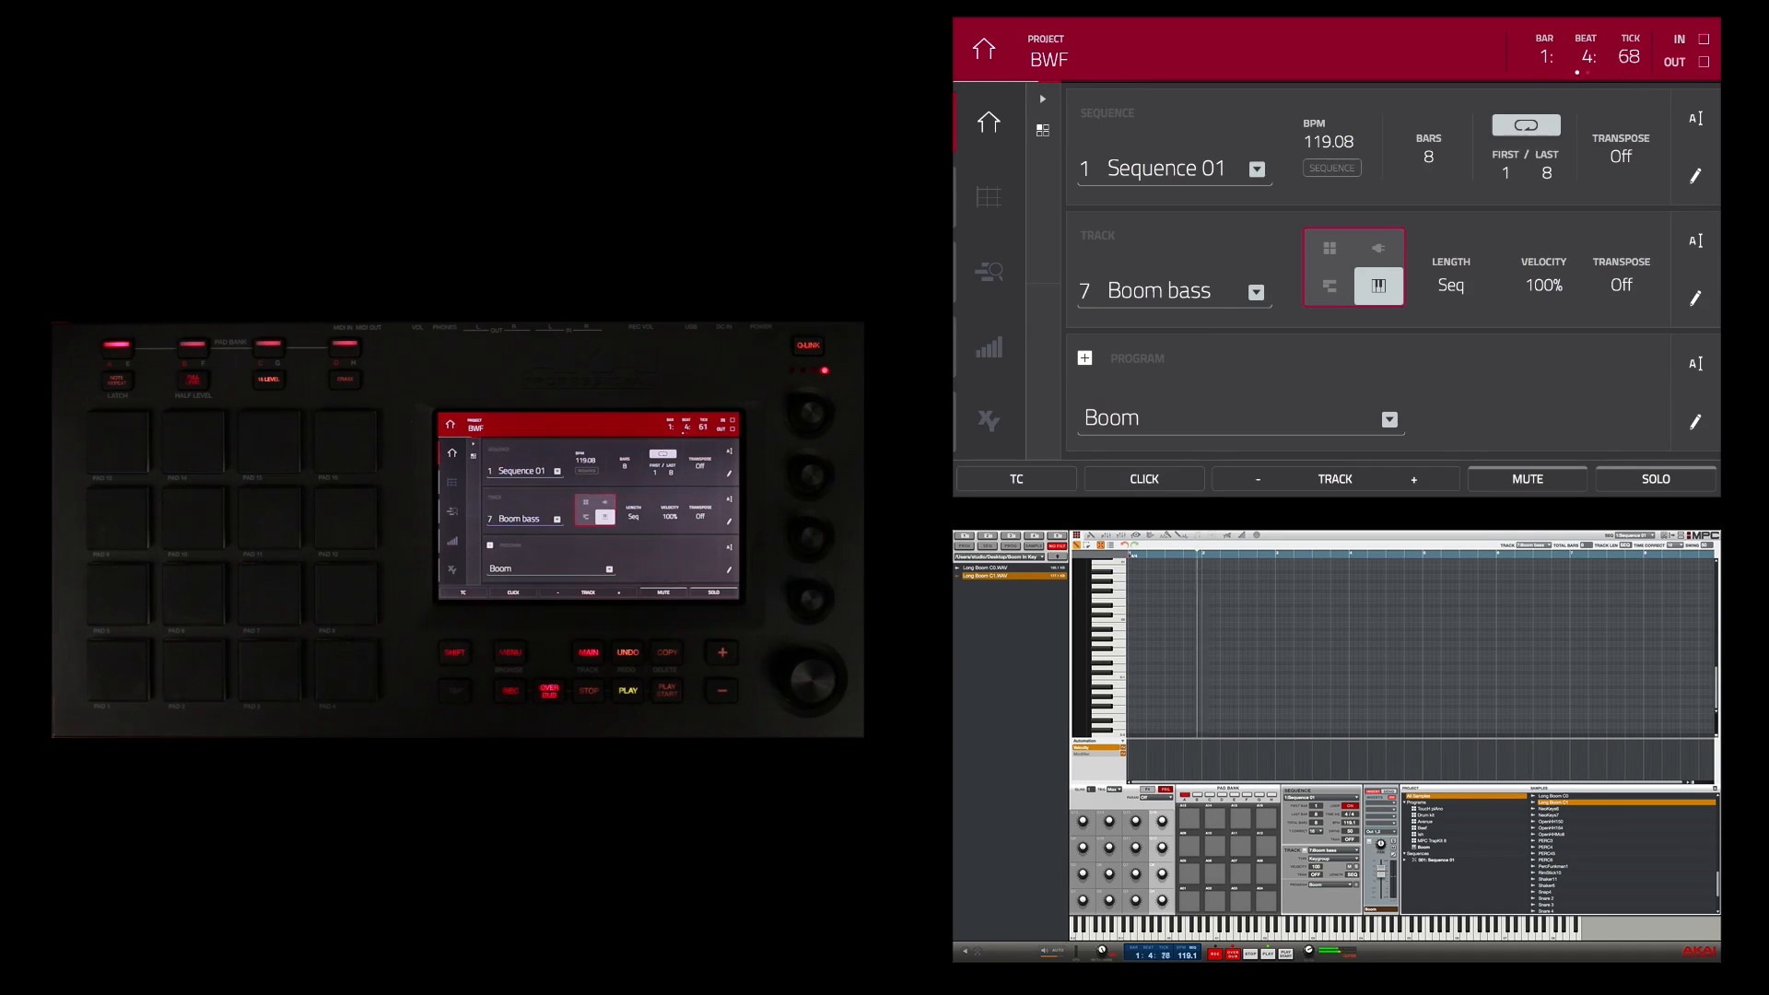
{"action": "left_click", "coordinate": [626, 689]}
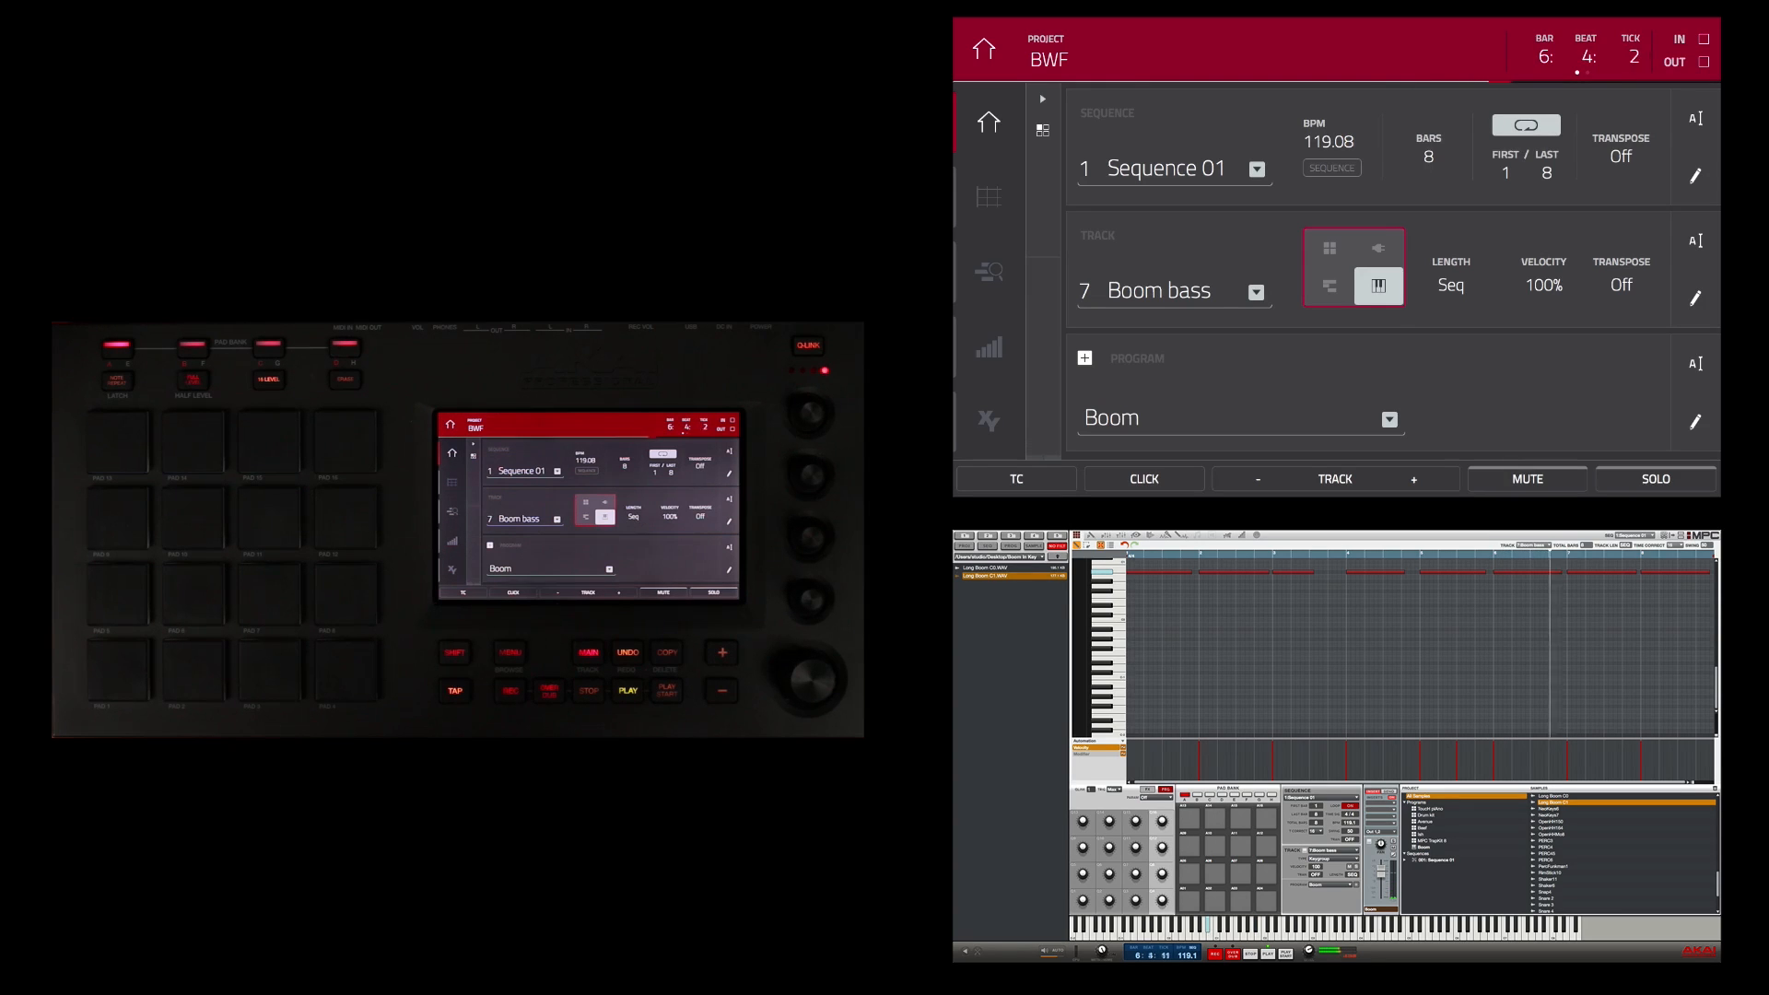
{"action": "left_click", "coordinate": [626, 689]}
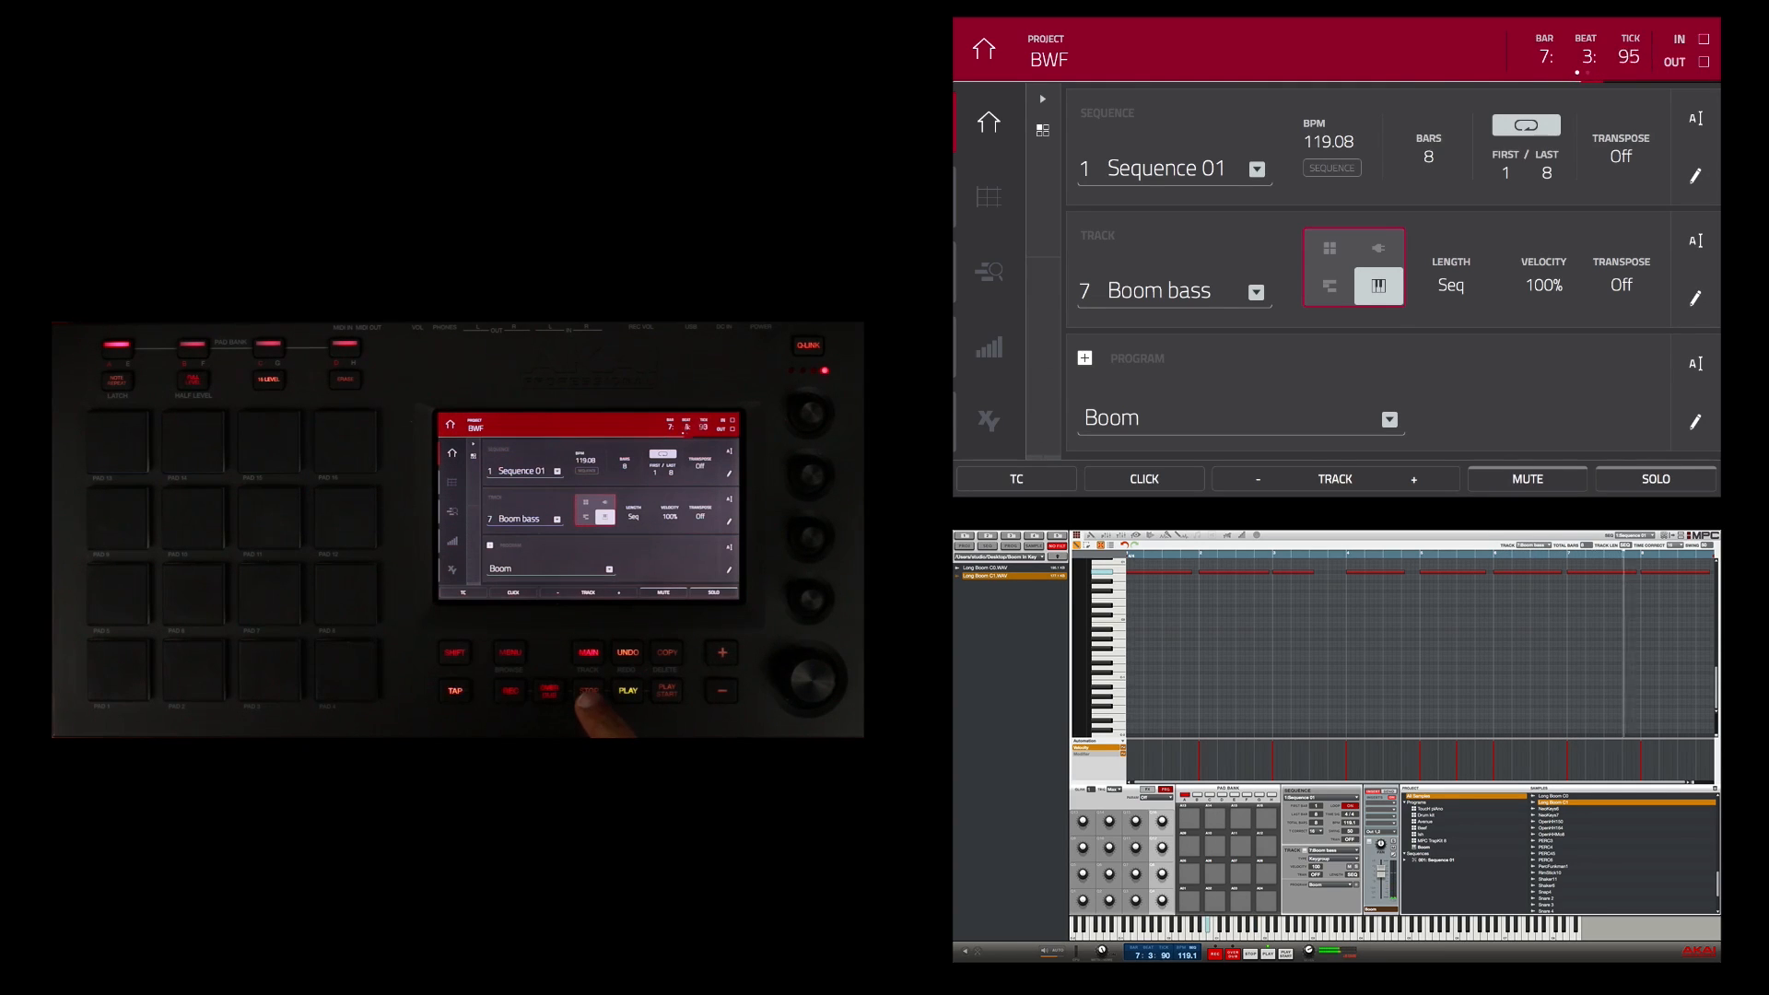
{"action": "left_click", "coordinate": [626, 689]}
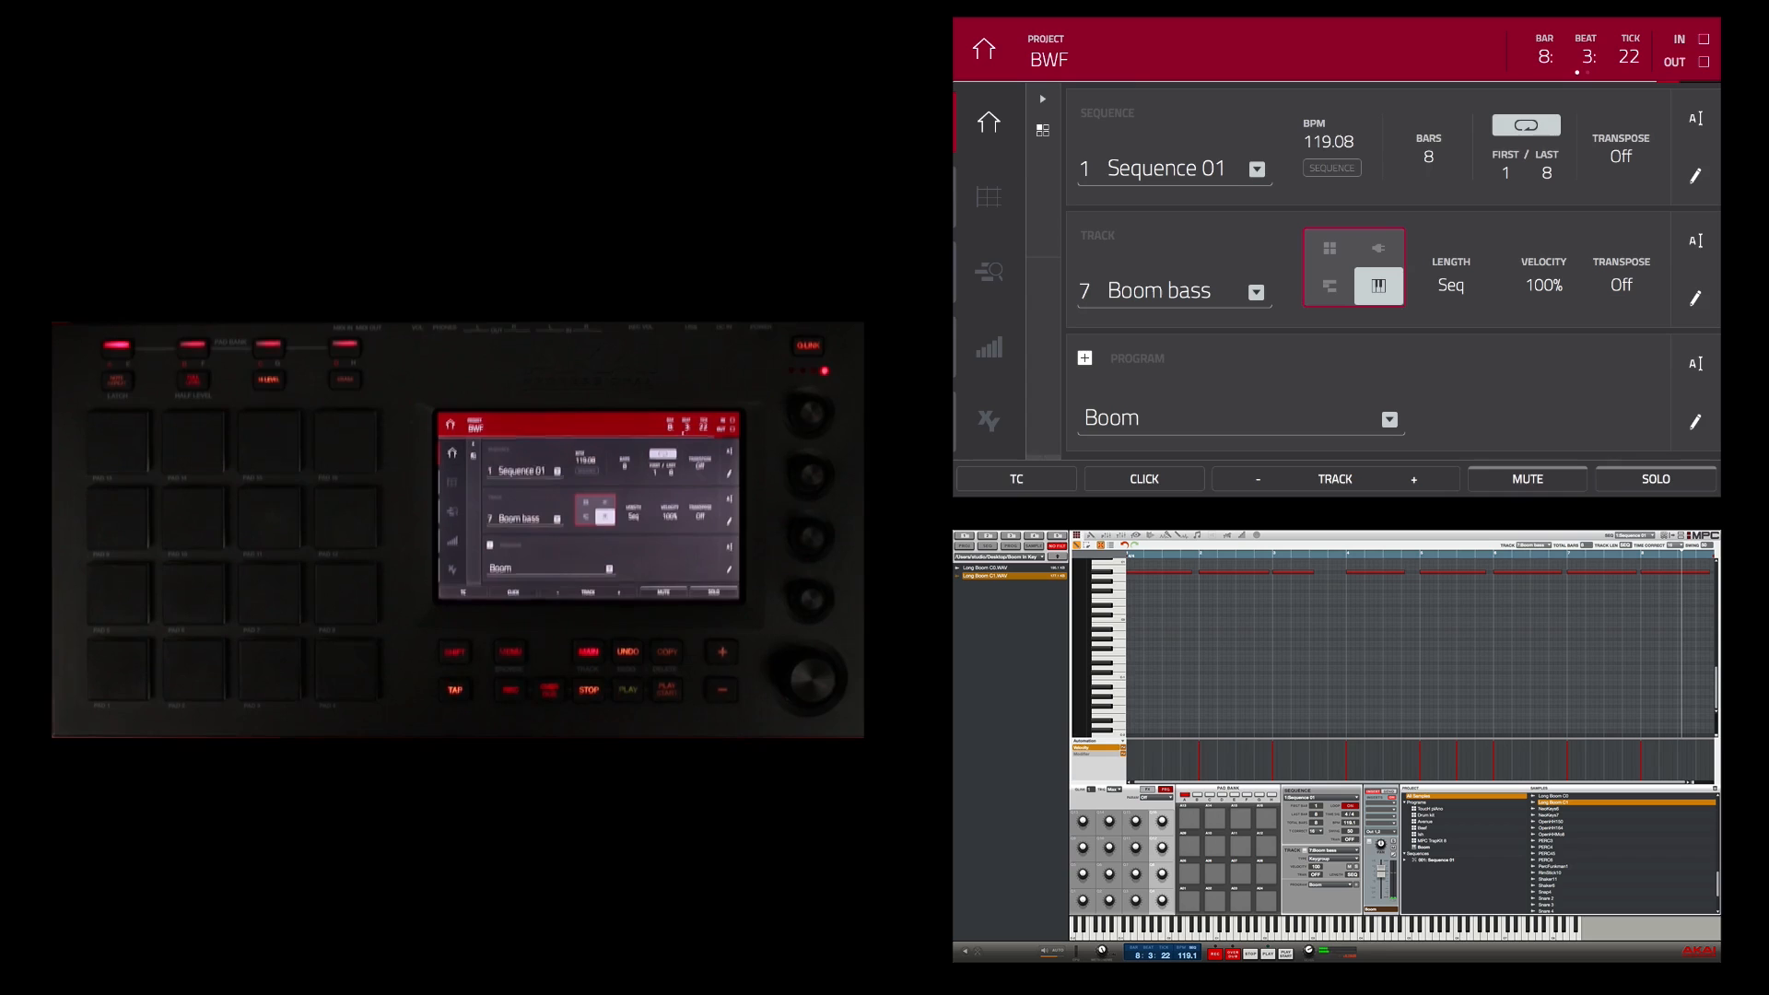